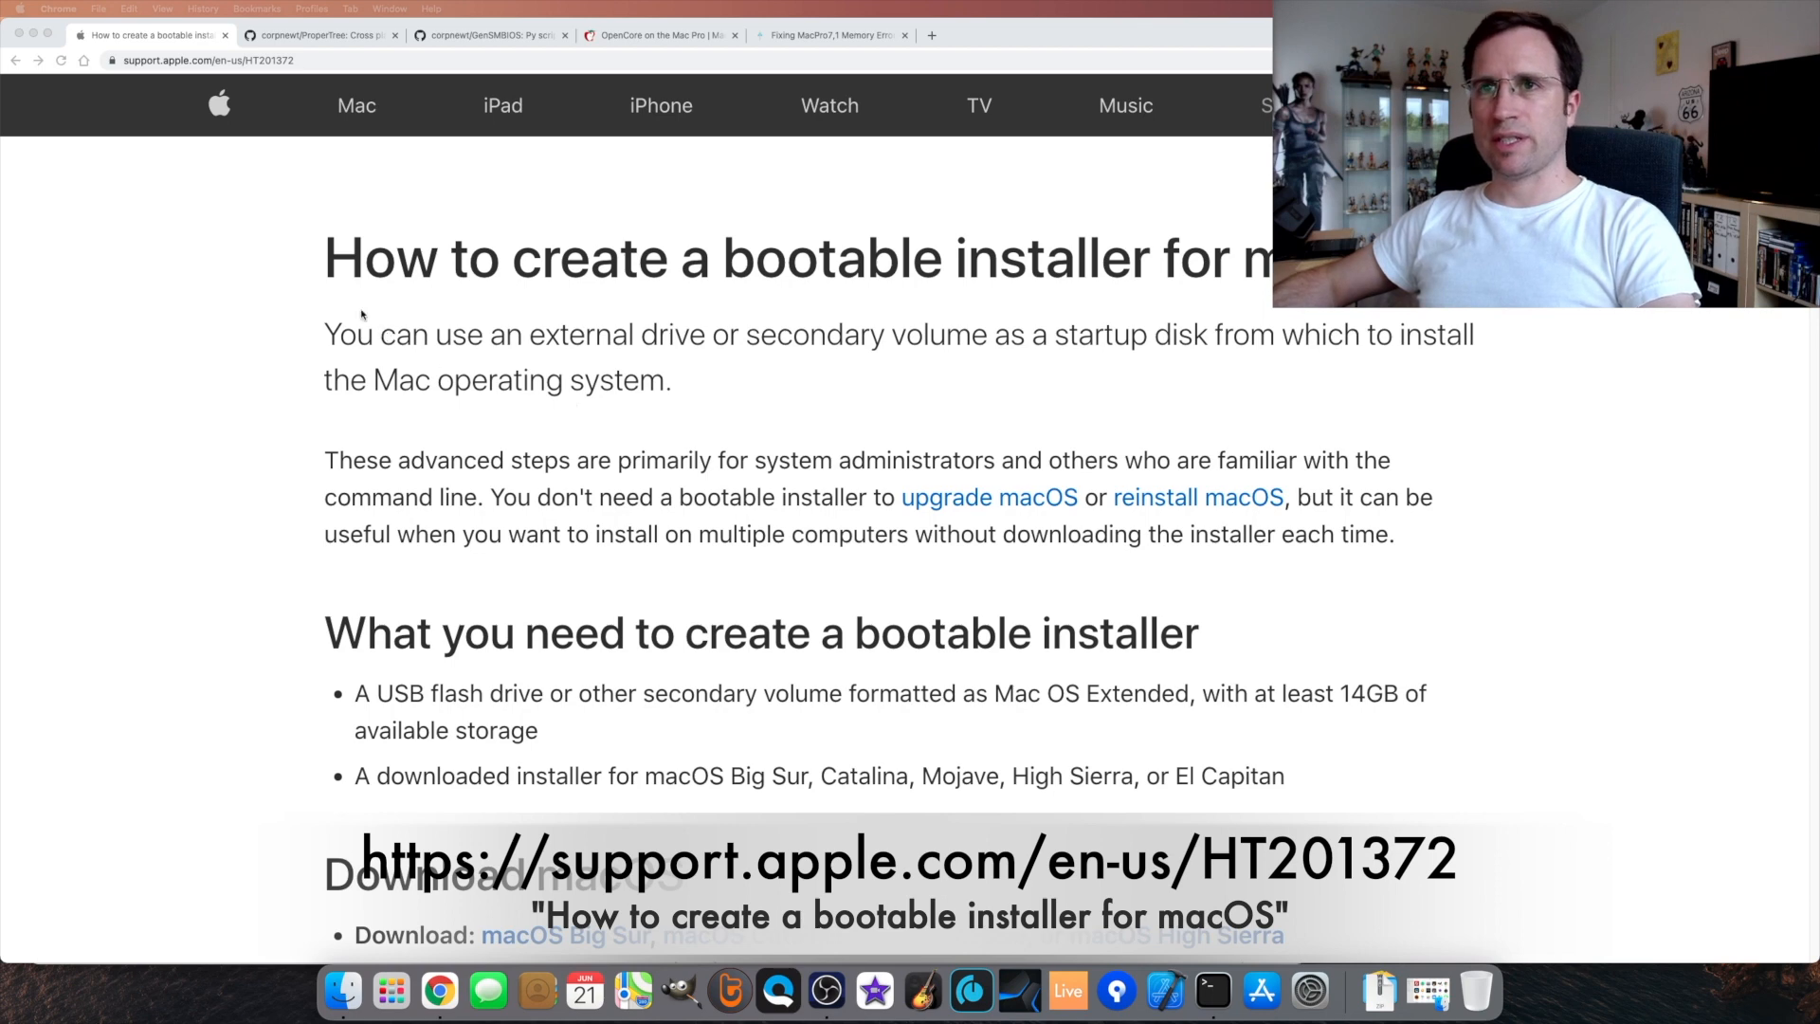
pyautogui.moveTo(354, 298)
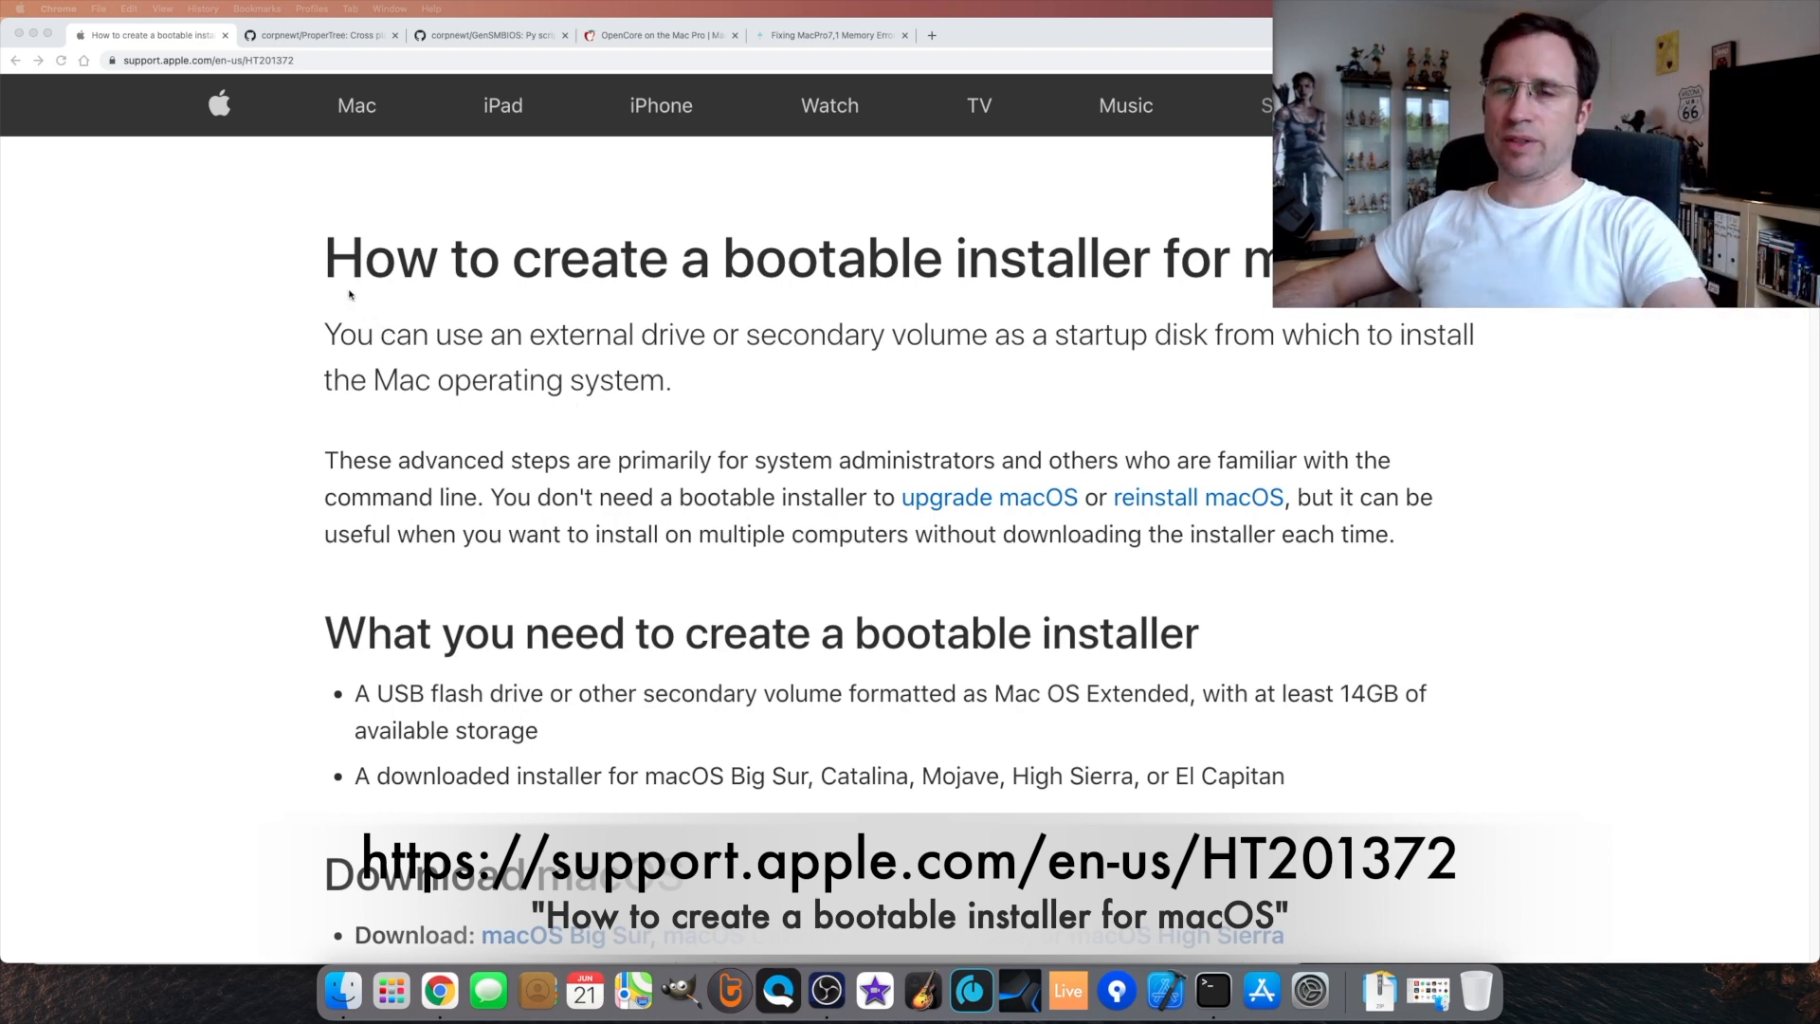
pyautogui.moveTo(346, 288)
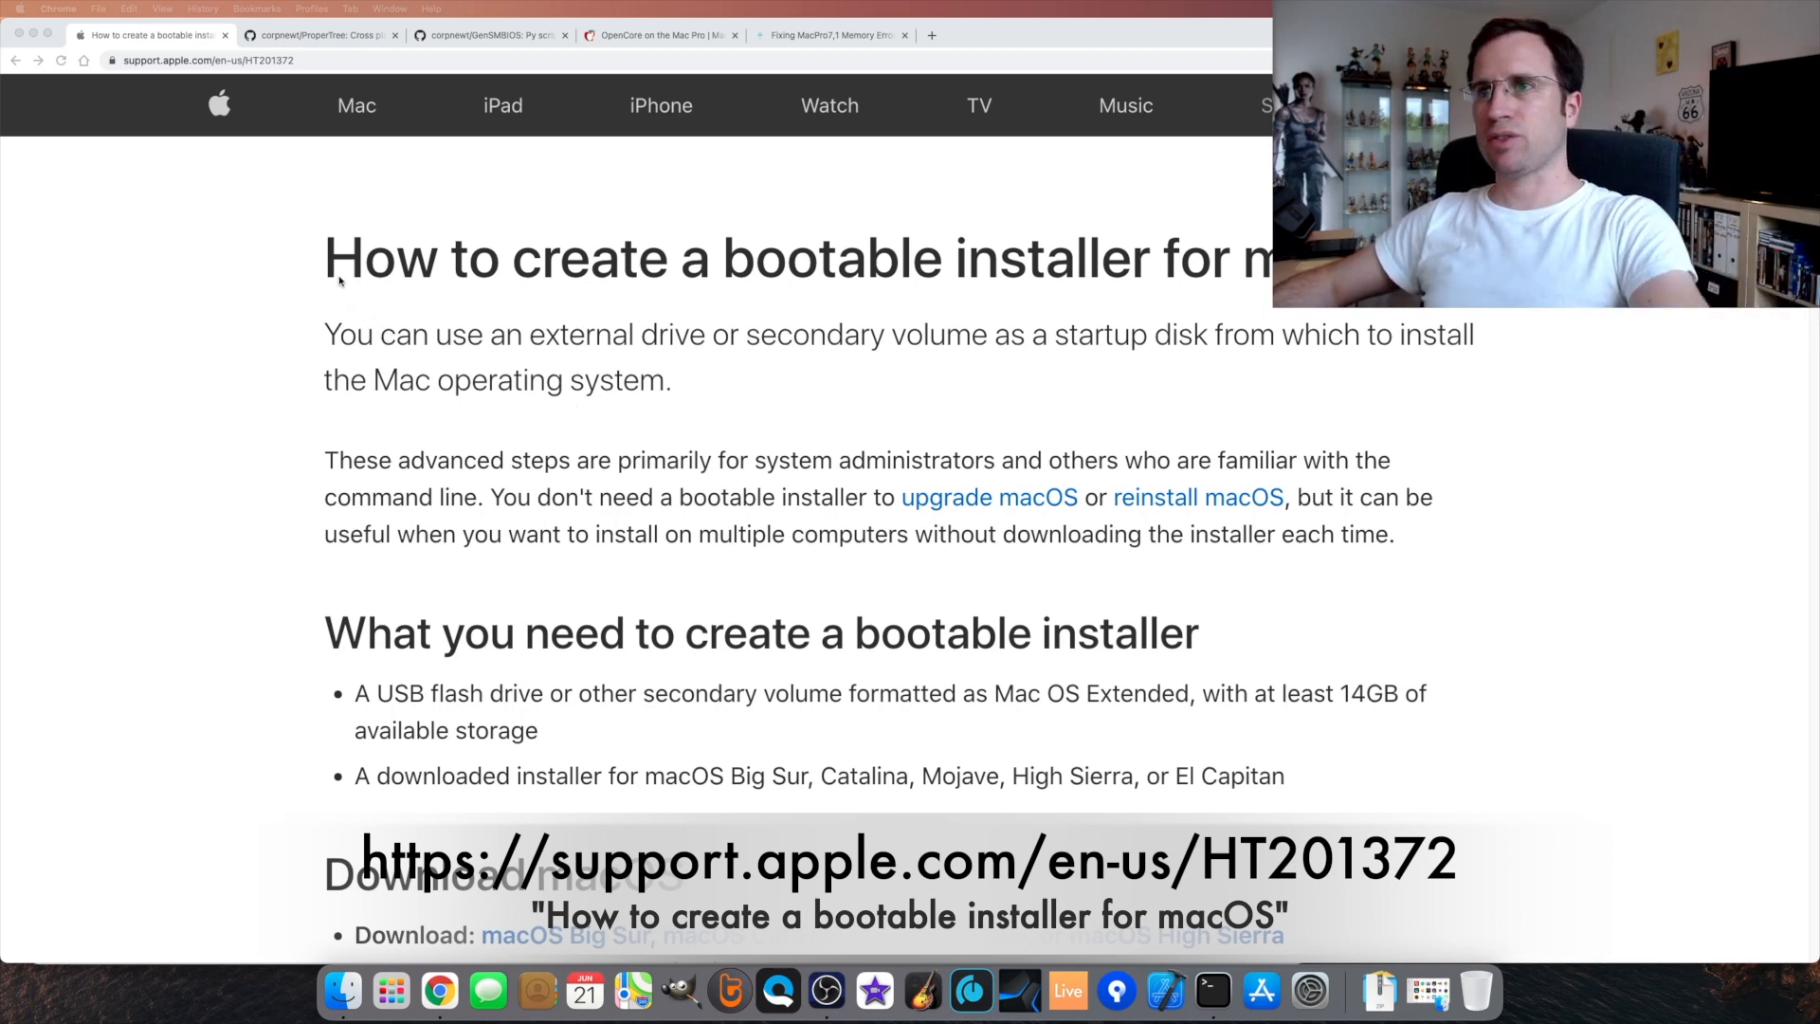
pyautogui.moveTo(972, 397)
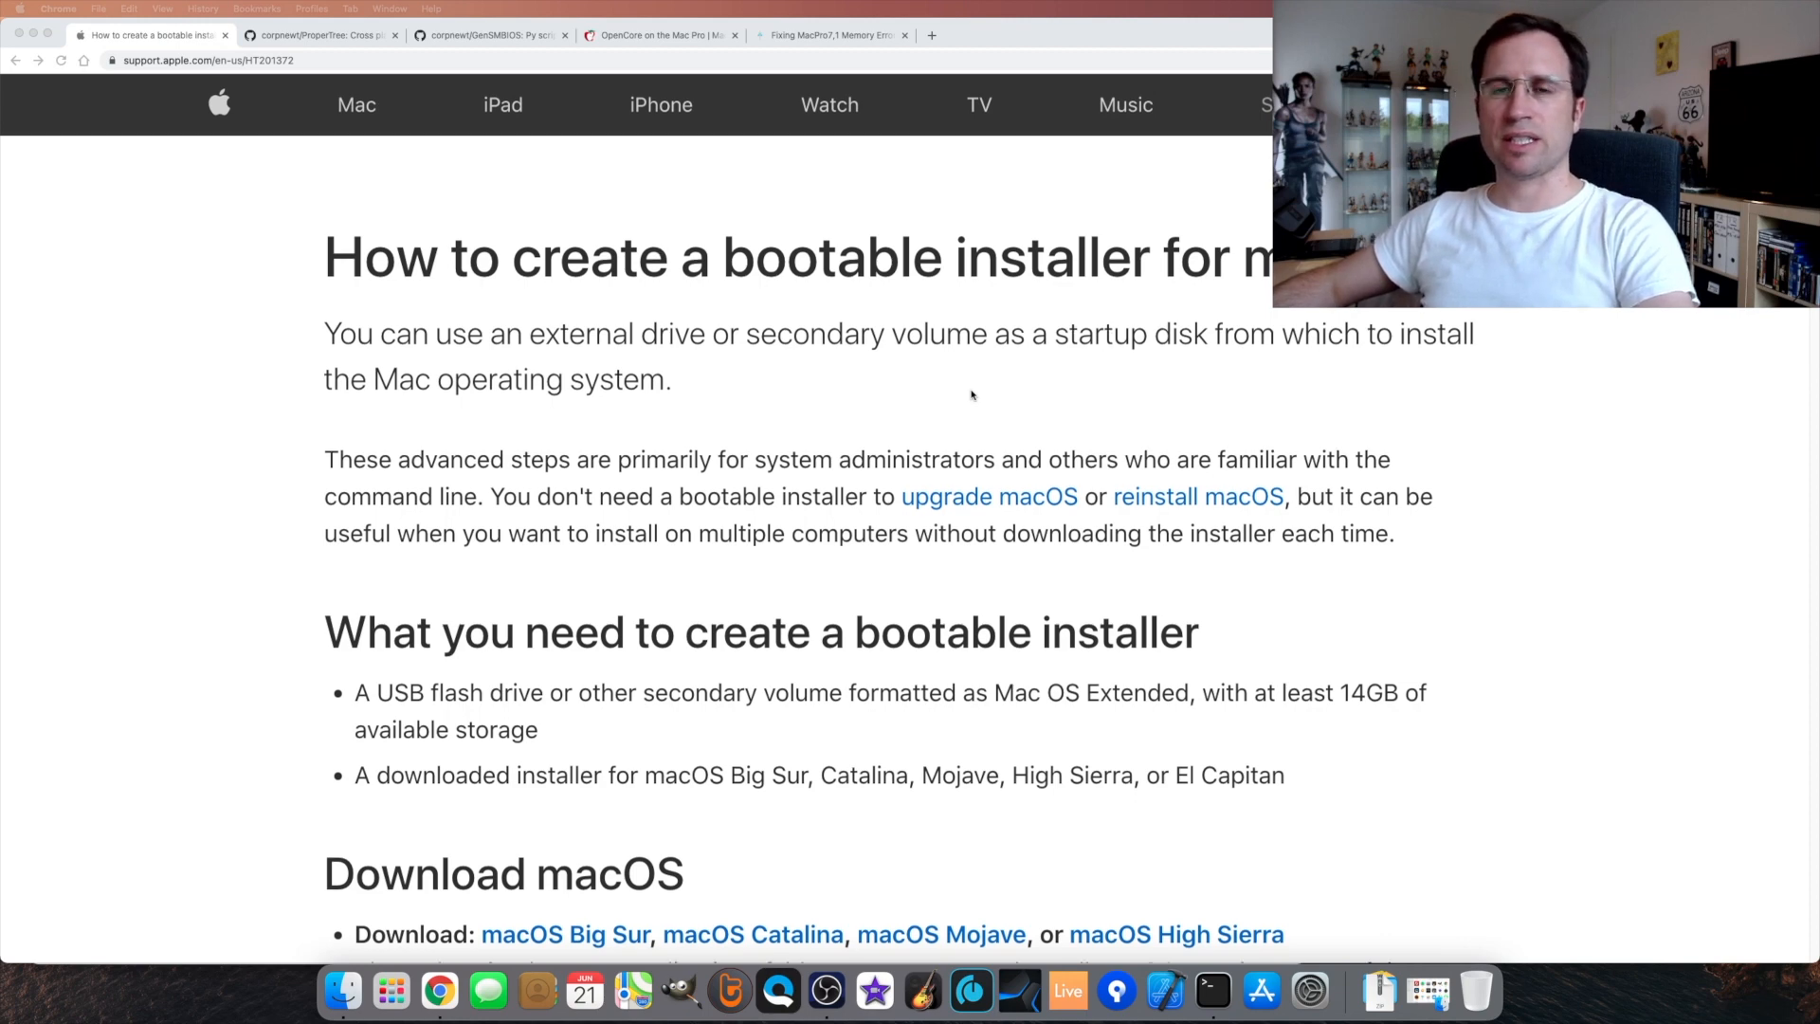
# Step: Scroll the support article down to the 'Use the createinstallmedia command in Terminal' section
pyautogui.scroll(-3)
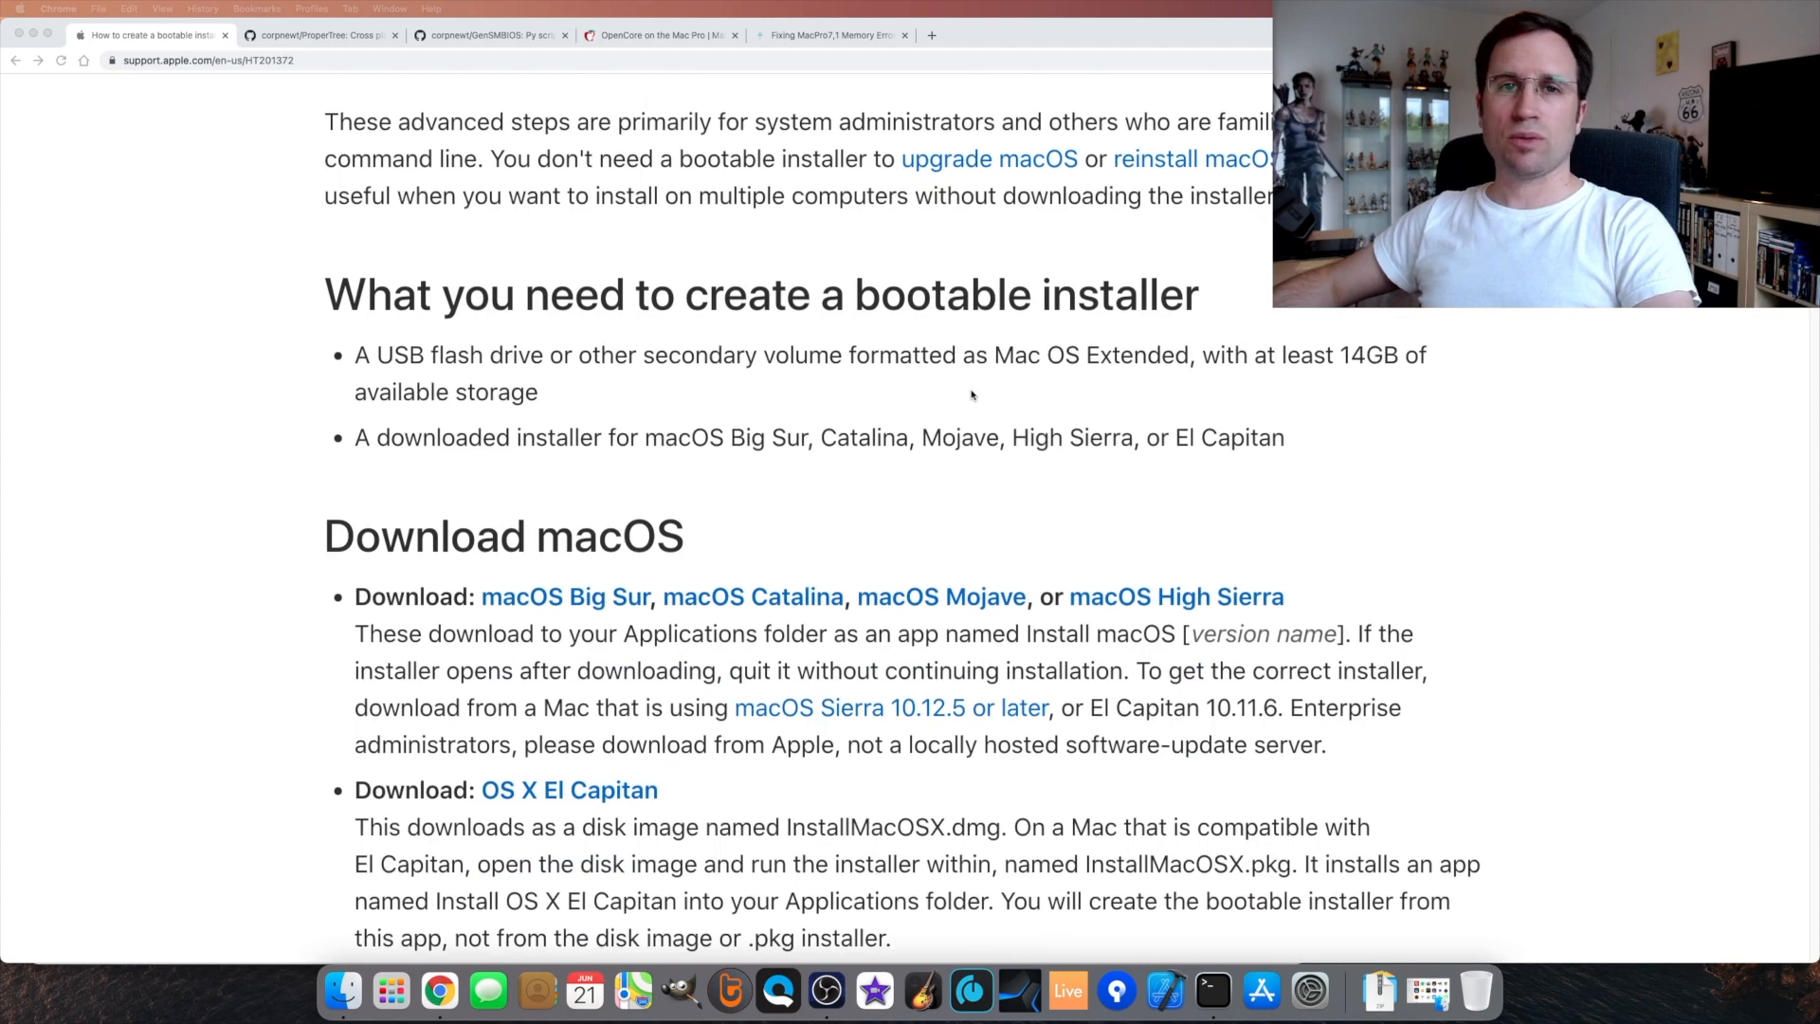
pyautogui.scroll(-3)
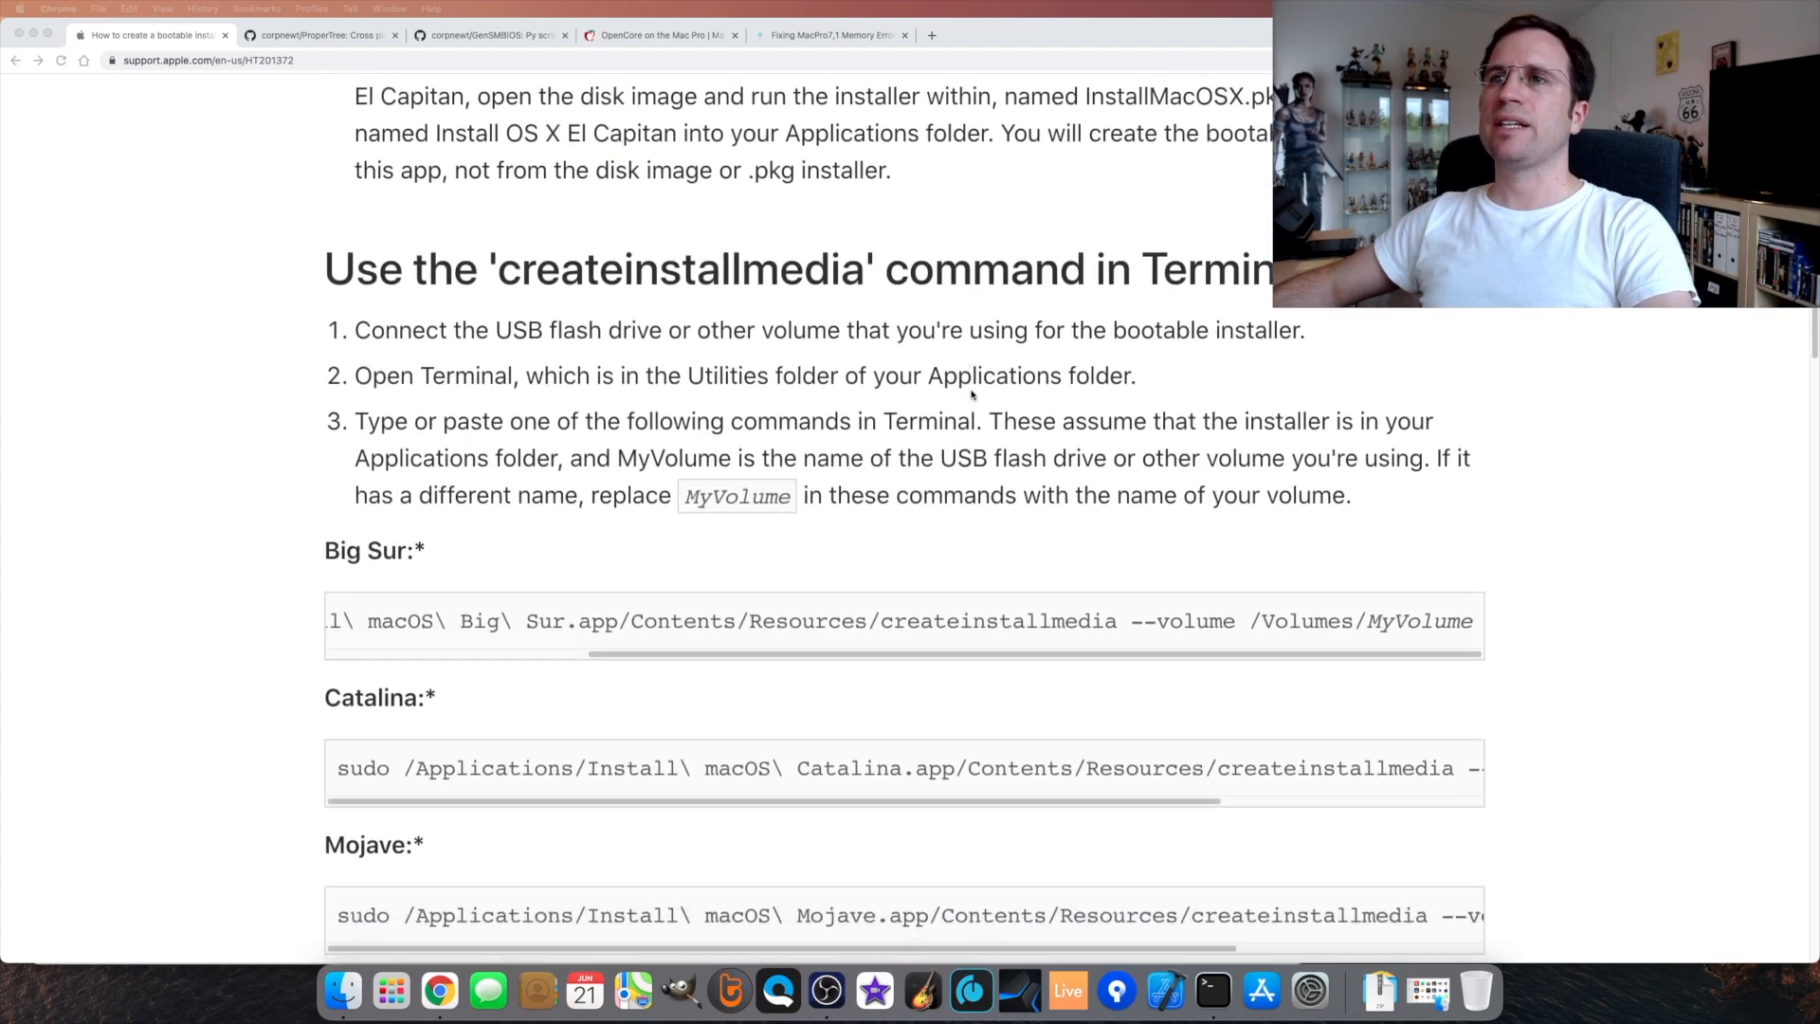
pyautogui.scroll(-3)
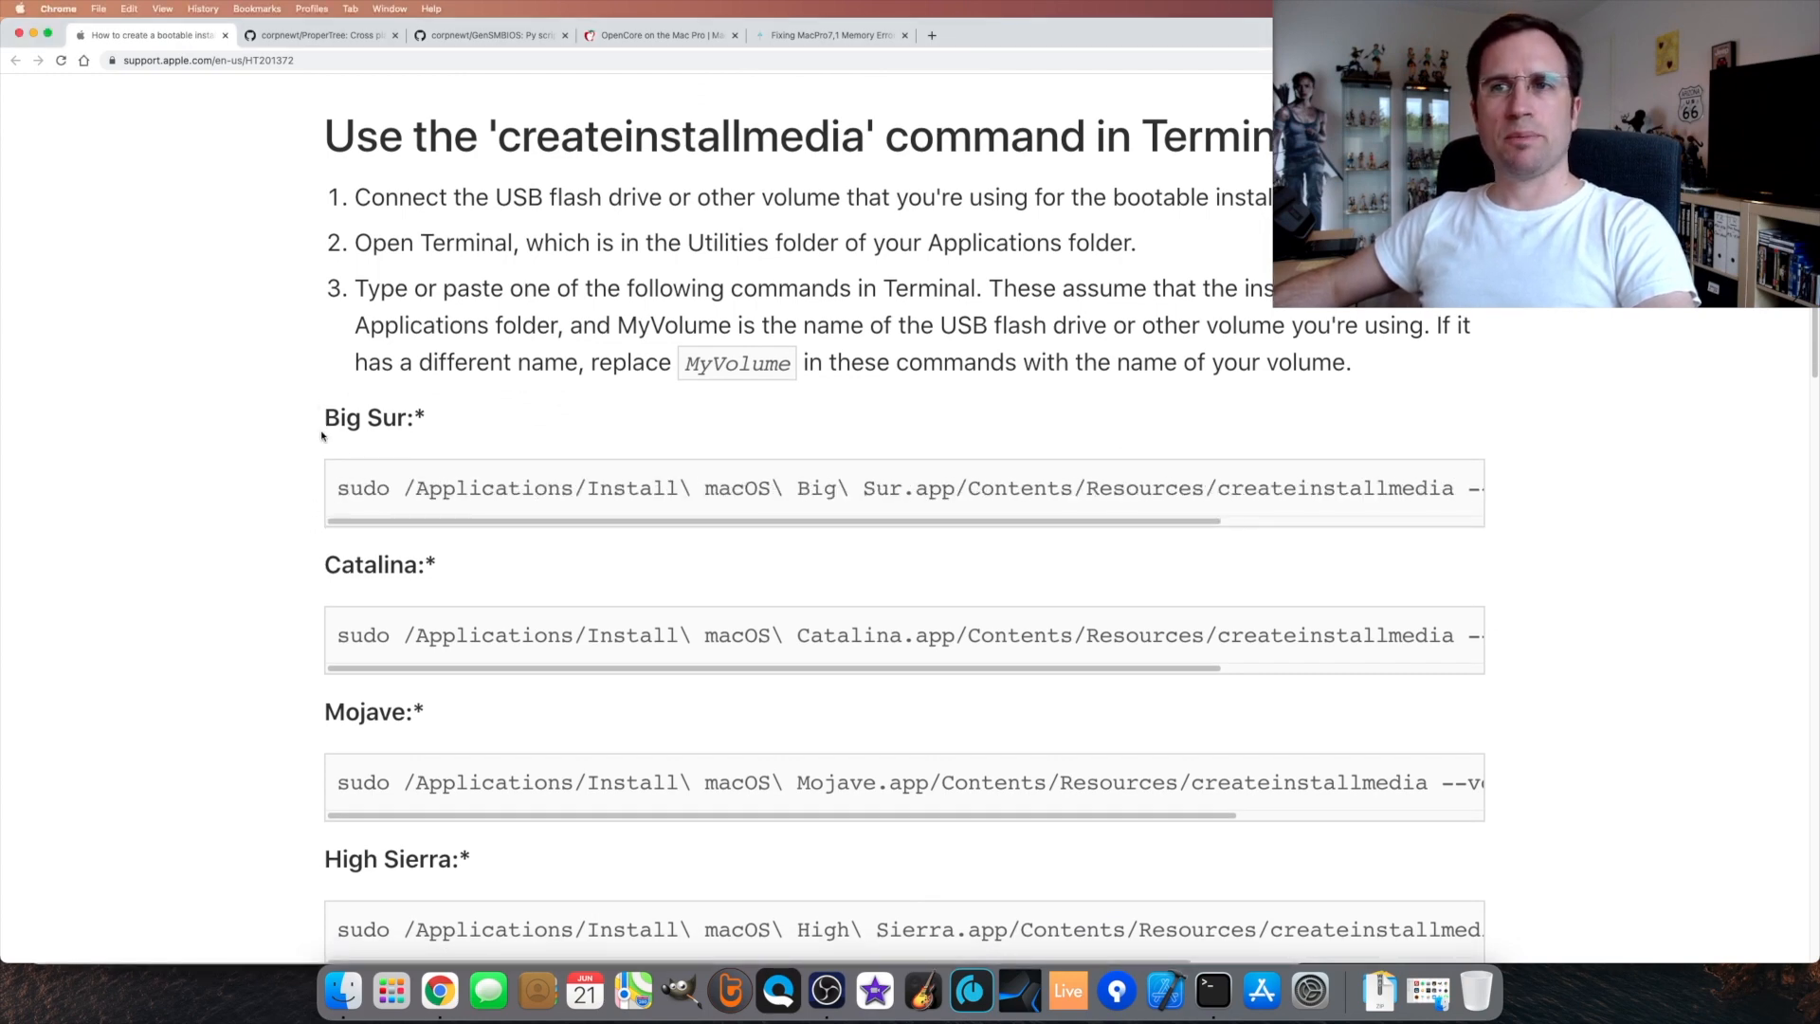
pyautogui.moveTo(247, 496)
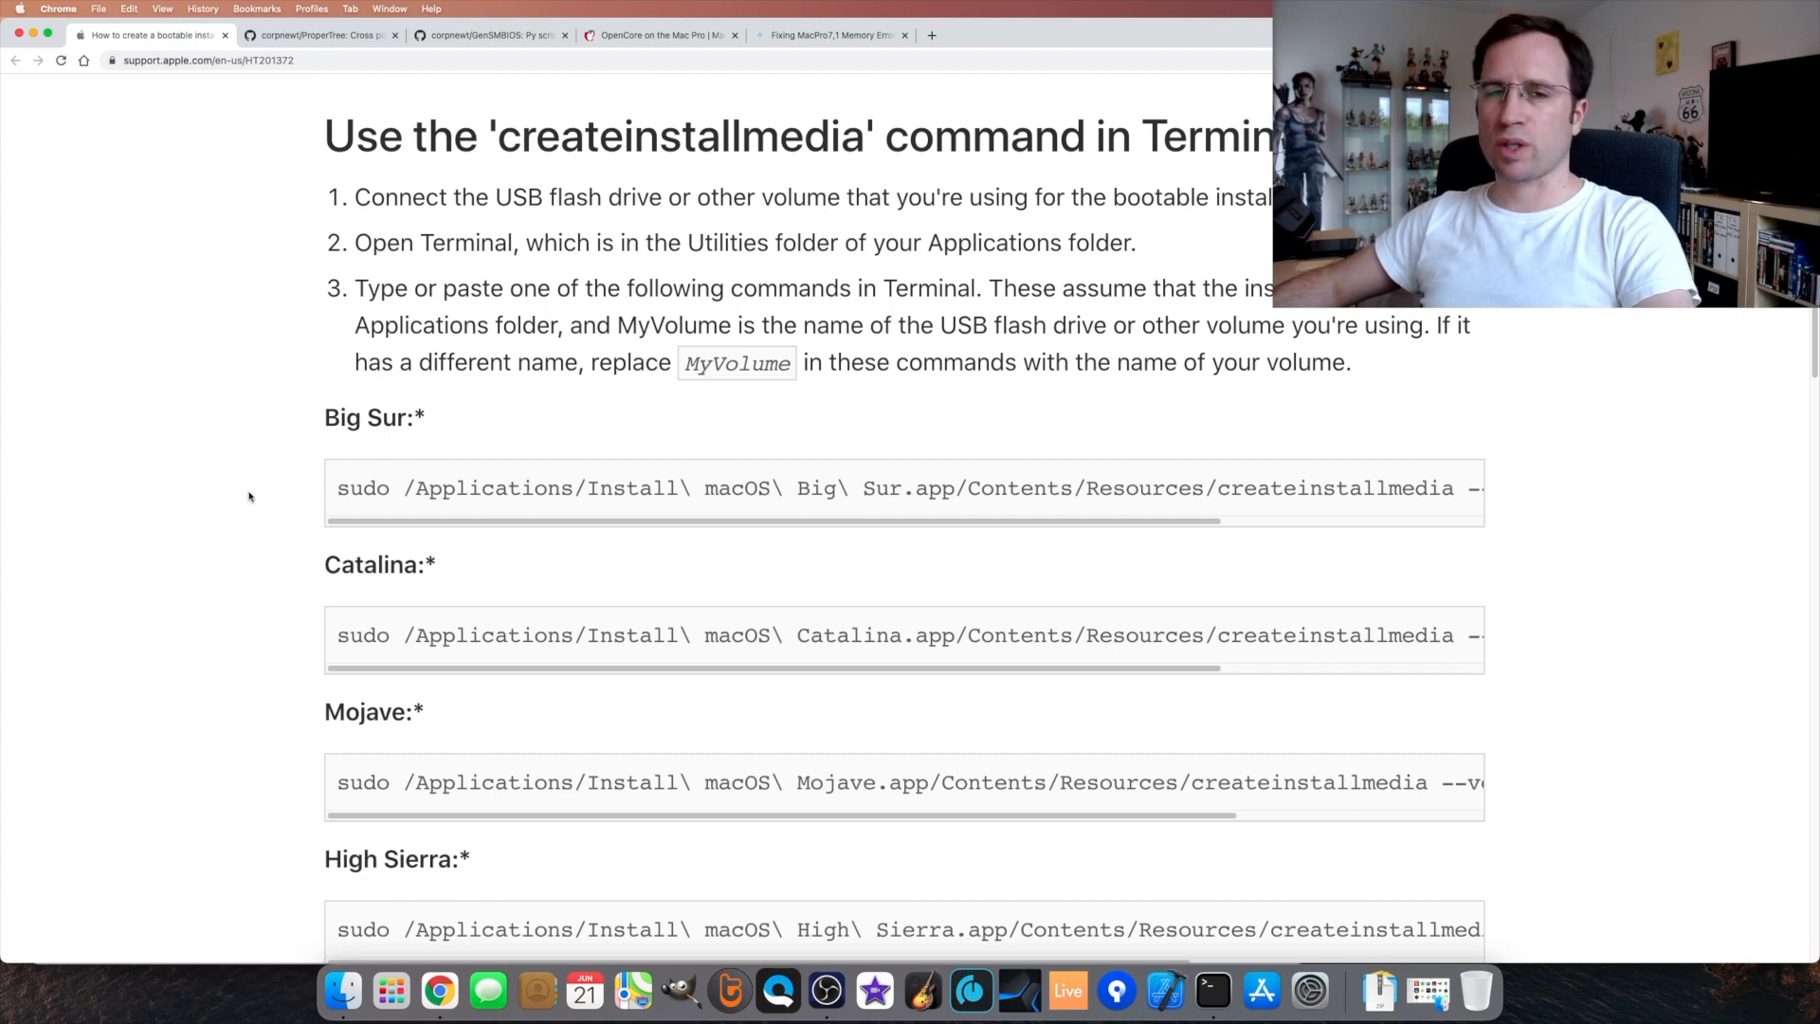
pyautogui.moveTo(221, 709)
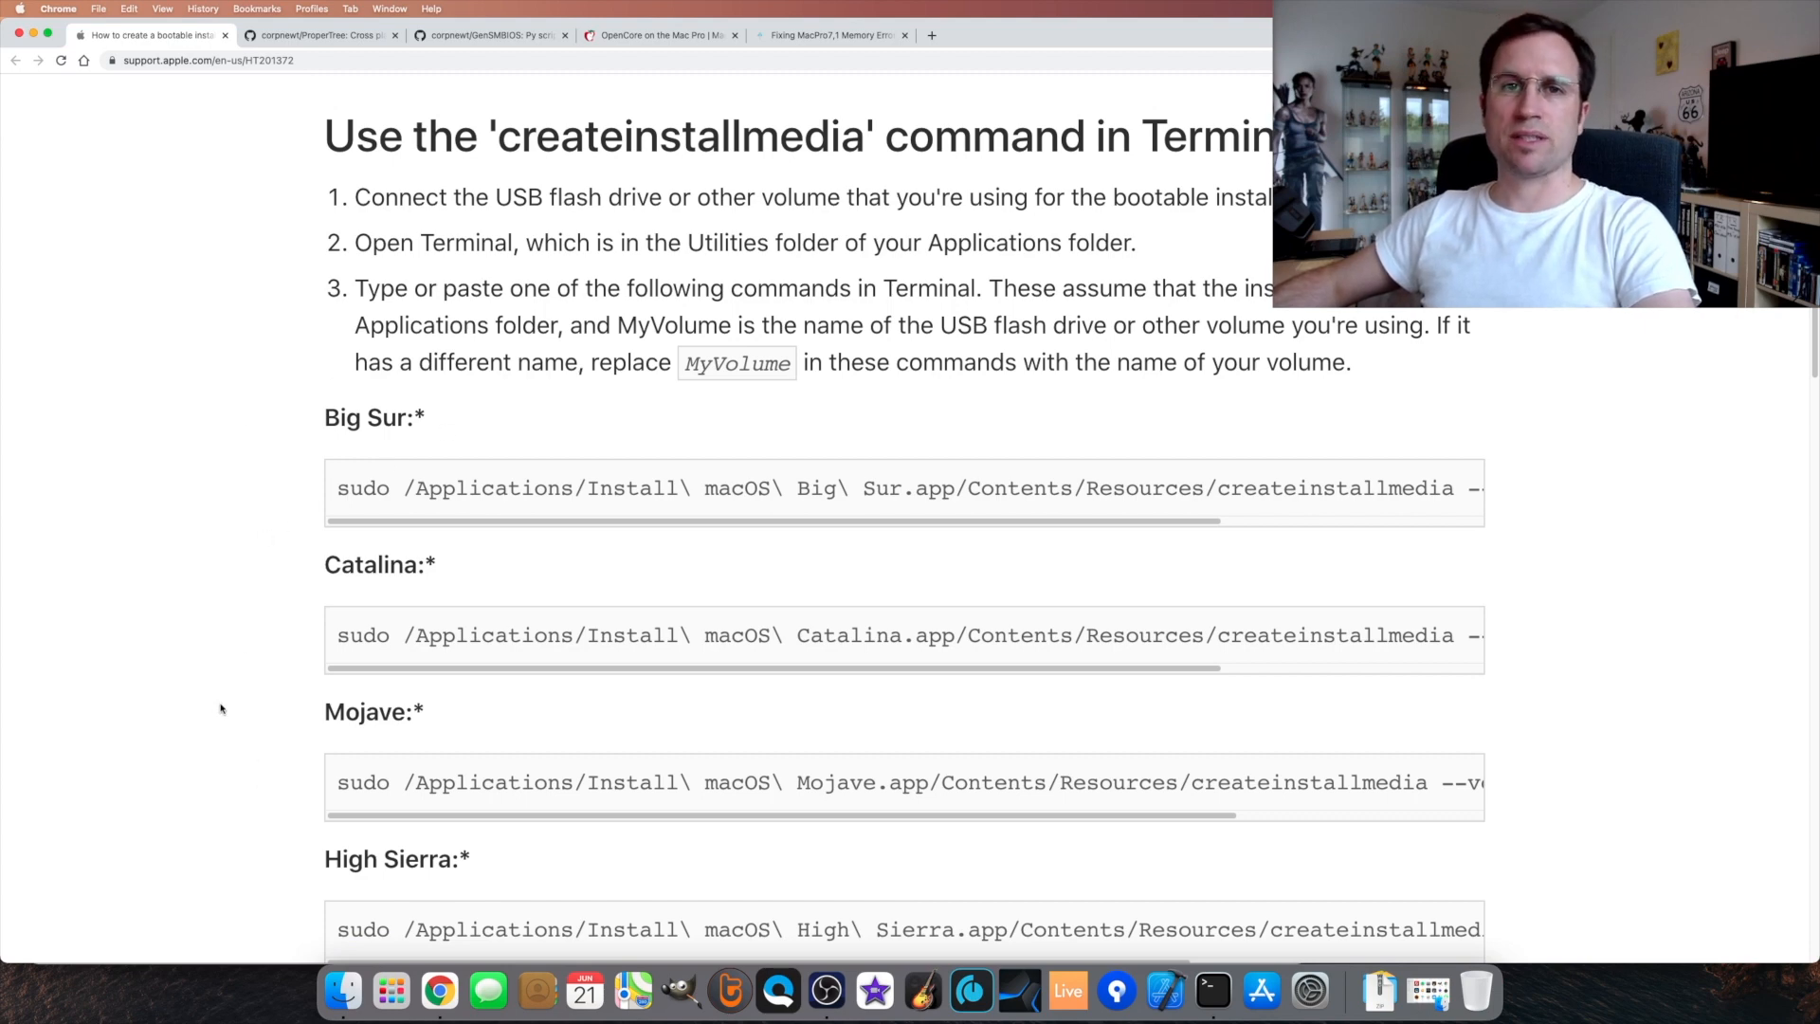
pyautogui.moveTo(248, 724)
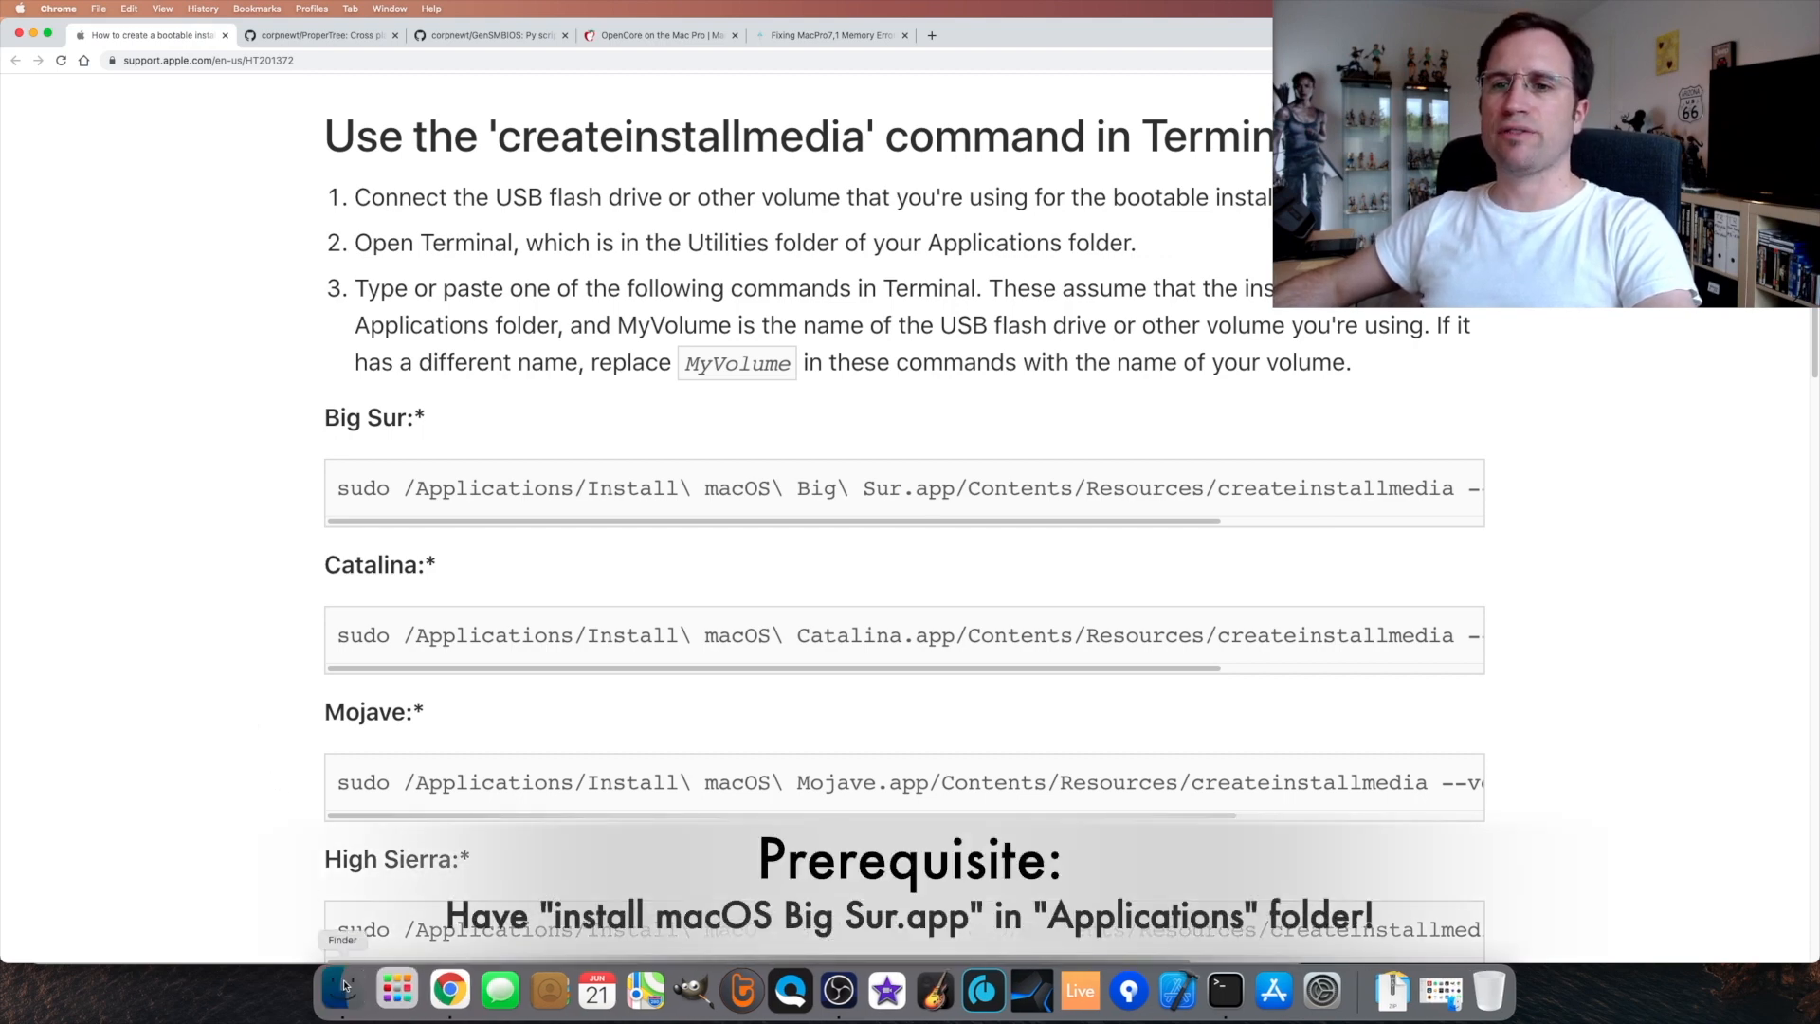
# Step: Open Finder's Applications folder and select the Install macOS Big Sur app
pyautogui.click(341, 989)
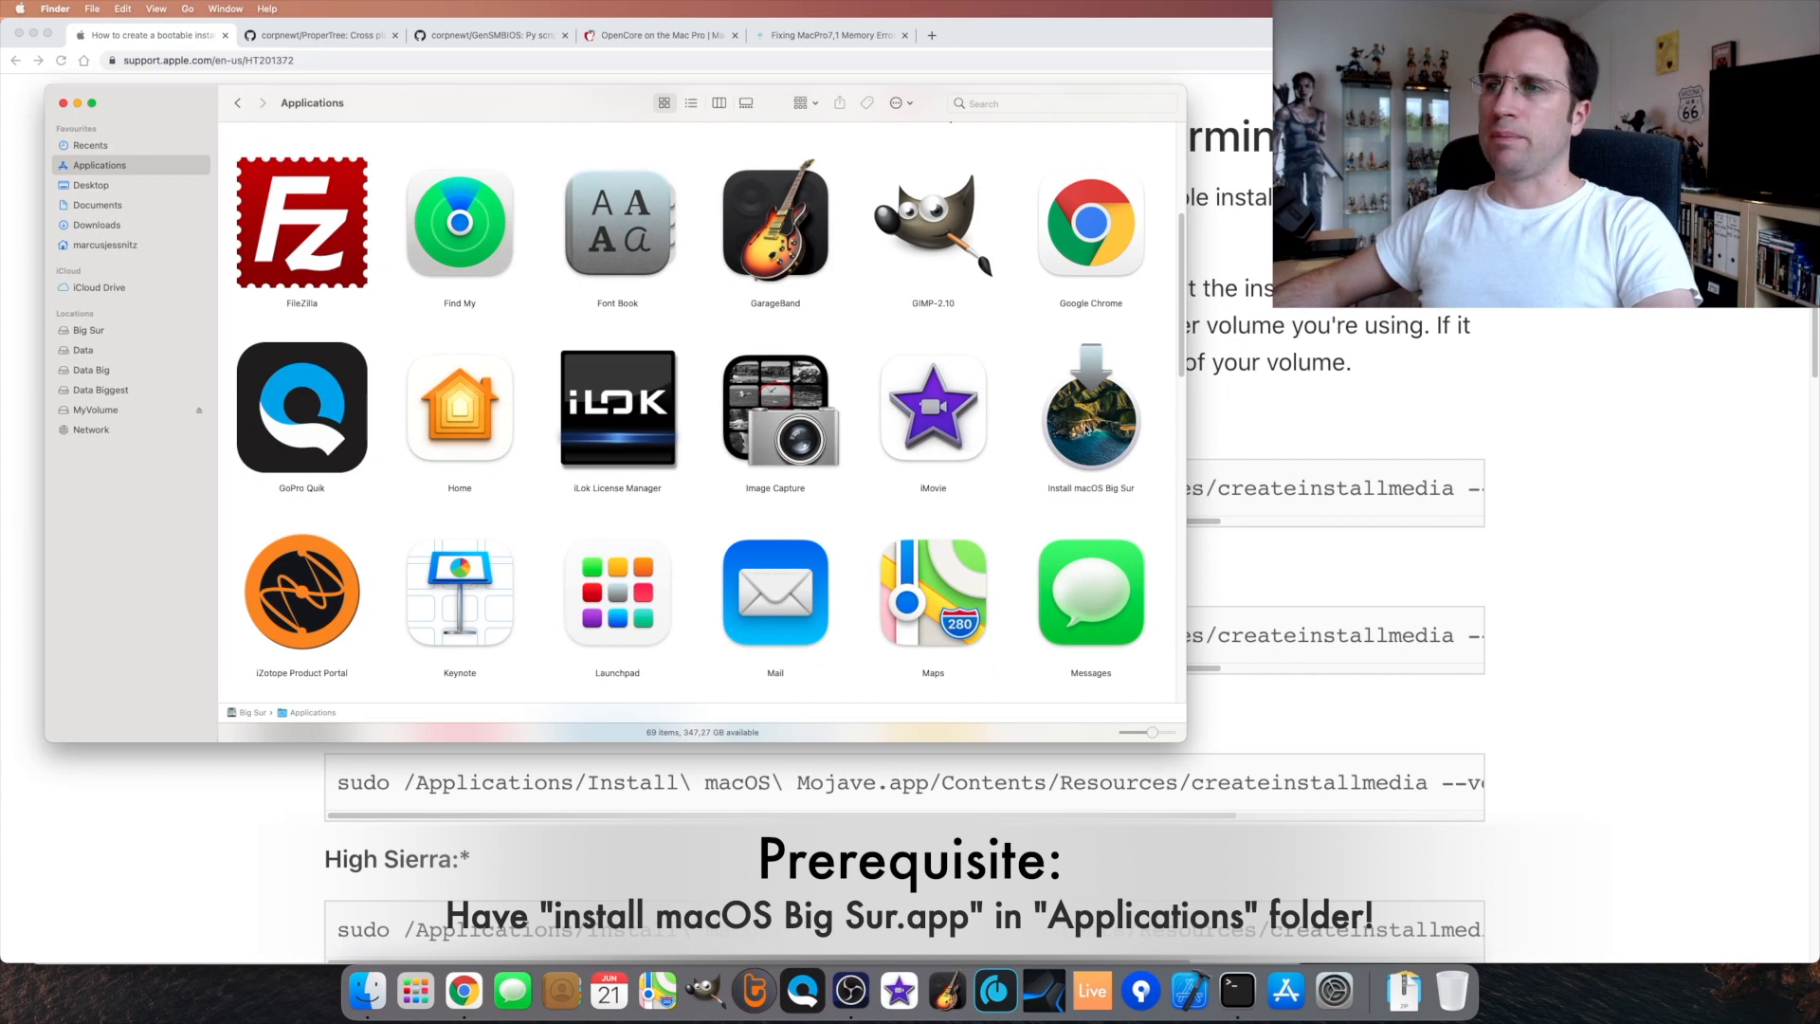
pyautogui.click(1089, 412)
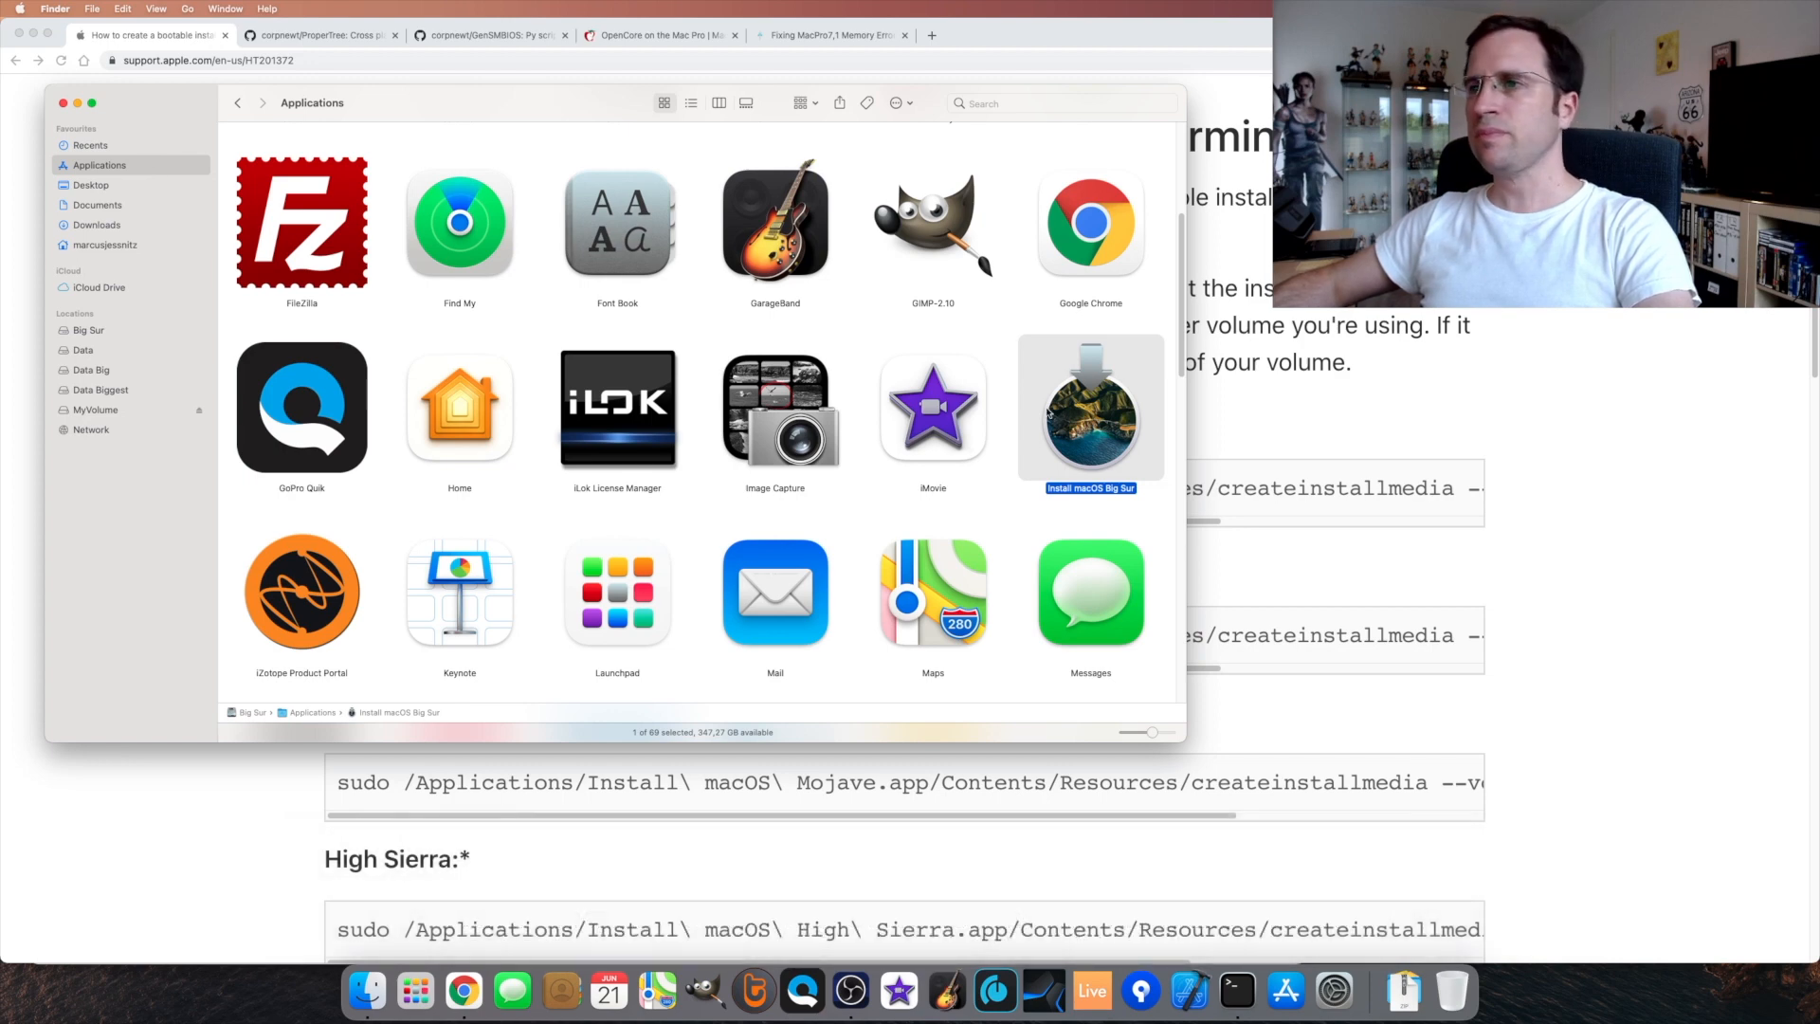
pyautogui.moveTo(1091, 517)
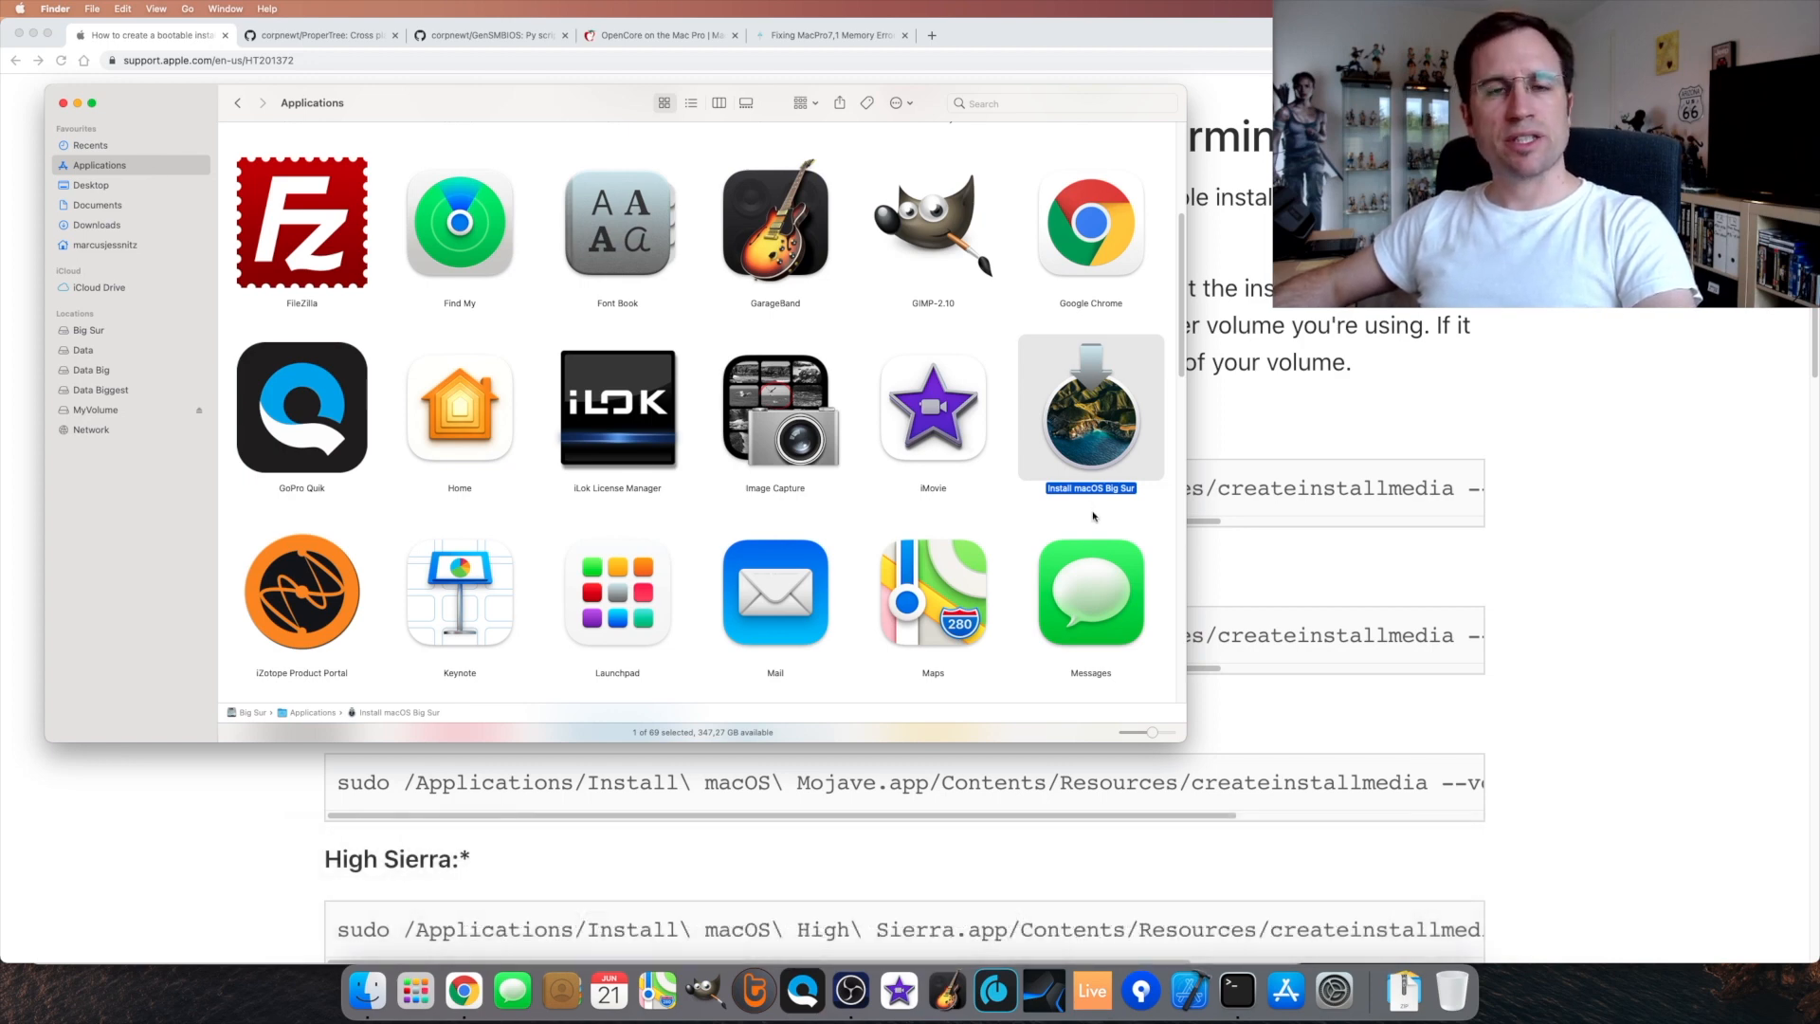
pyautogui.moveTo(1054, 503)
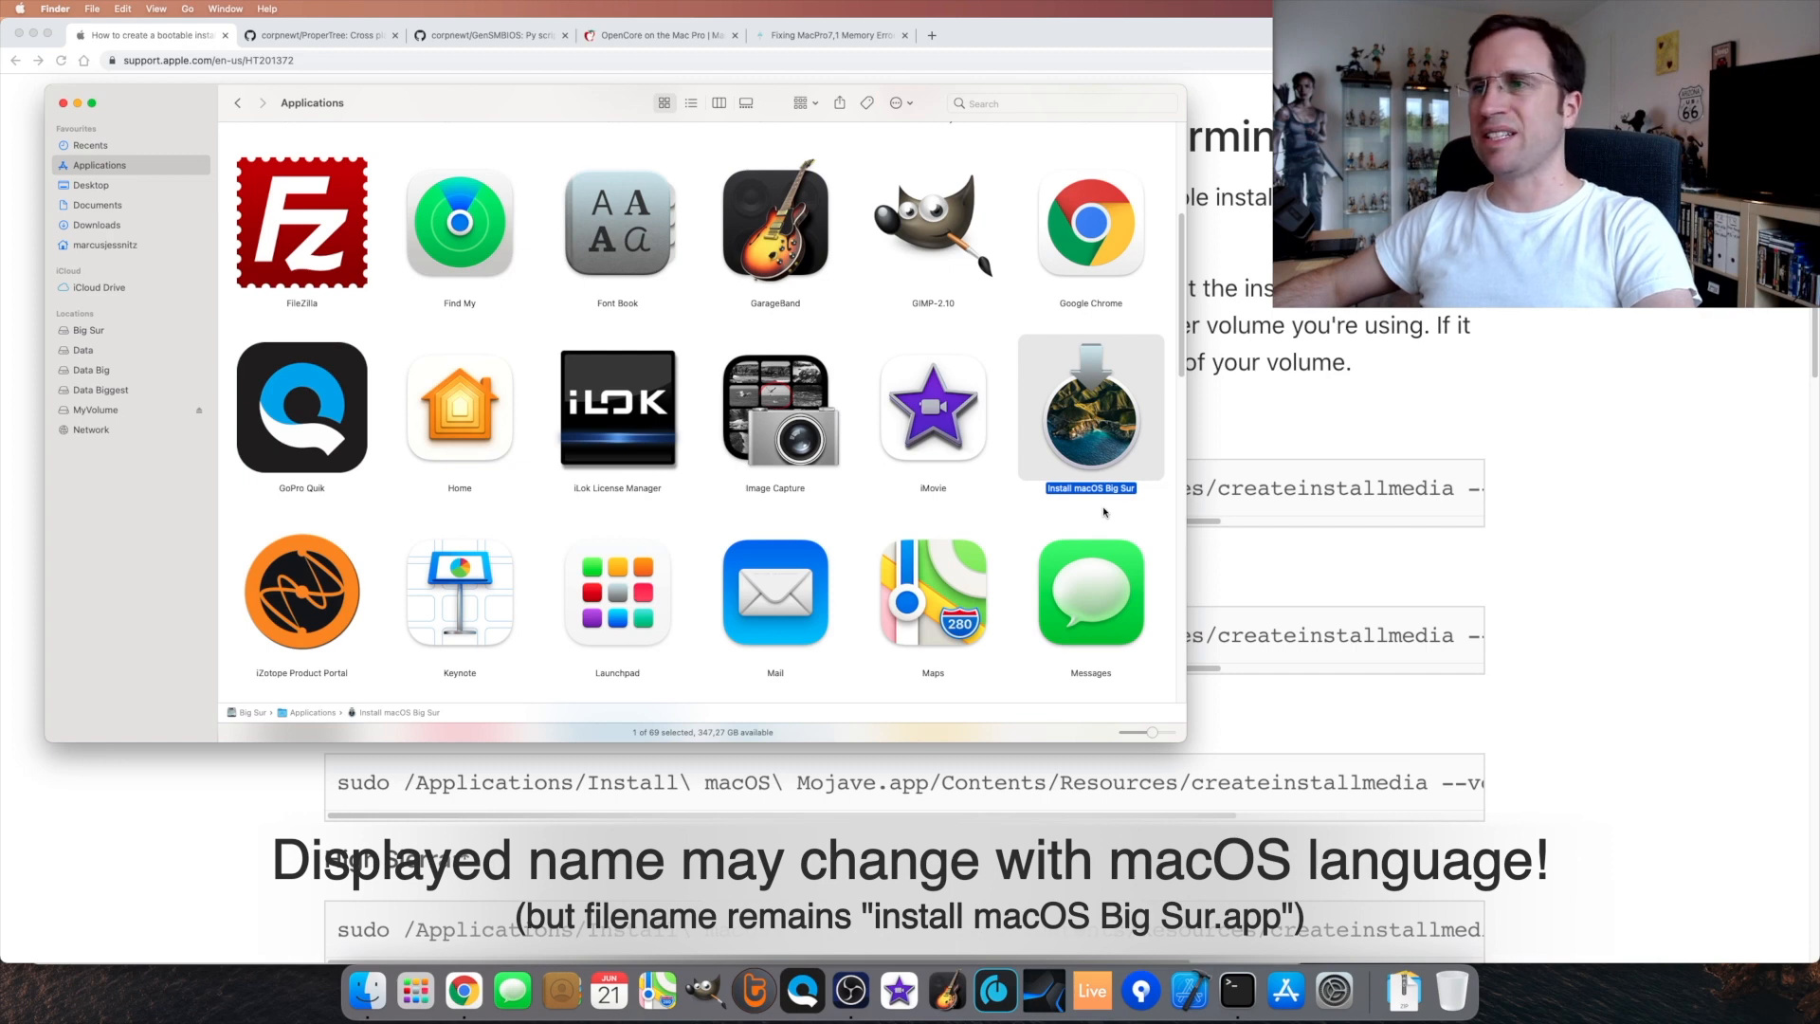
pyautogui.moveTo(1071, 521)
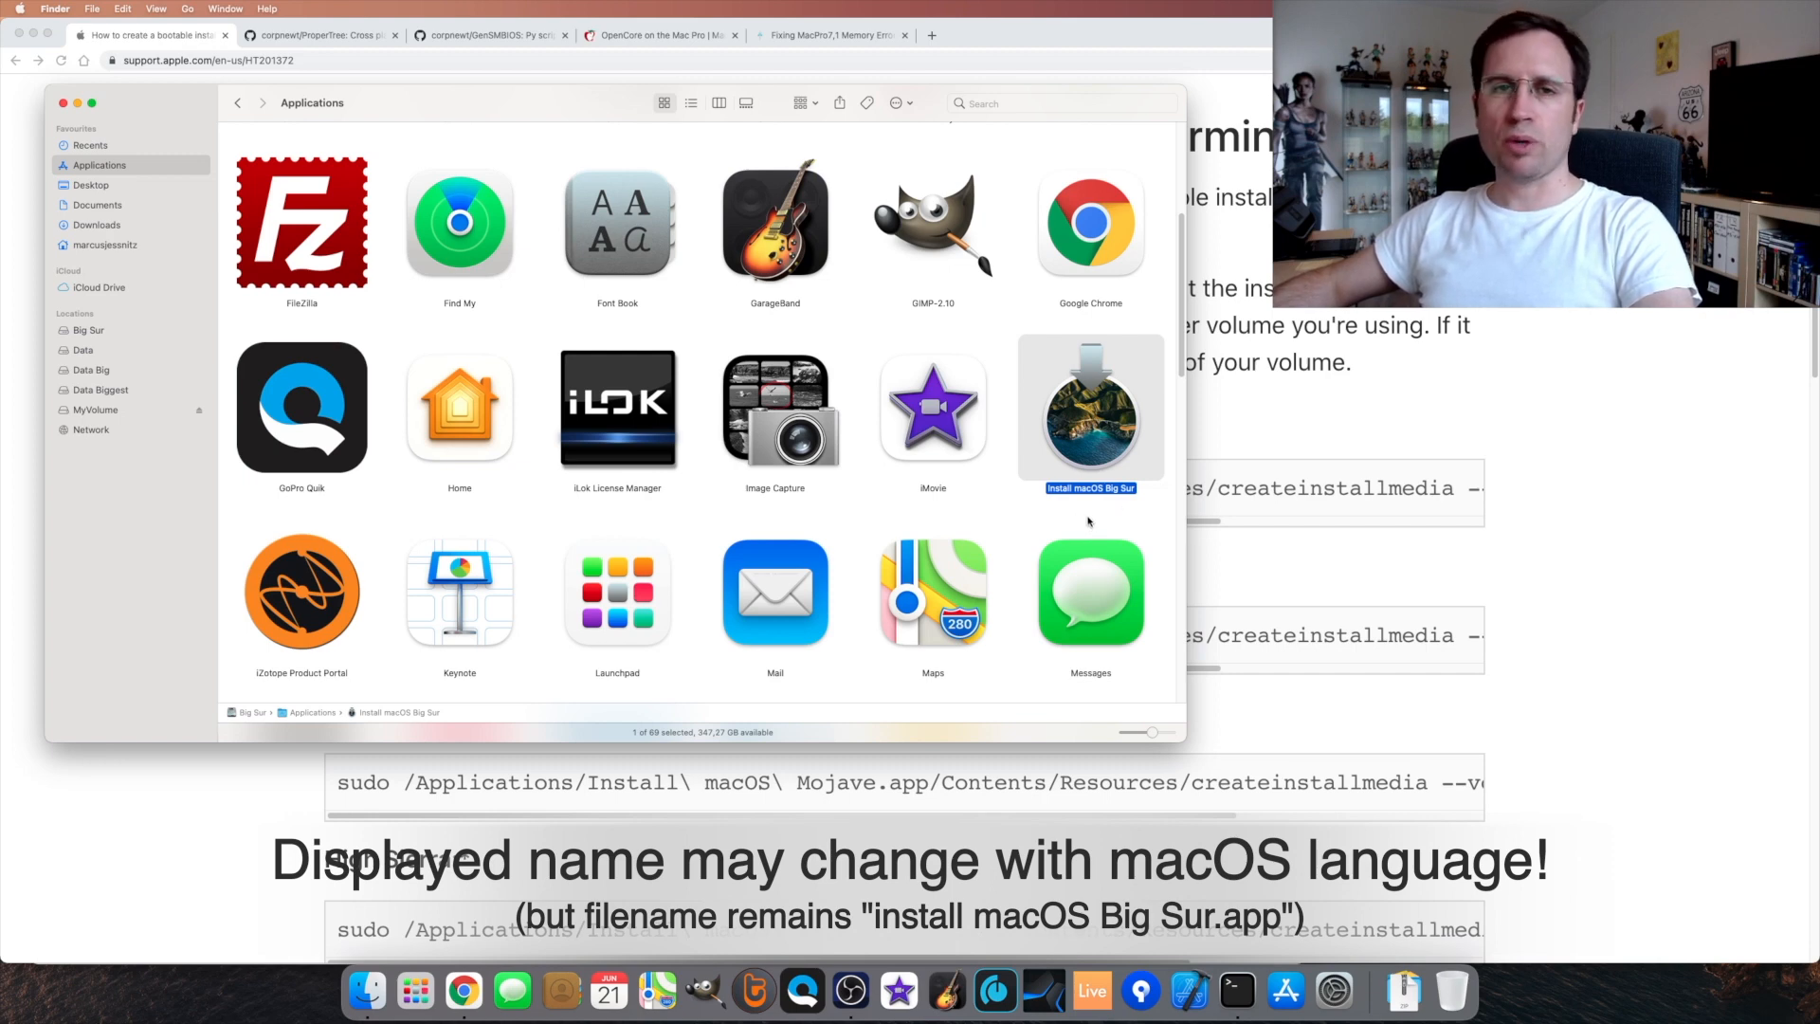
pyautogui.moveTo(1109, 512)
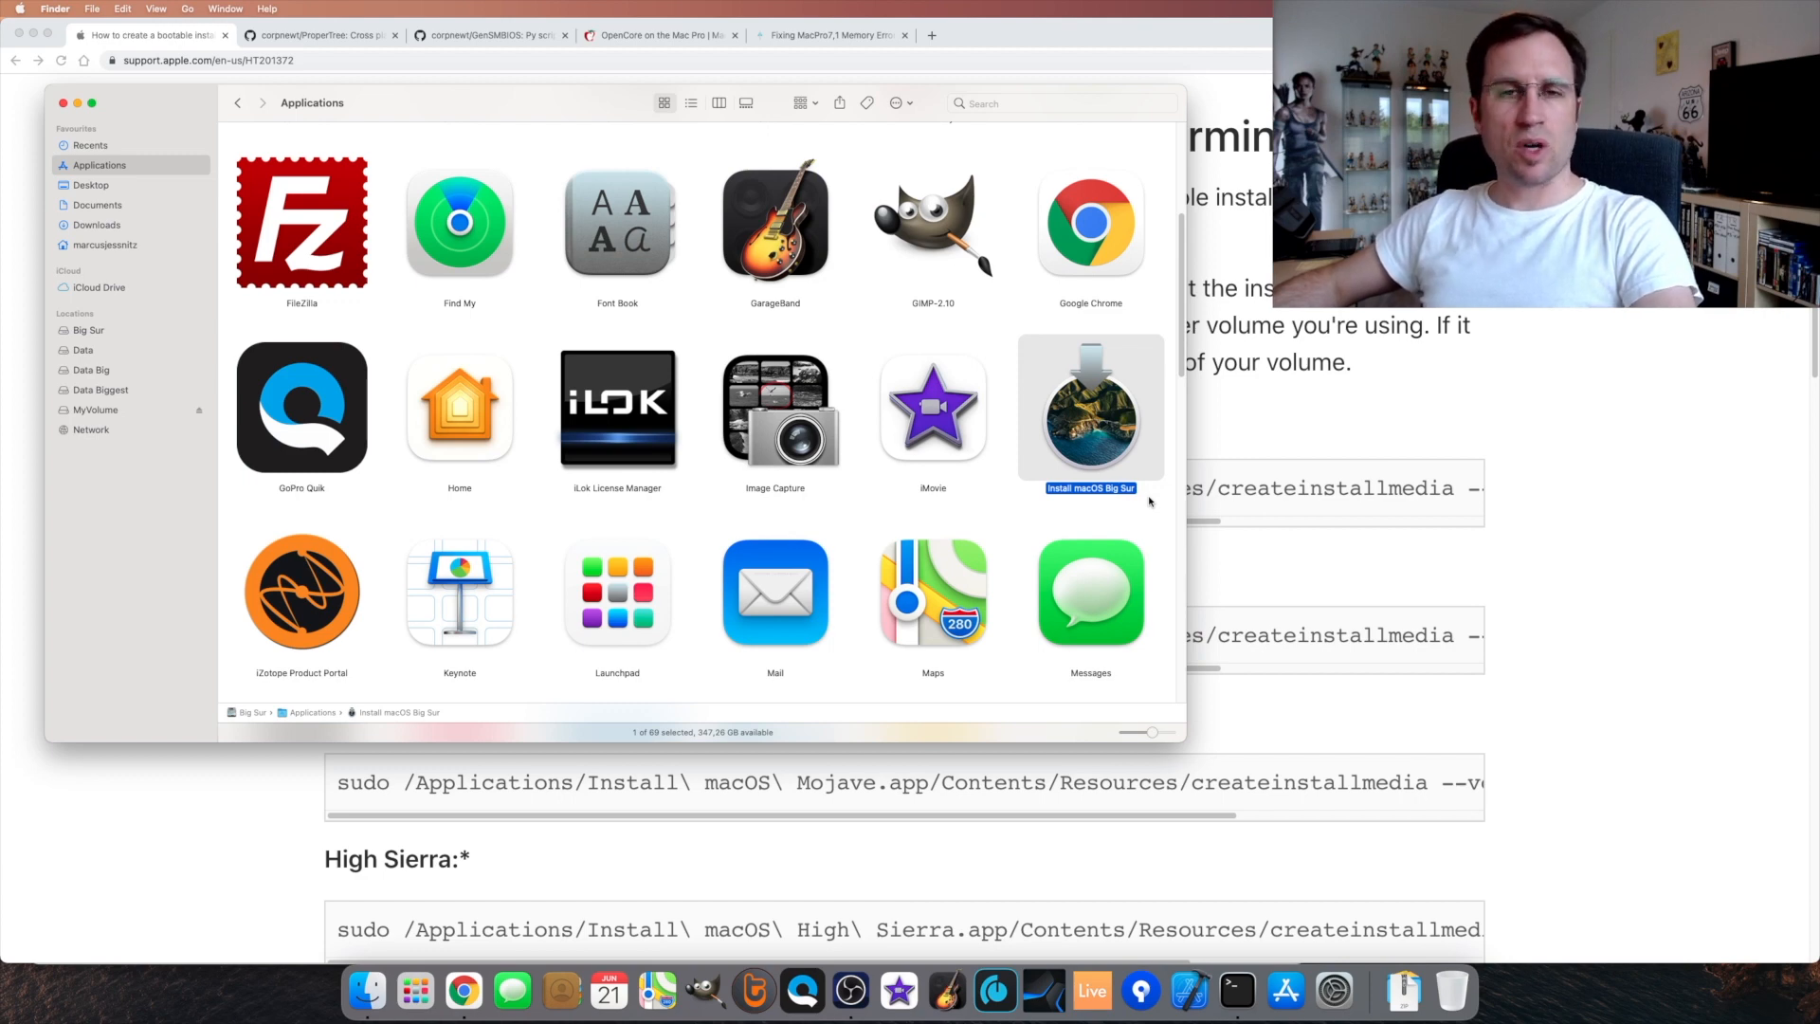
pyautogui.moveTo(1074, 526)
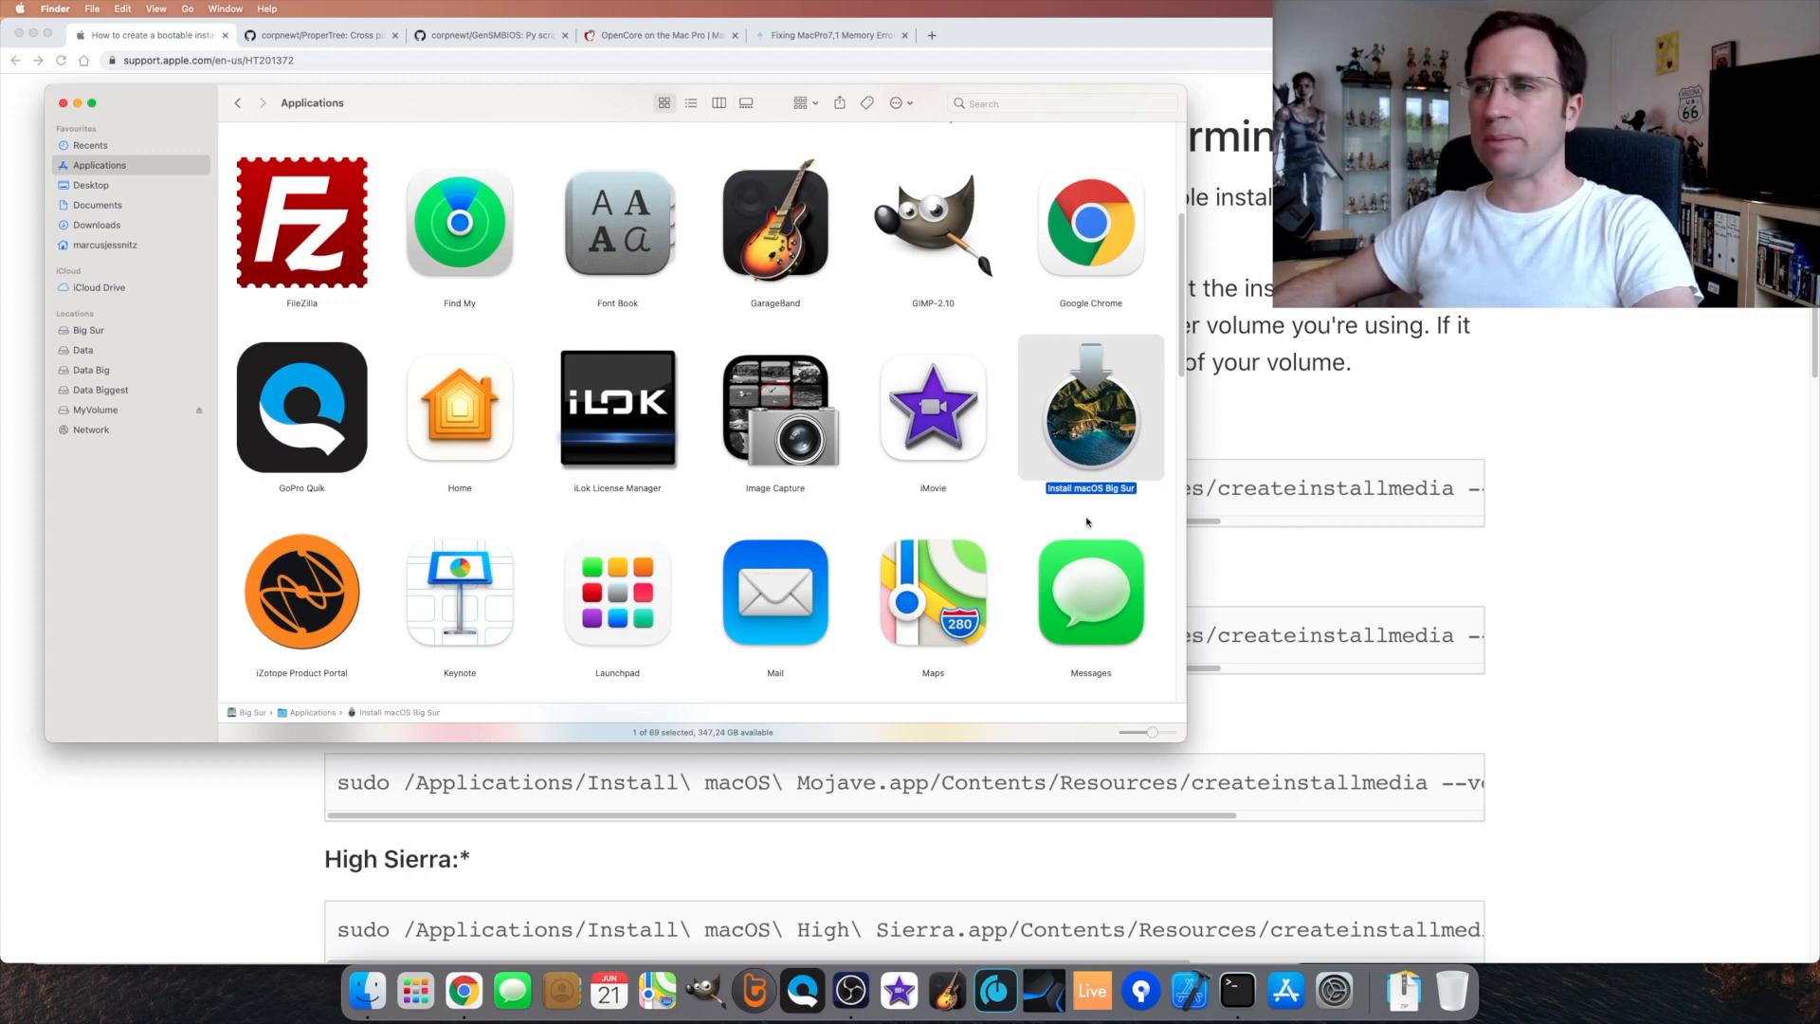
pyautogui.moveTo(1089, 457)
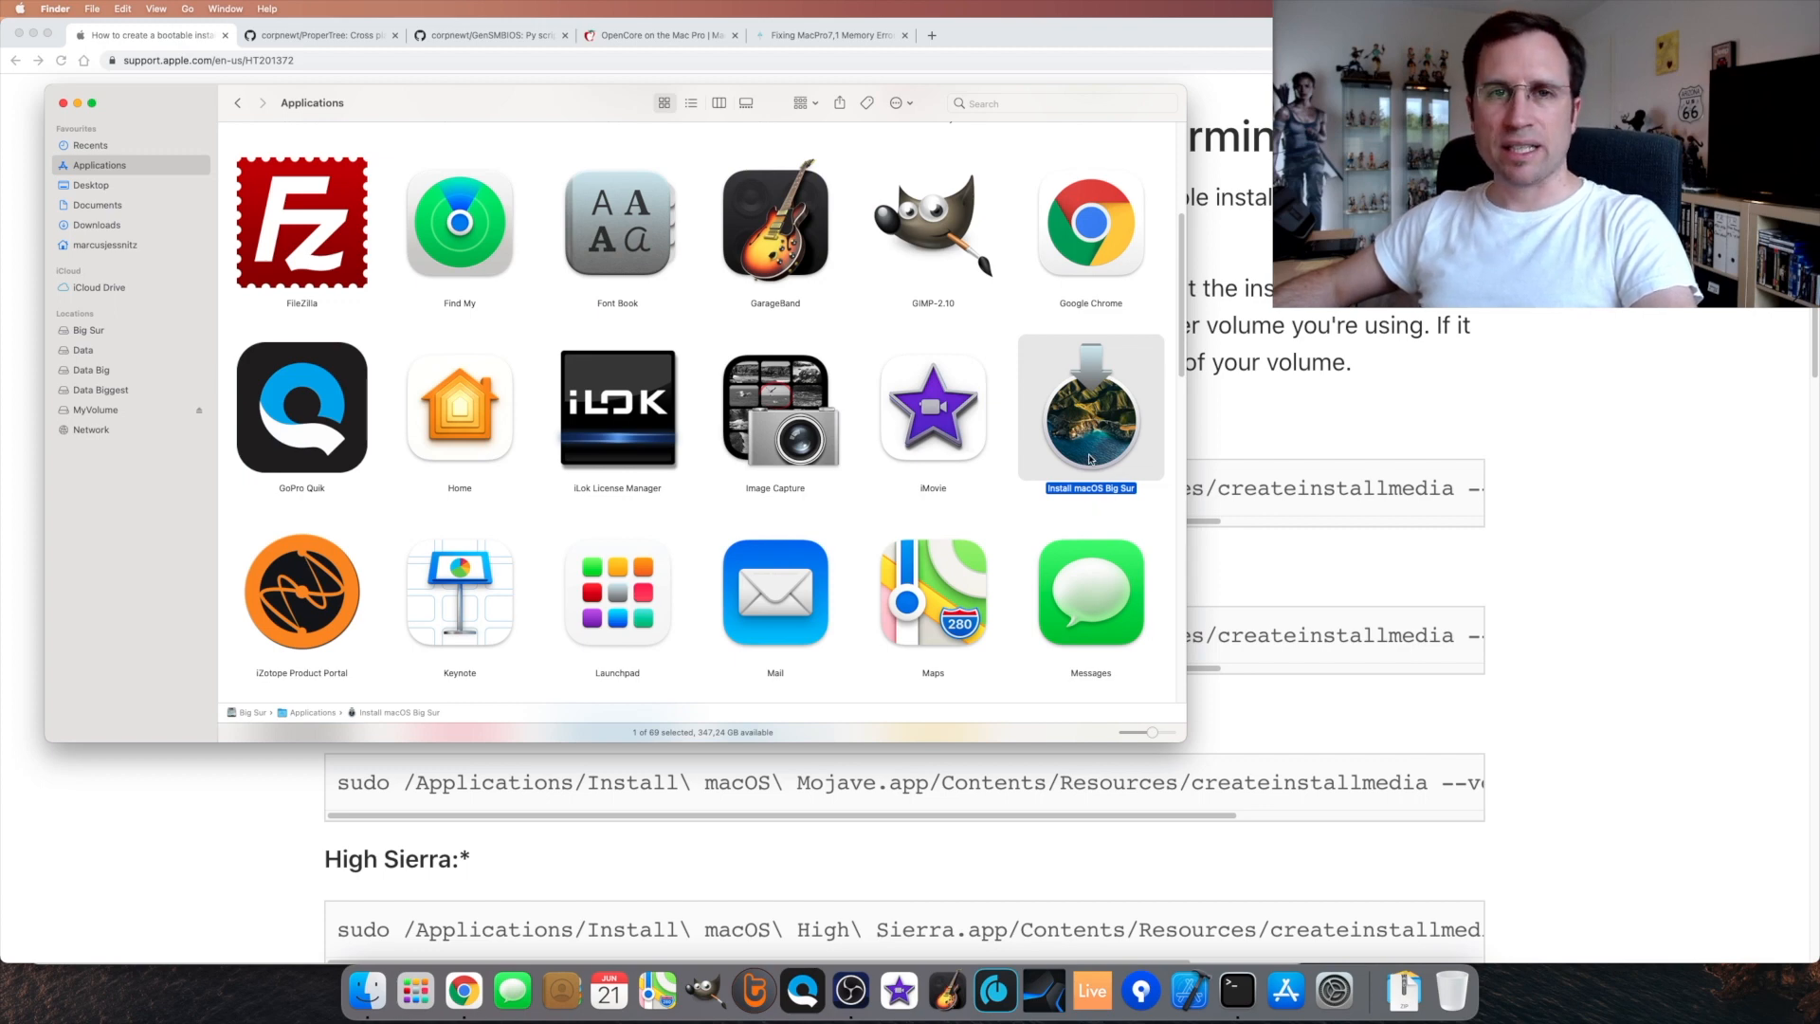
# Step: Check Get Info for Install macOS Big Sur, confirming the name Install macOS Big Sur.app
pyautogui.rightClick(1089, 405)
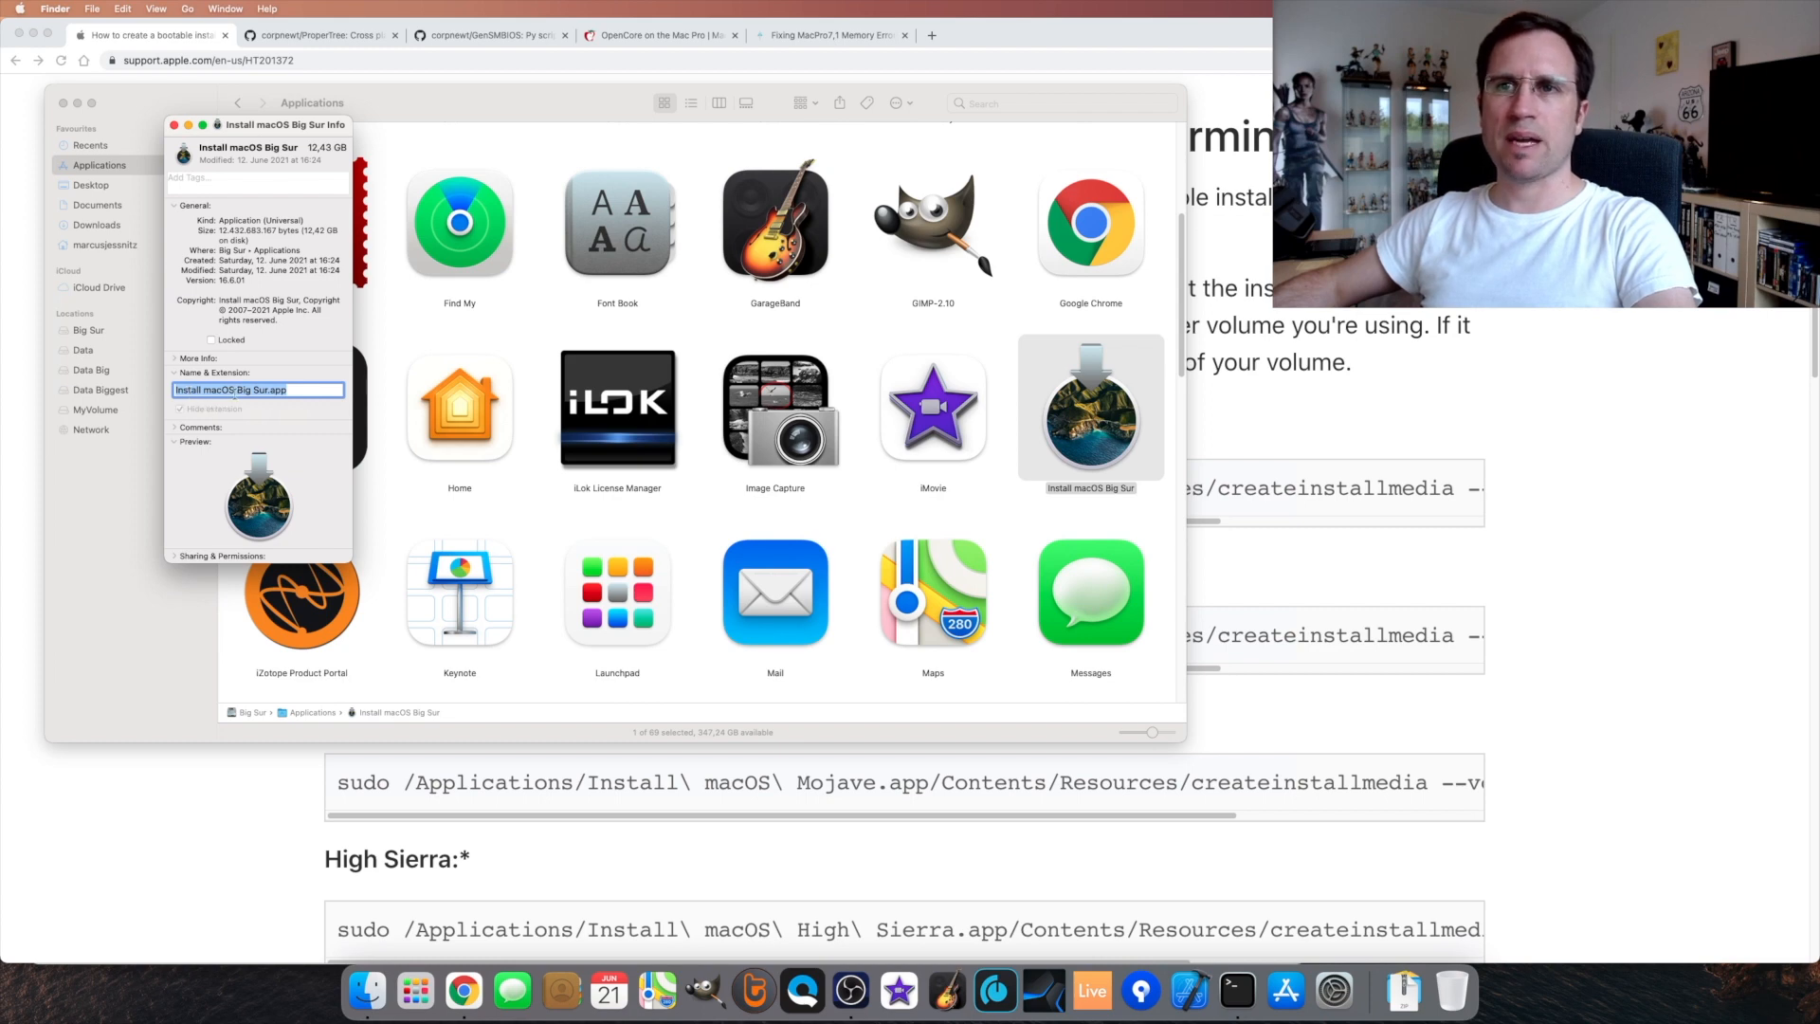
pyautogui.moveTo(249, 408)
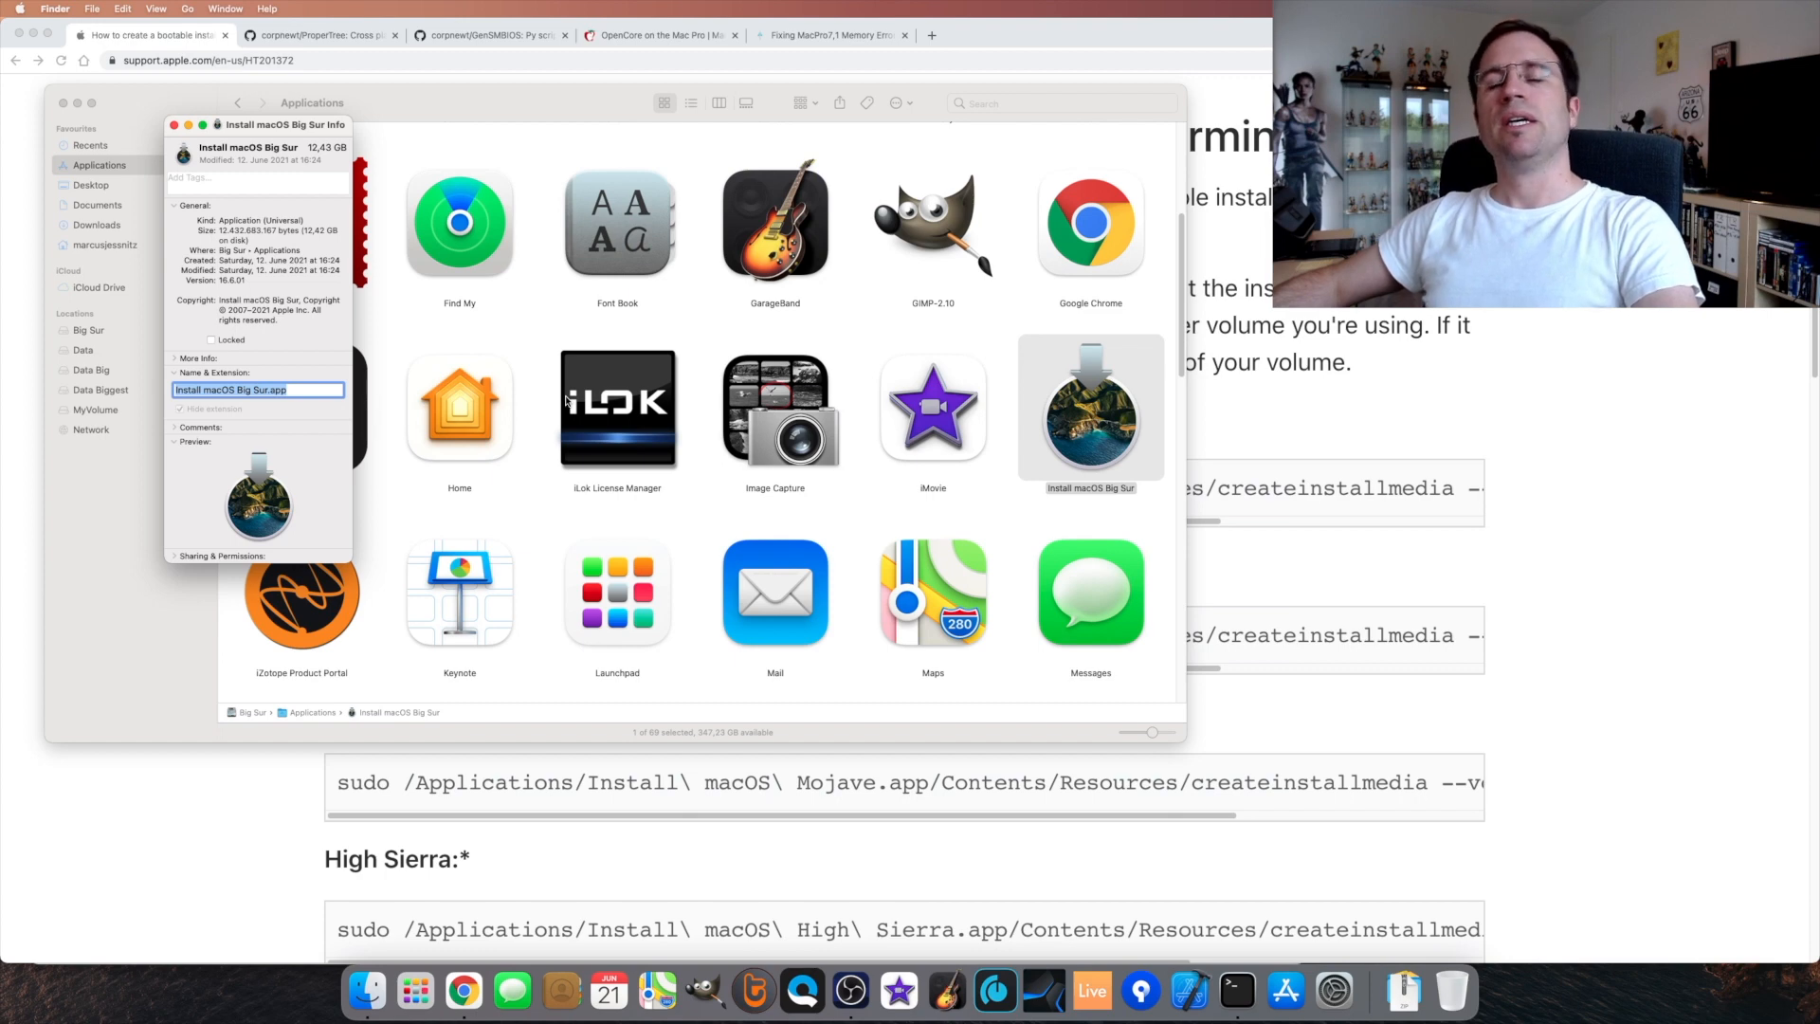
pyautogui.moveTo(862, 487)
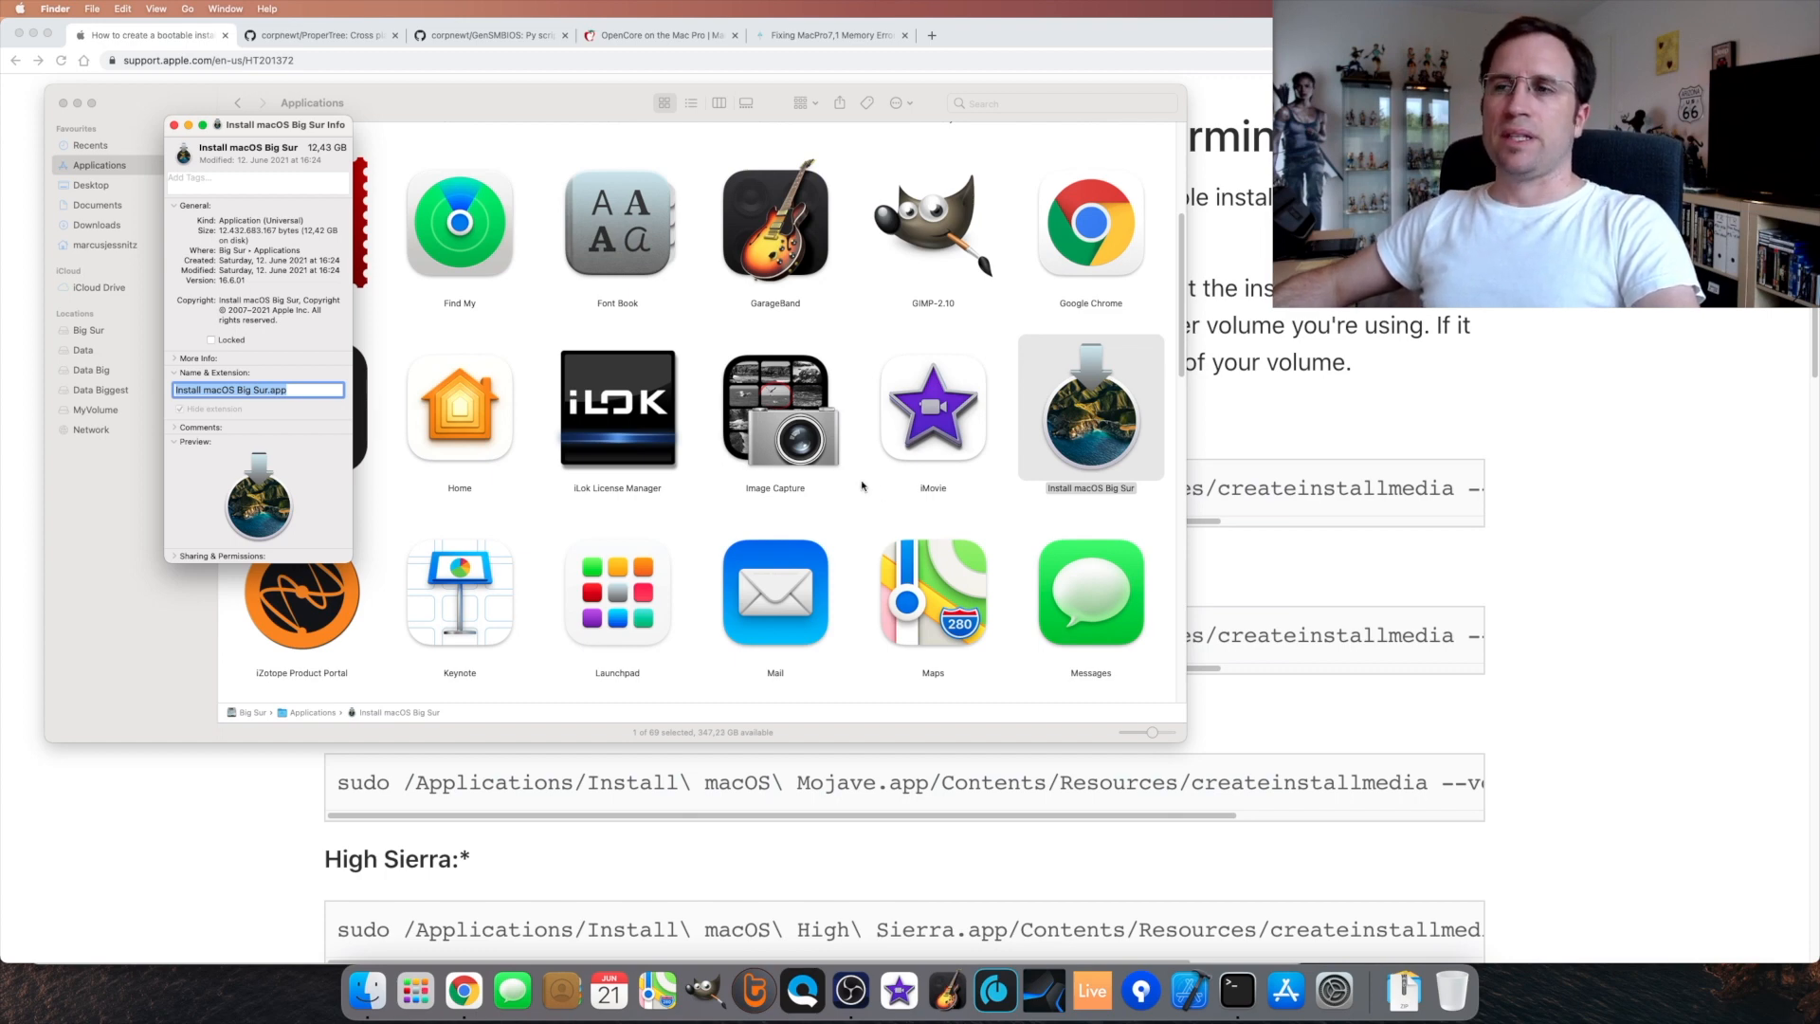
pyautogui.click(175, 125)
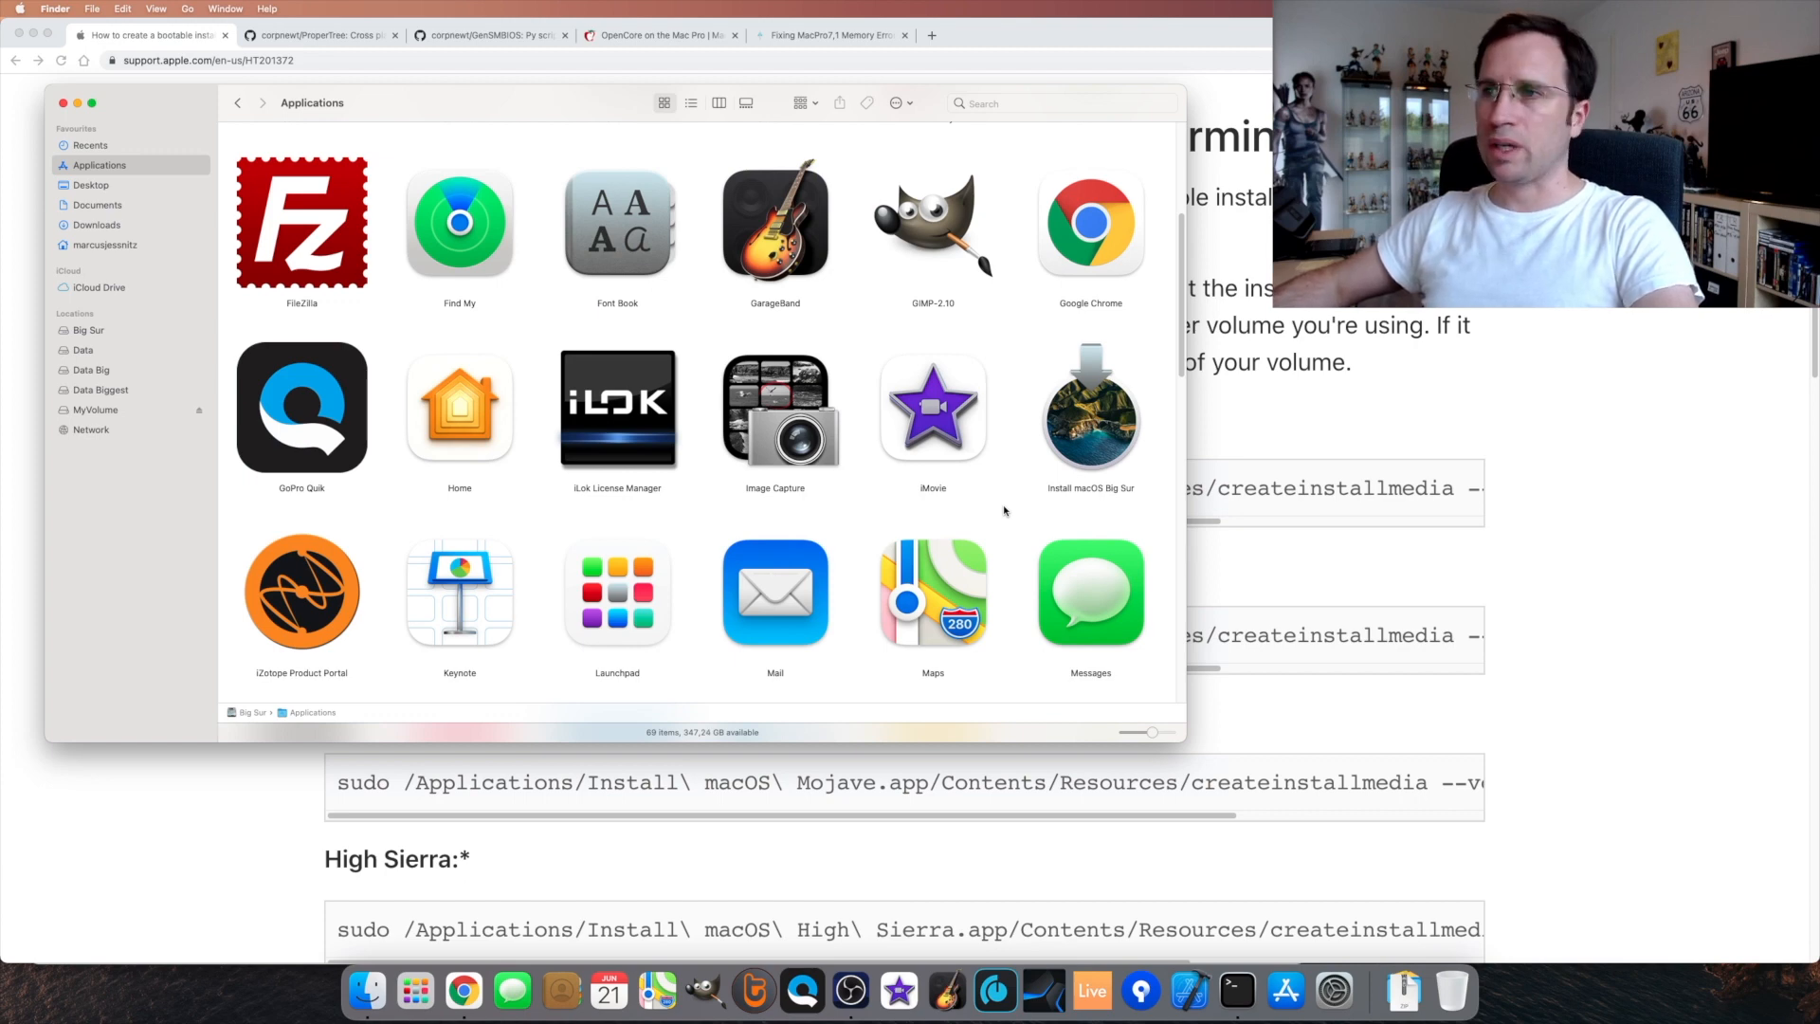
pyautogui.moveTo(1079, 435)
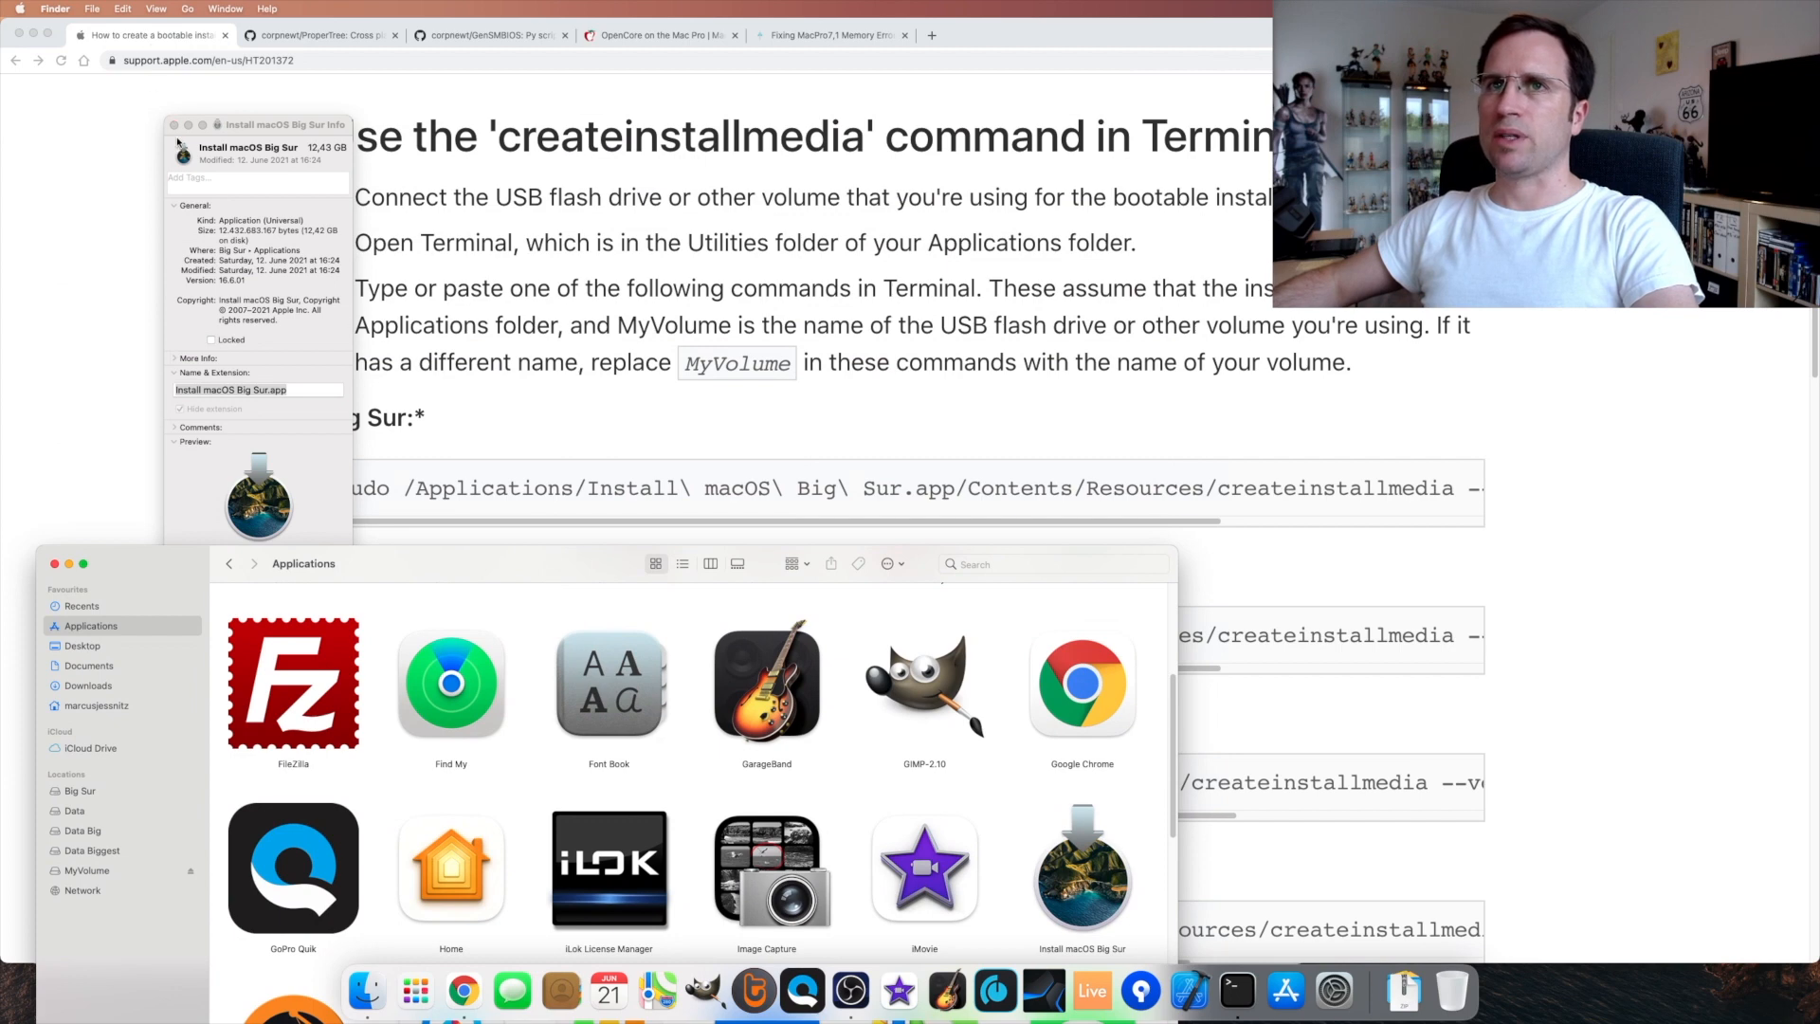
# Step: Return to the support page to highlight the Big Sur installer's createinstallmedia path
pyautogui.click(177, 125)
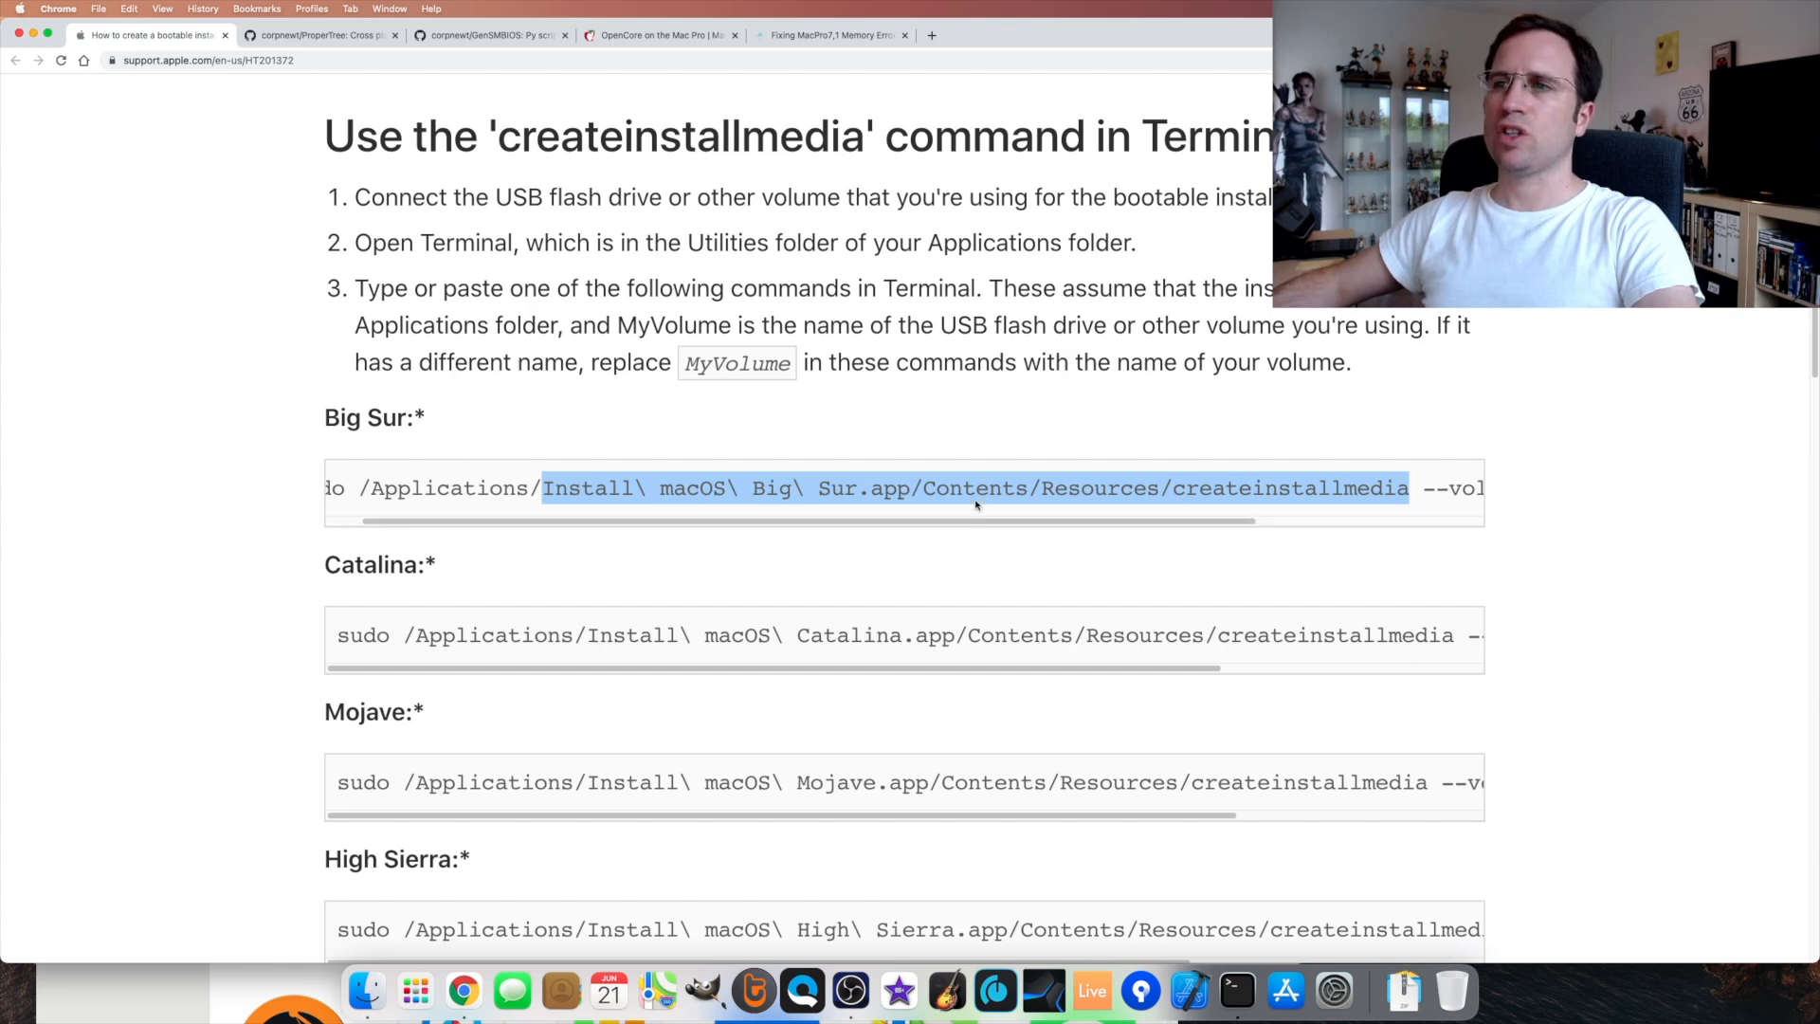
pyautogui.moveTo(1170, 604)
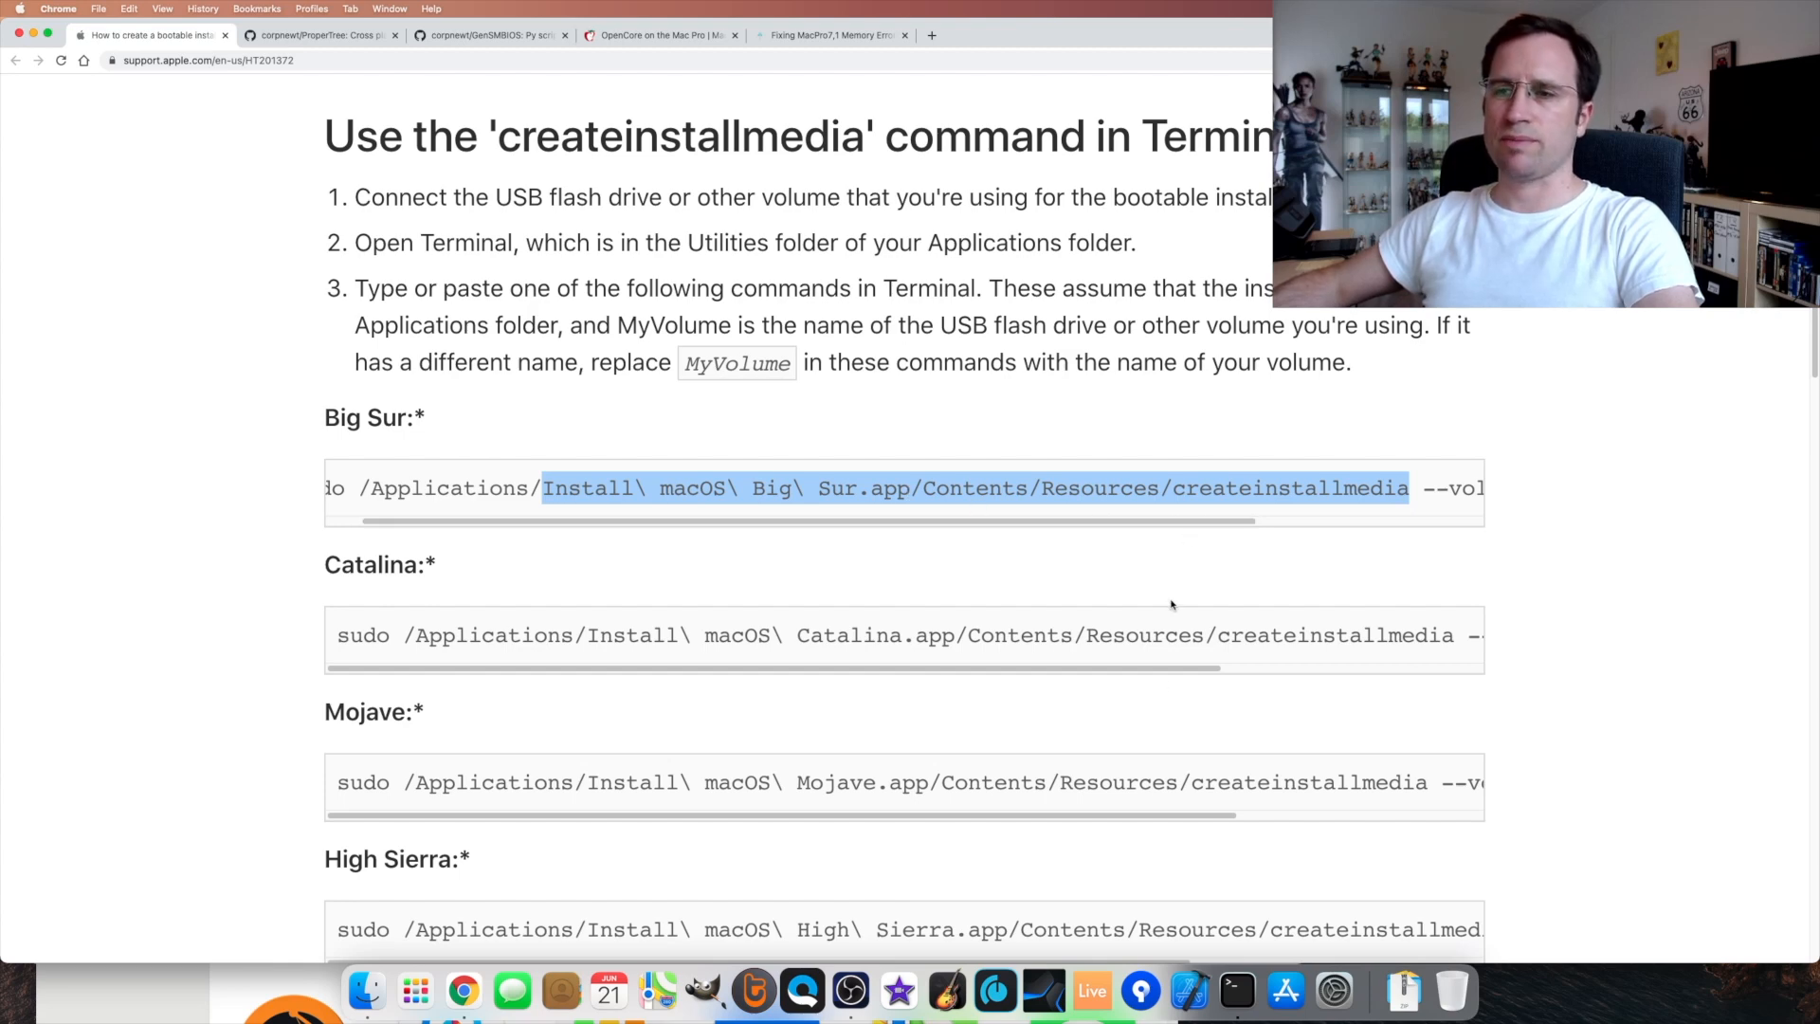
pyautogui.moveTo(170, 987)
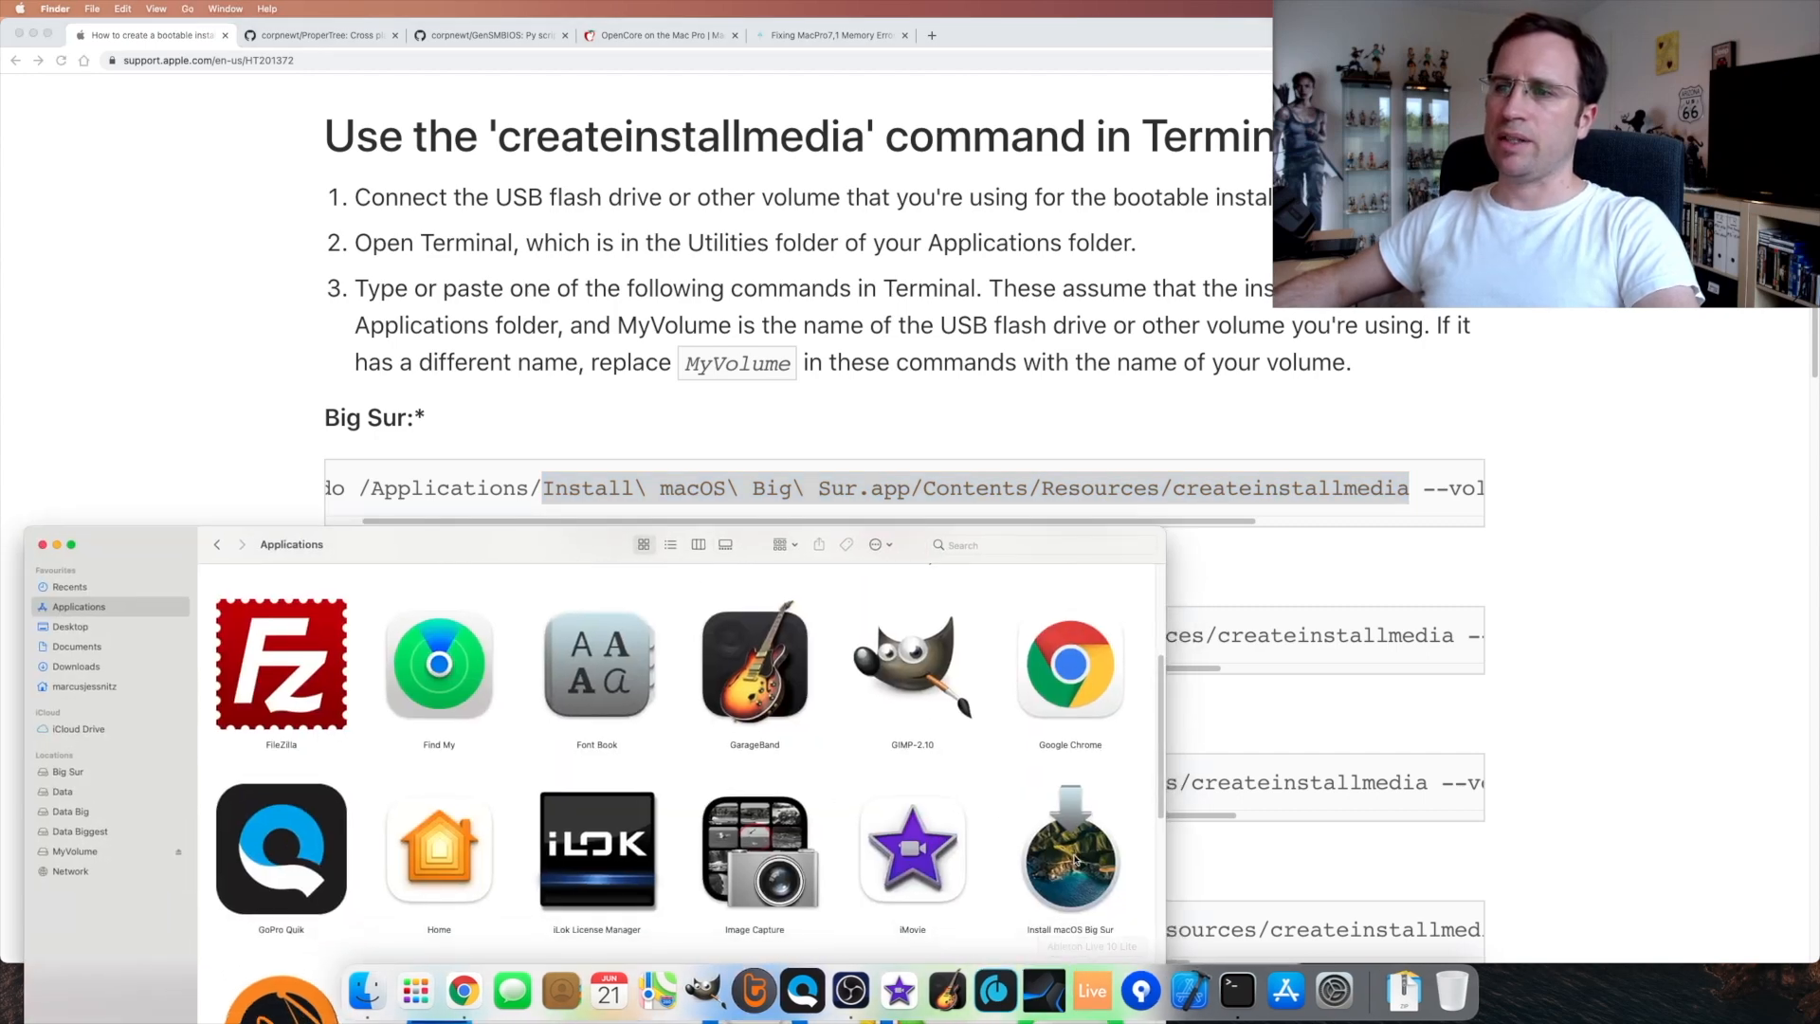
# Step: Browse the Big Sur installer package to Contents/Resources and select createinstallmedia
pyautogui.rightClick(1069, 853)
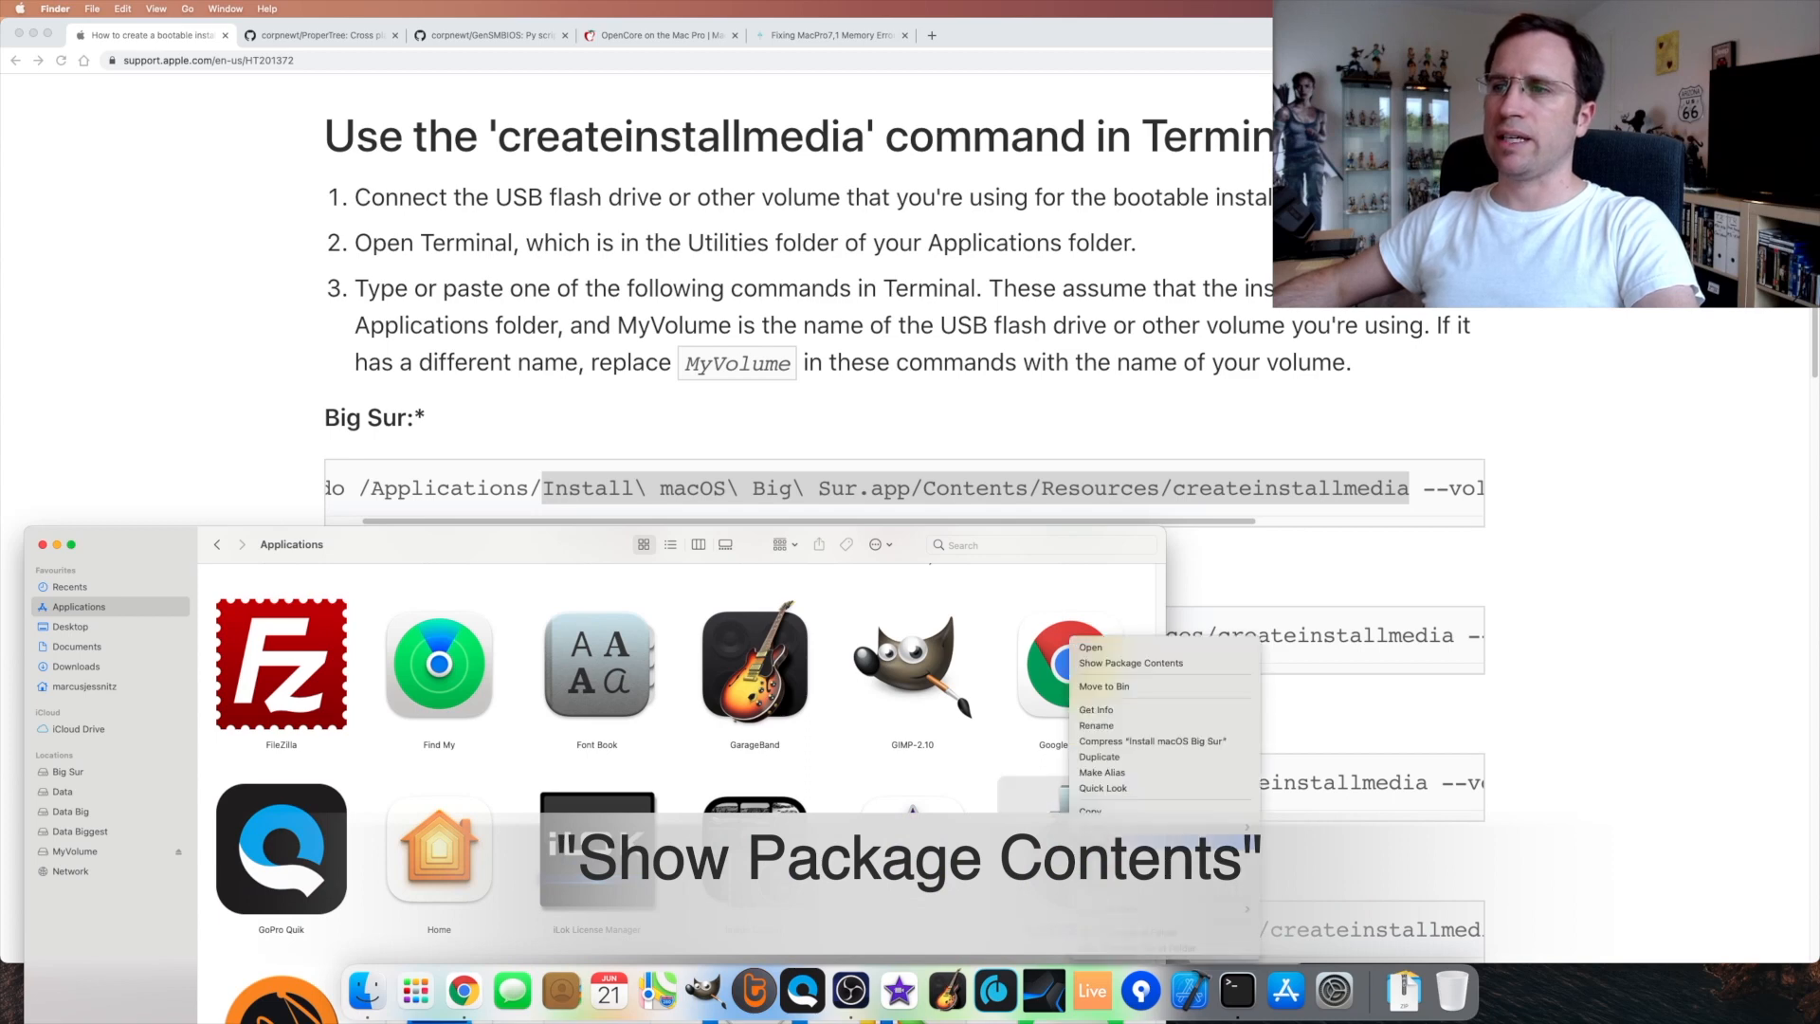
pyautogui.moveTo(1131, 662)
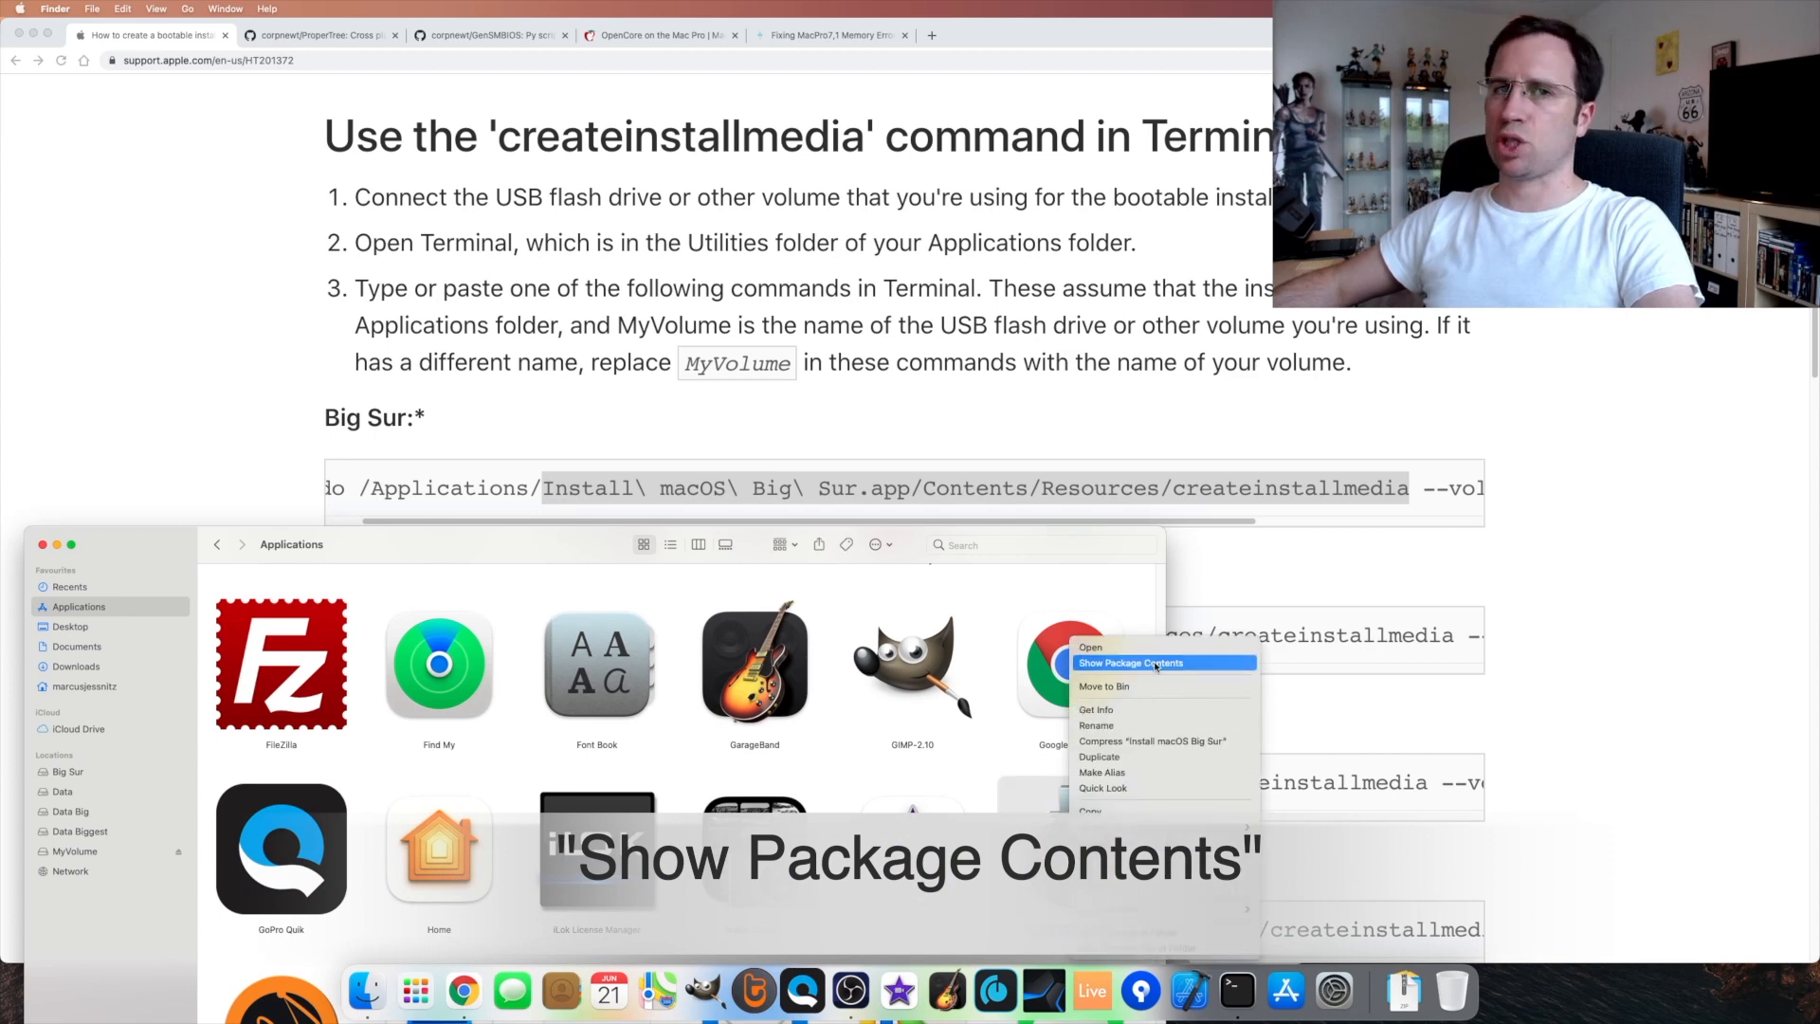
pyautogui.click(1129, 663)
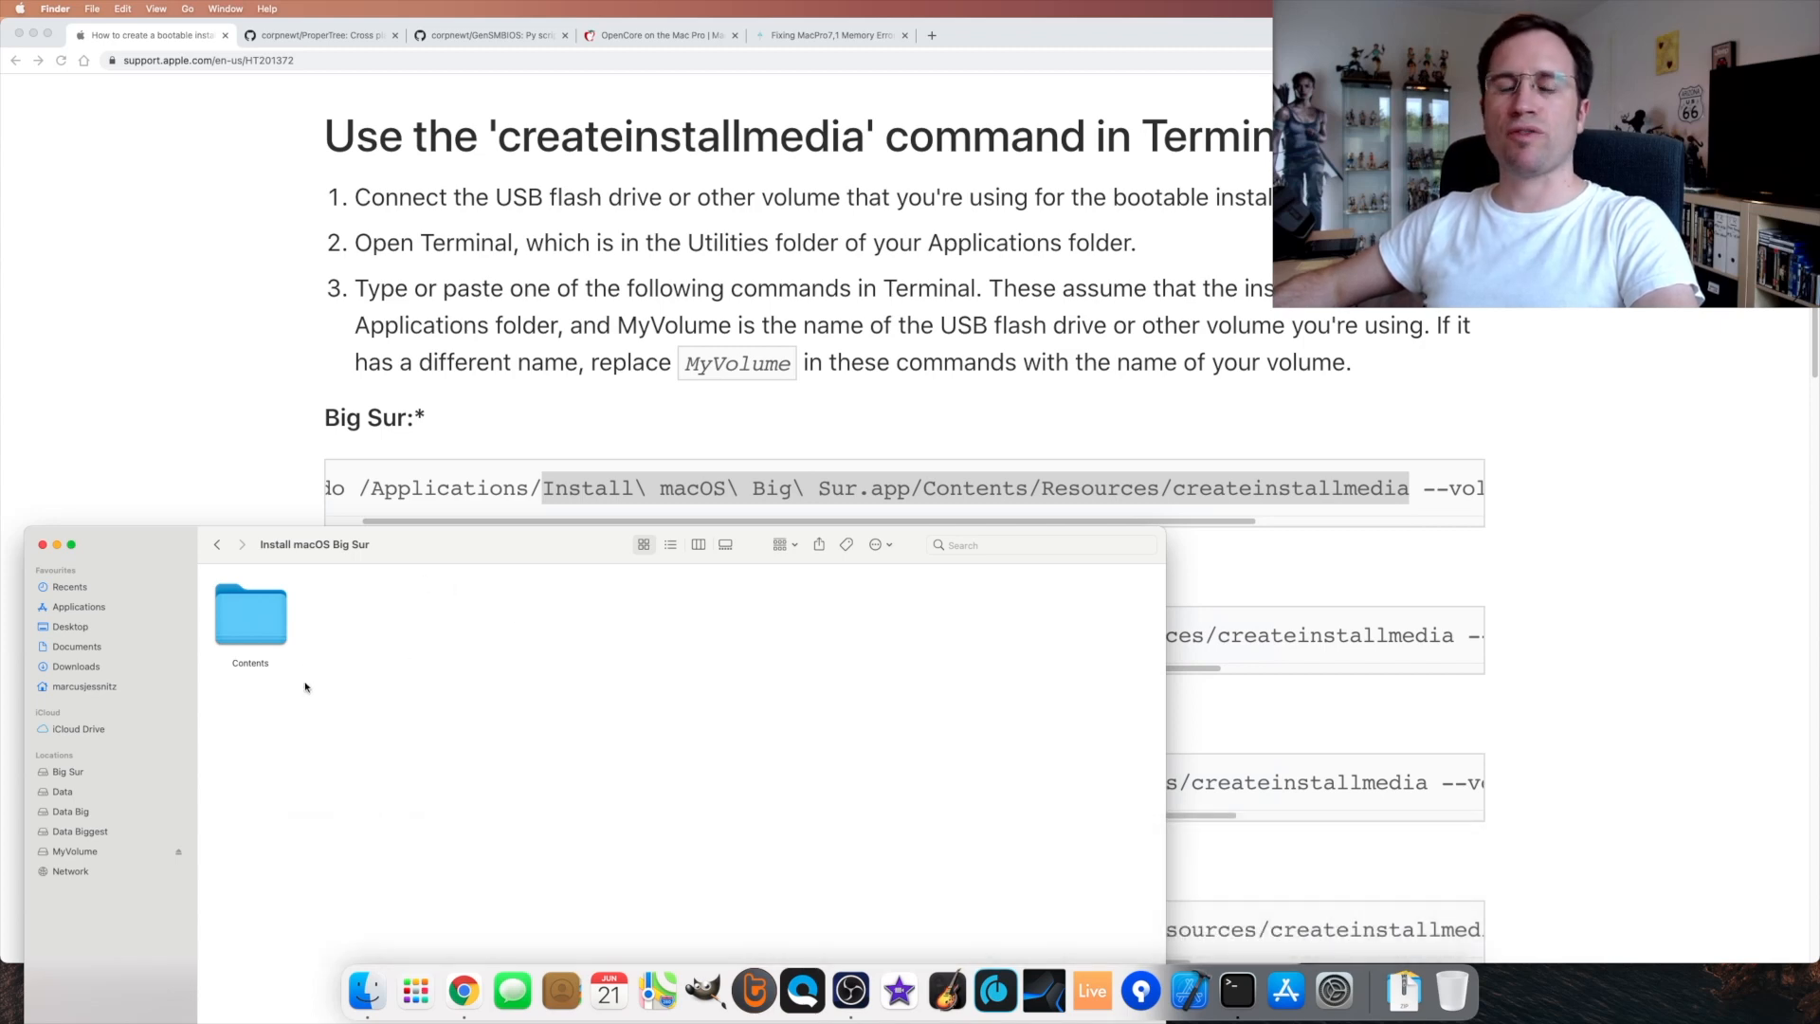
pyautogui.moveTo(992, 586)
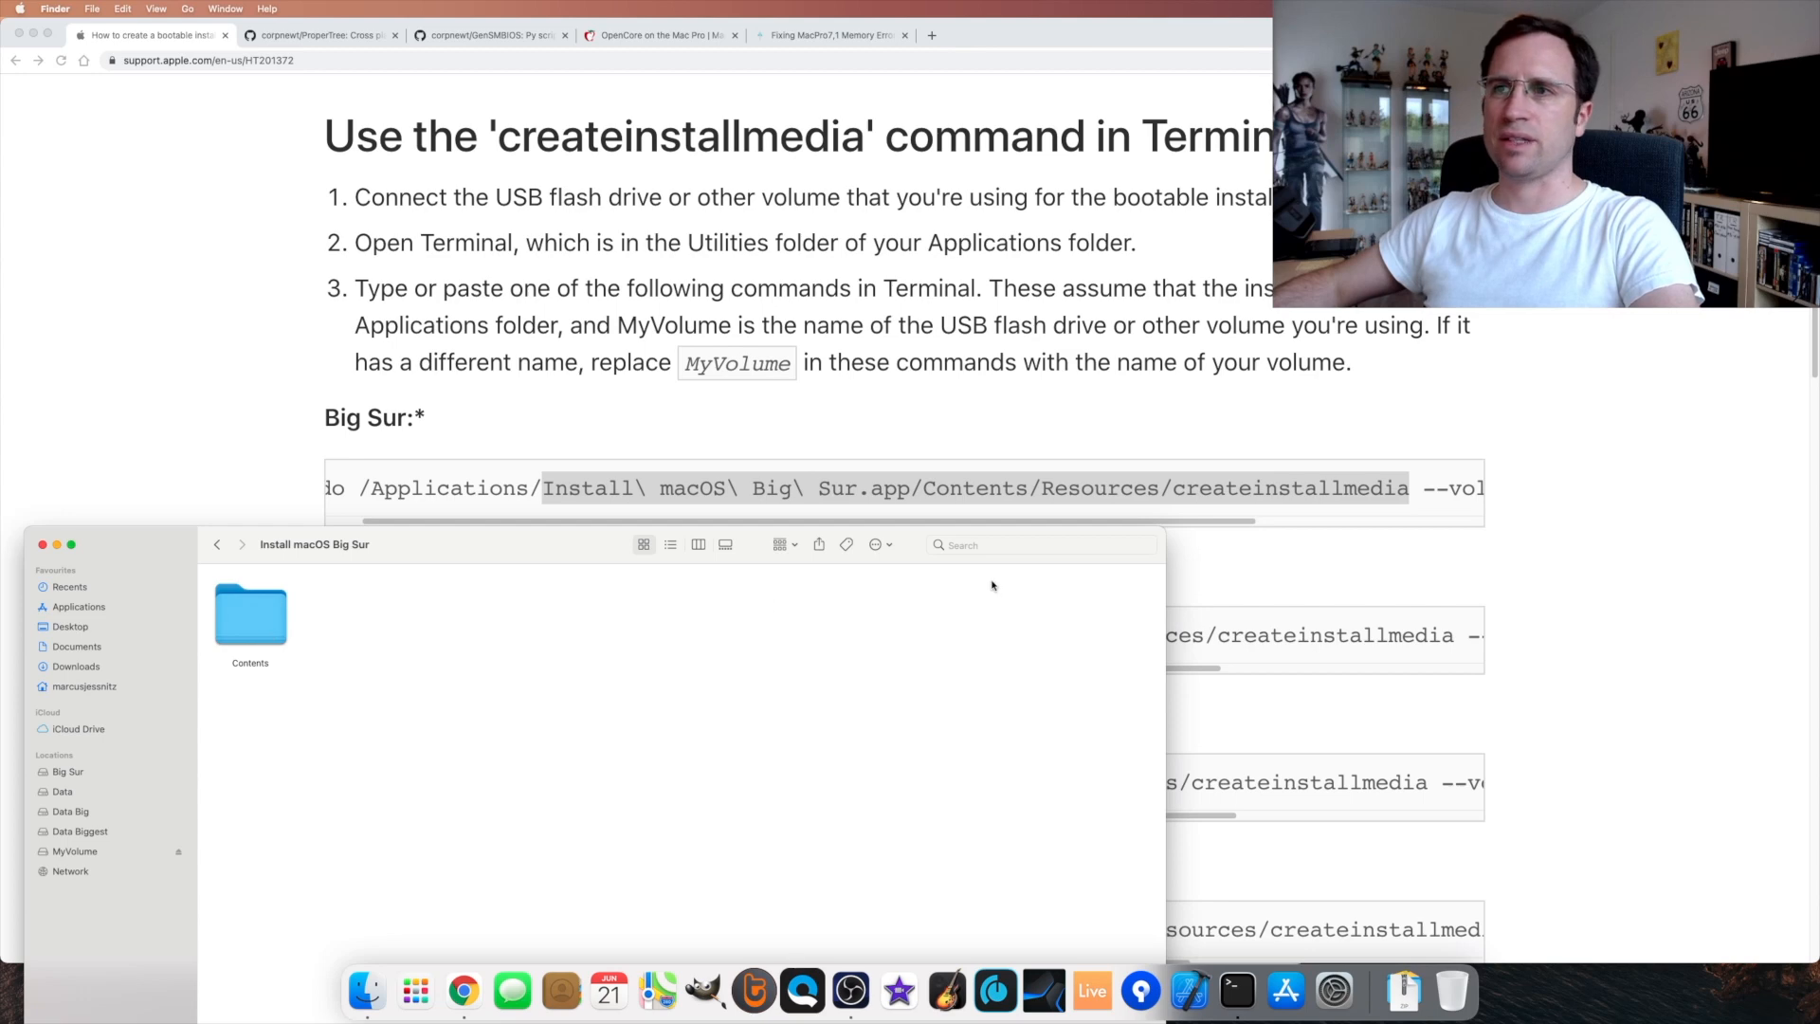
pyautogui.moveTo(459, 578)
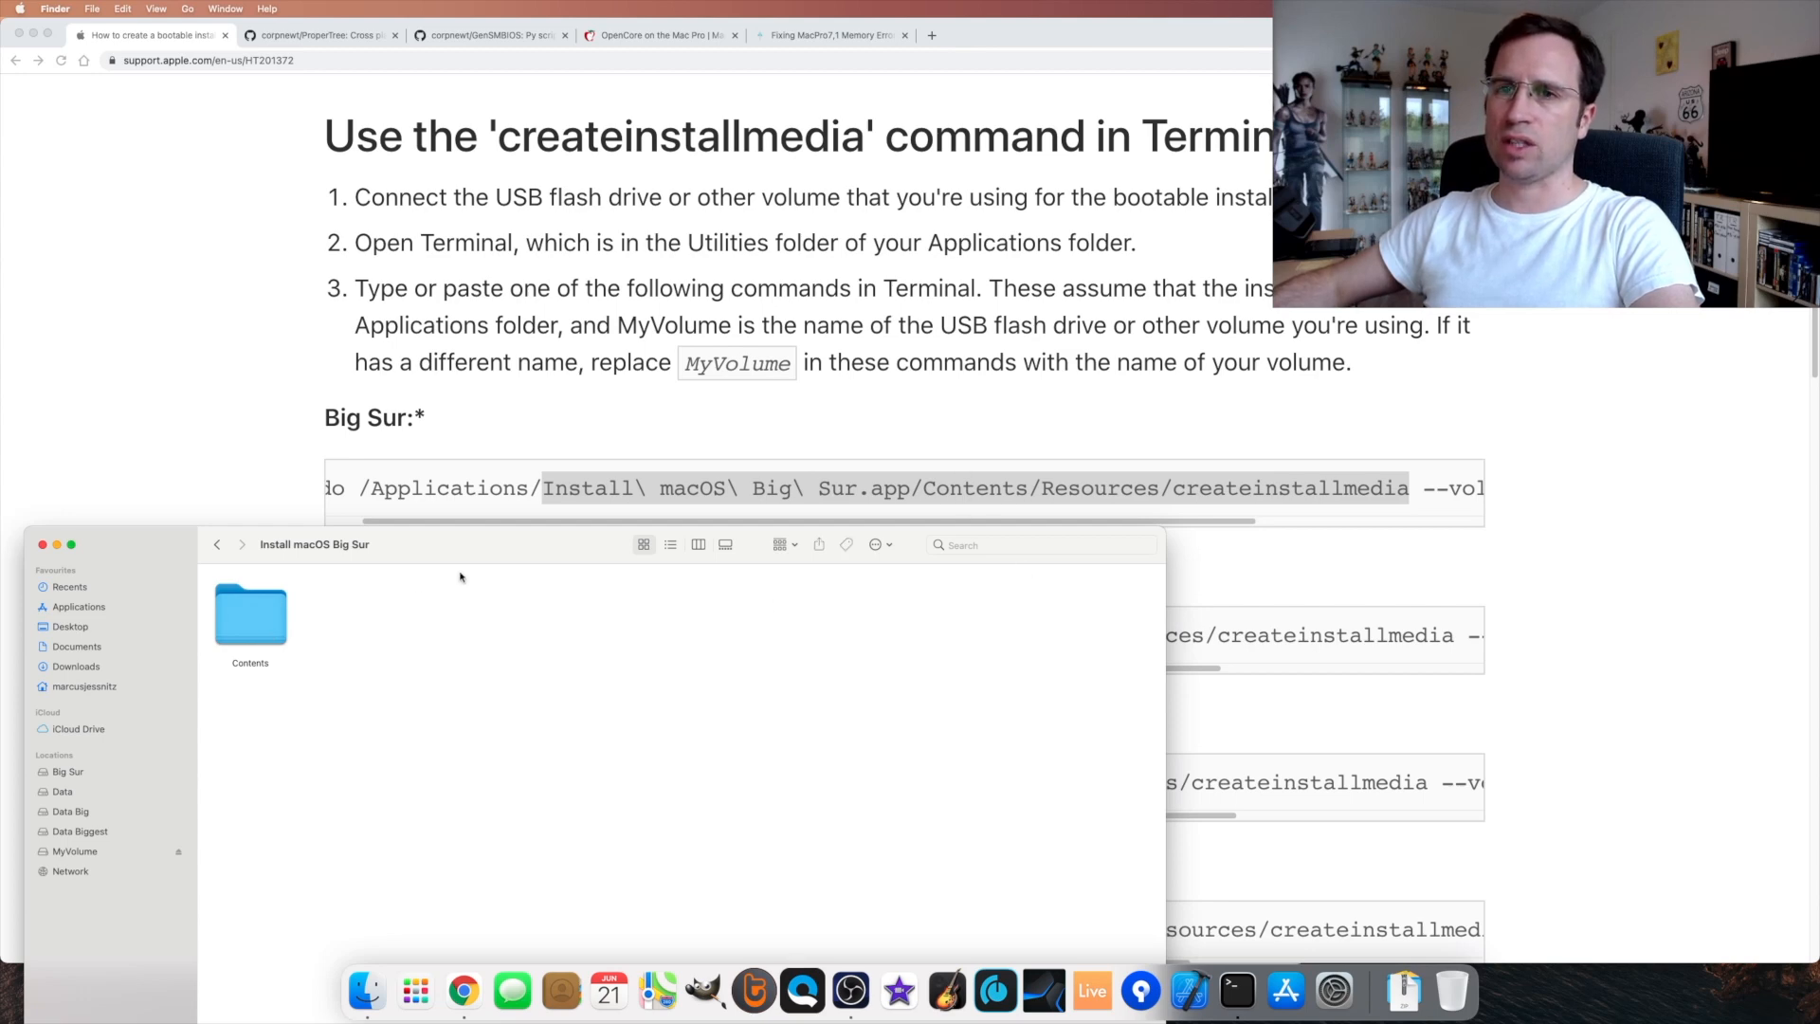
pyautogui.doubleClick(249, 611)
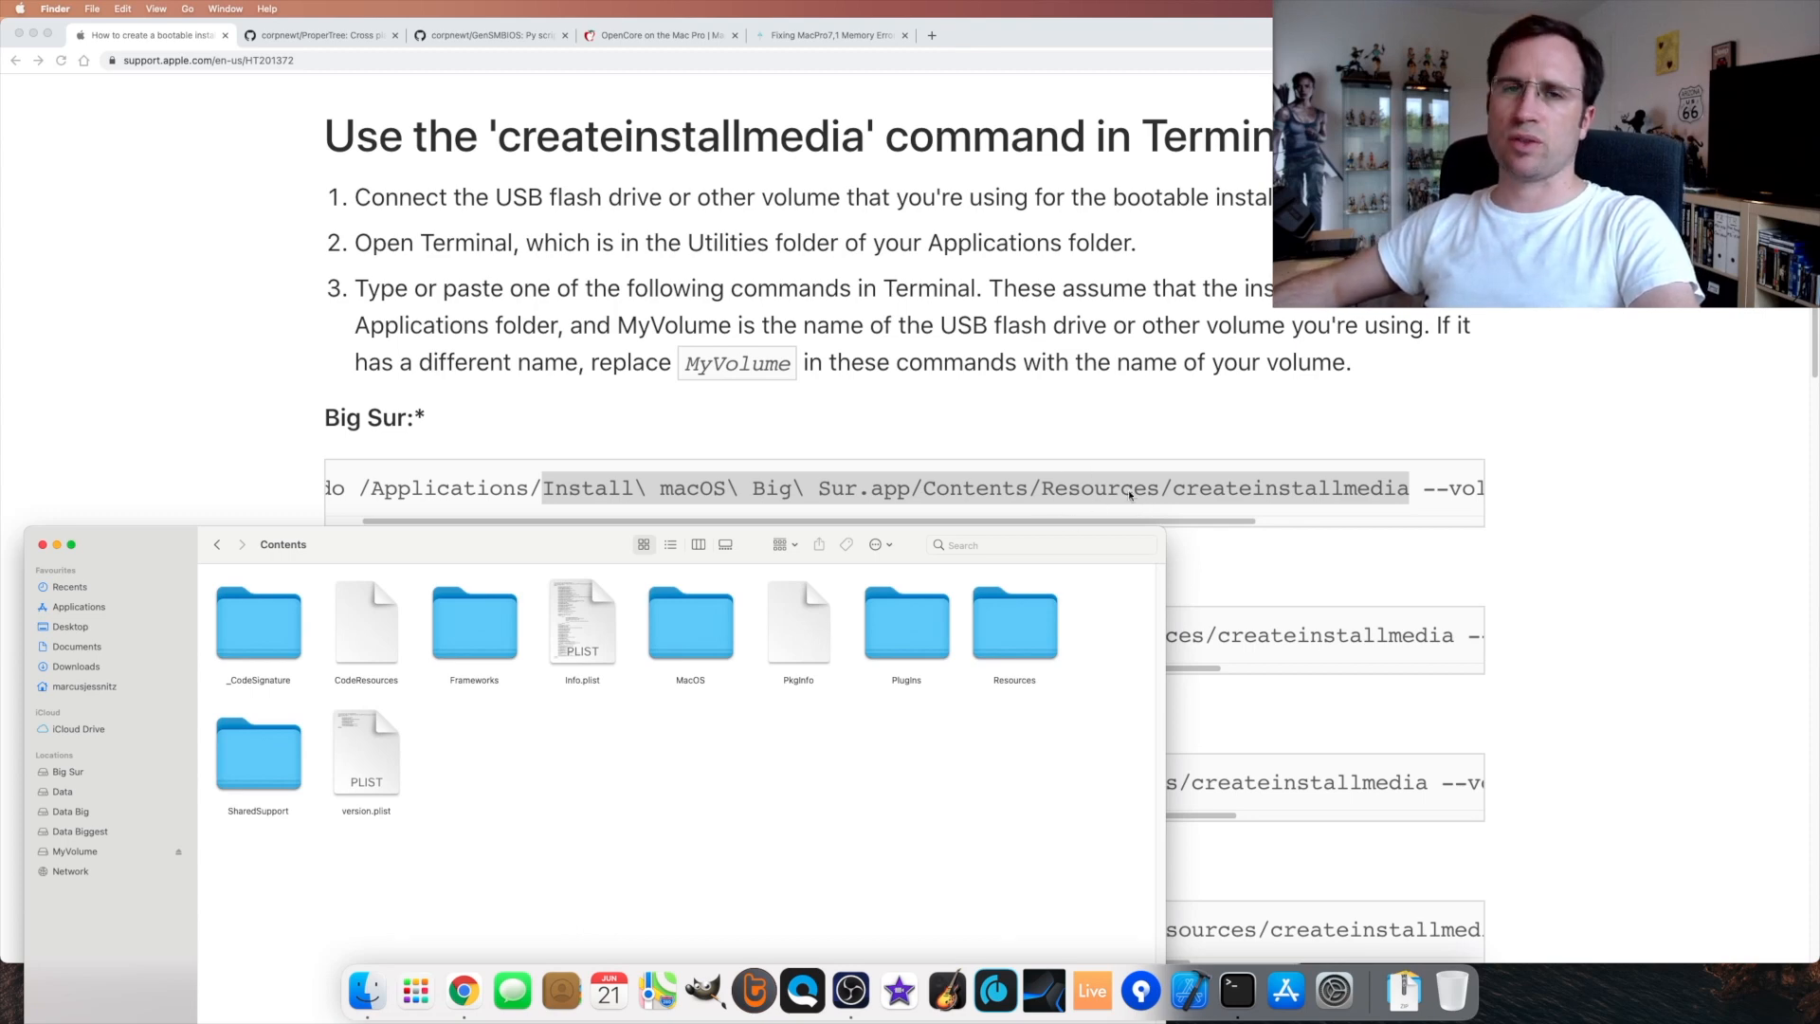
pyautogui.doubleClick(1012, 621)
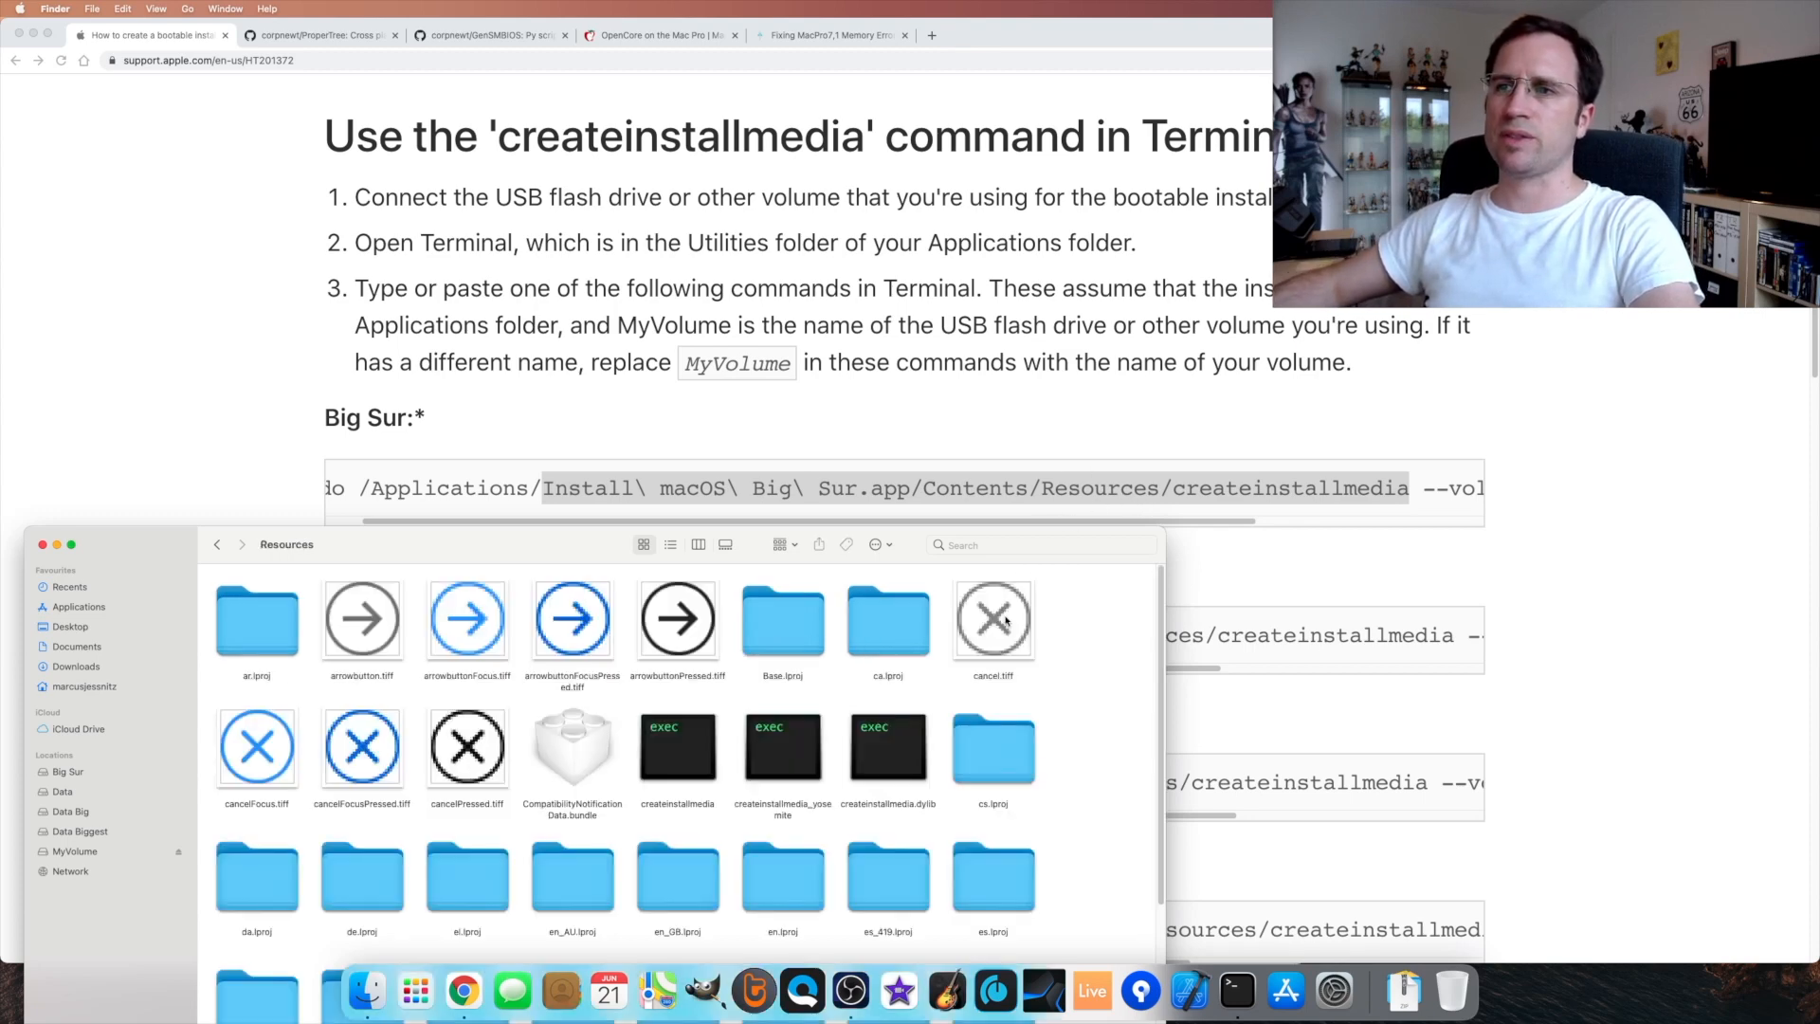
pyautogui.moveTo(1201, 499)
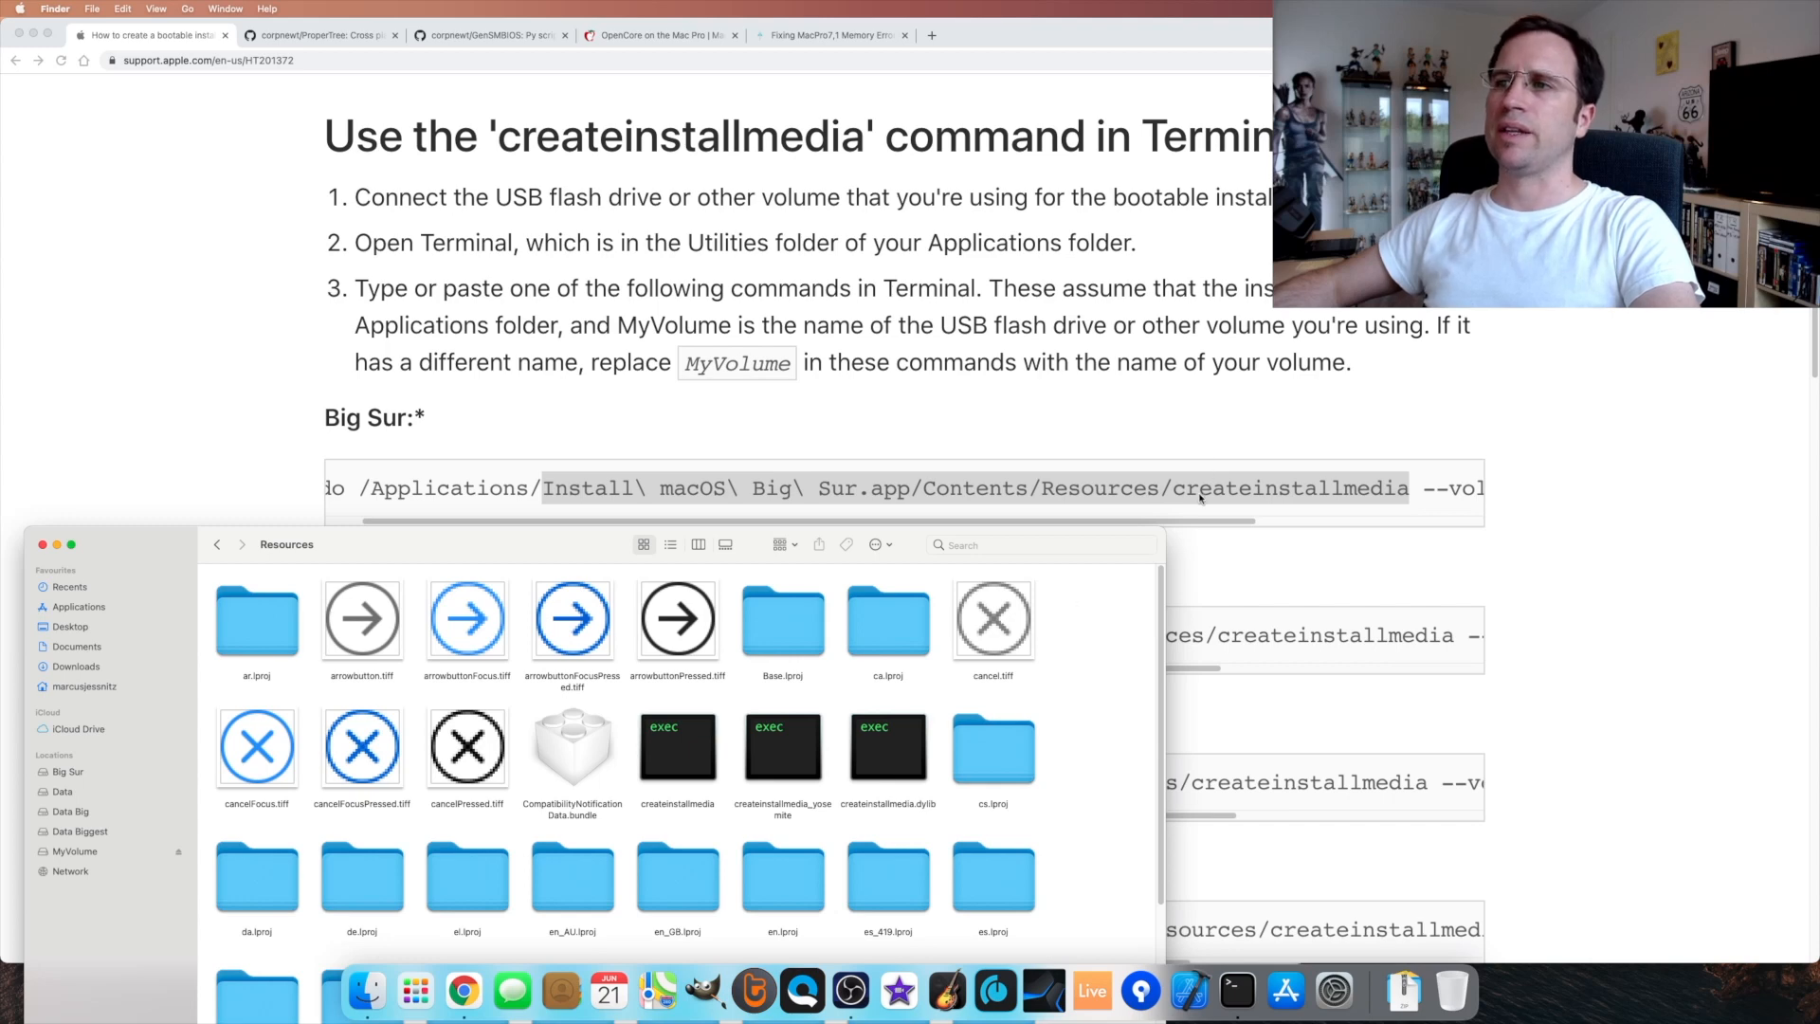
pyautogui.moveTo(876, 746)
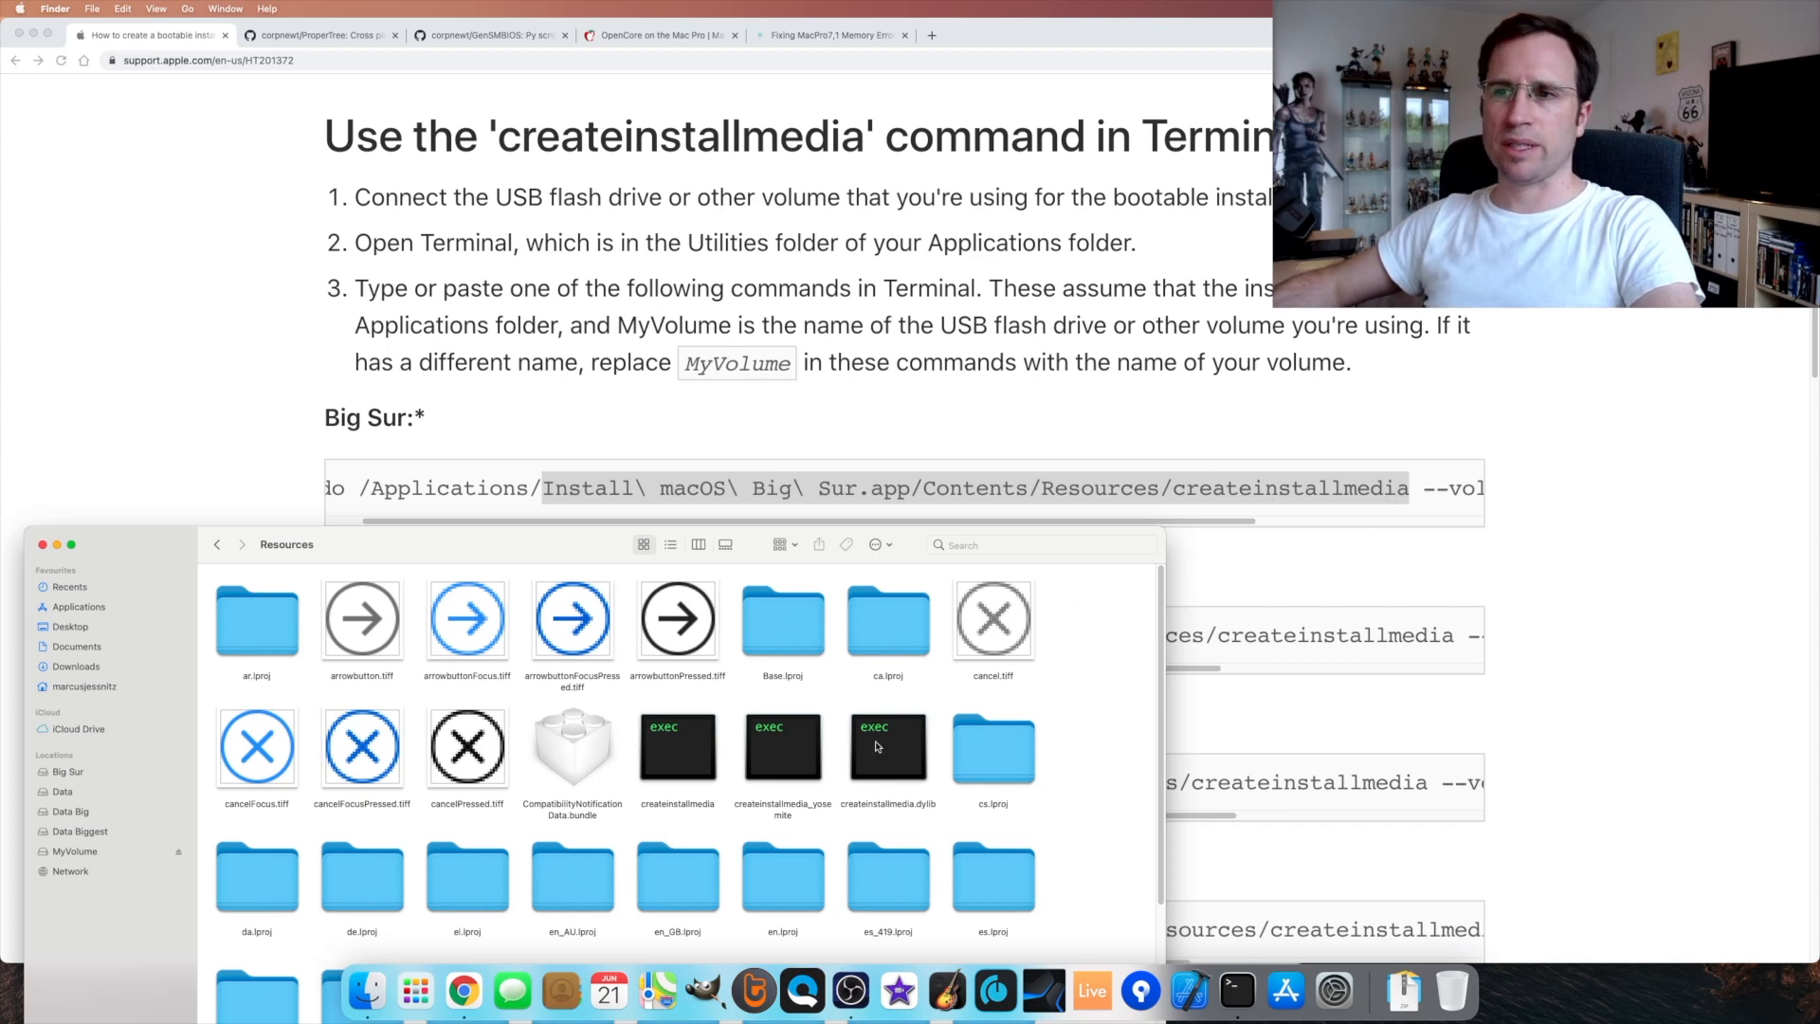
pyautogui.click(677, 746)
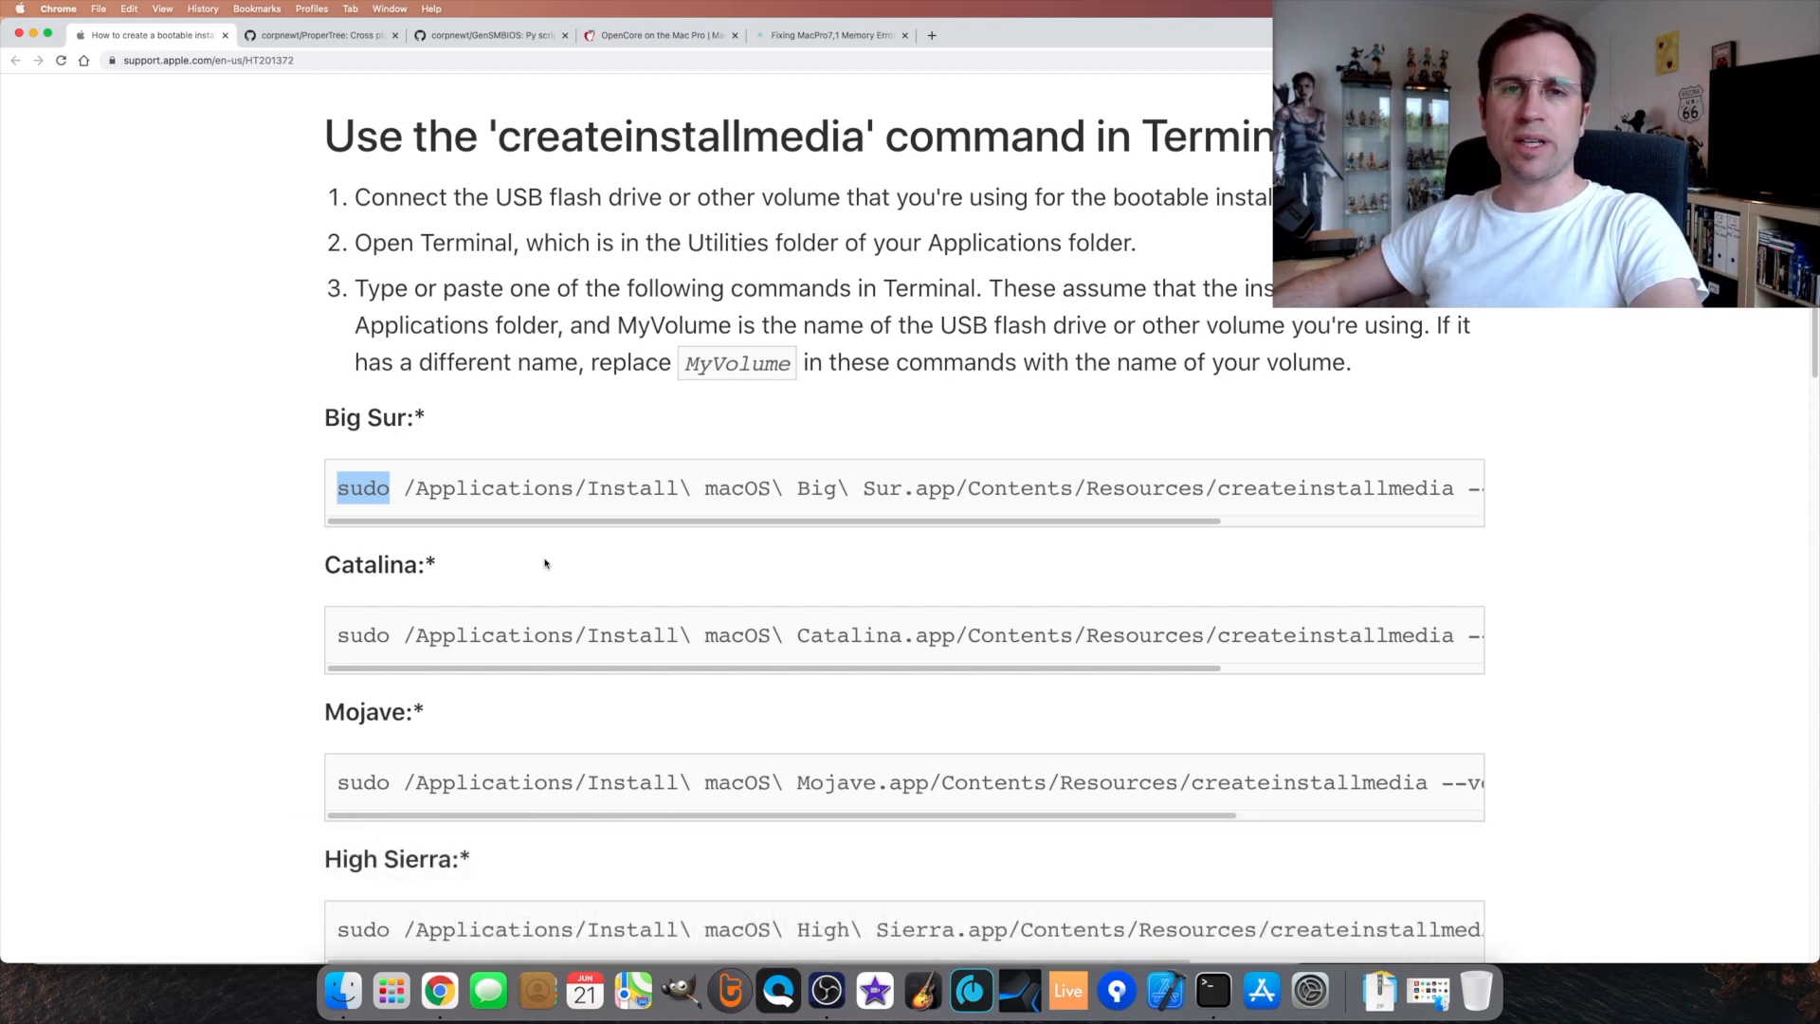
pyautogui.moveTo(1012, 809)
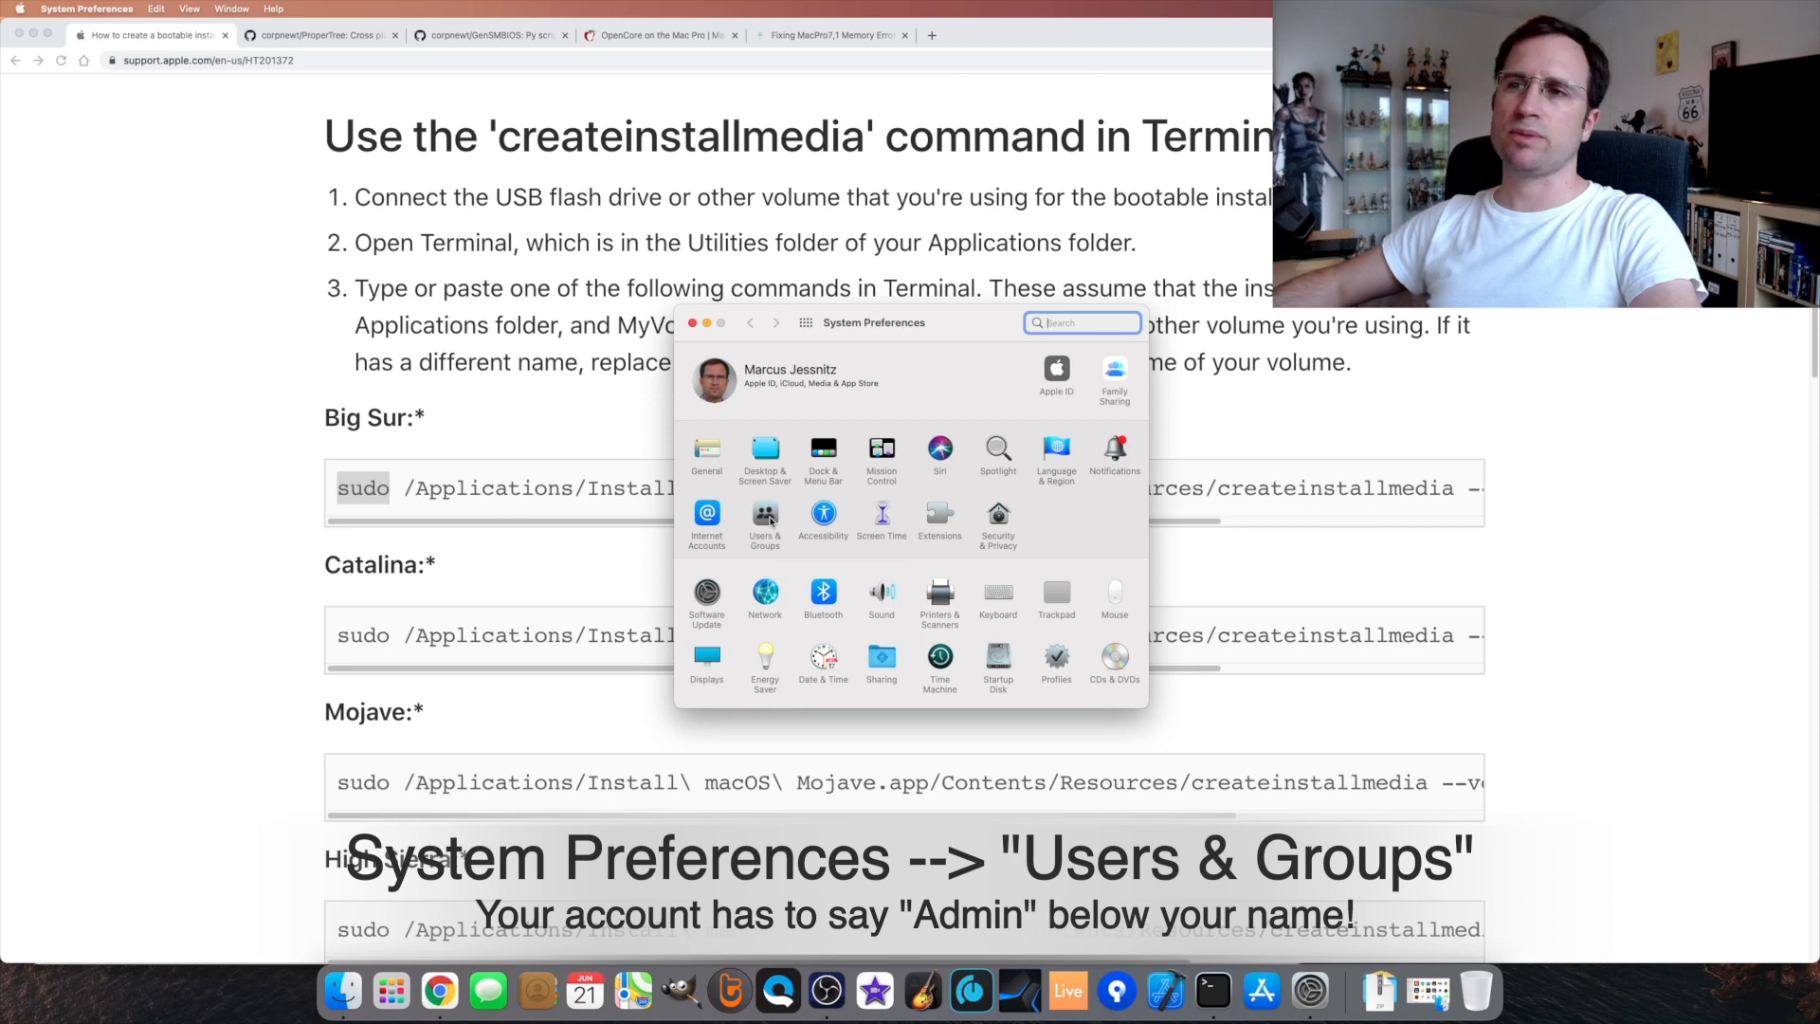
# Step: Confirm the account shows Admin in Users & Groups, then return to the support page
pyautogui.click(764, 519)
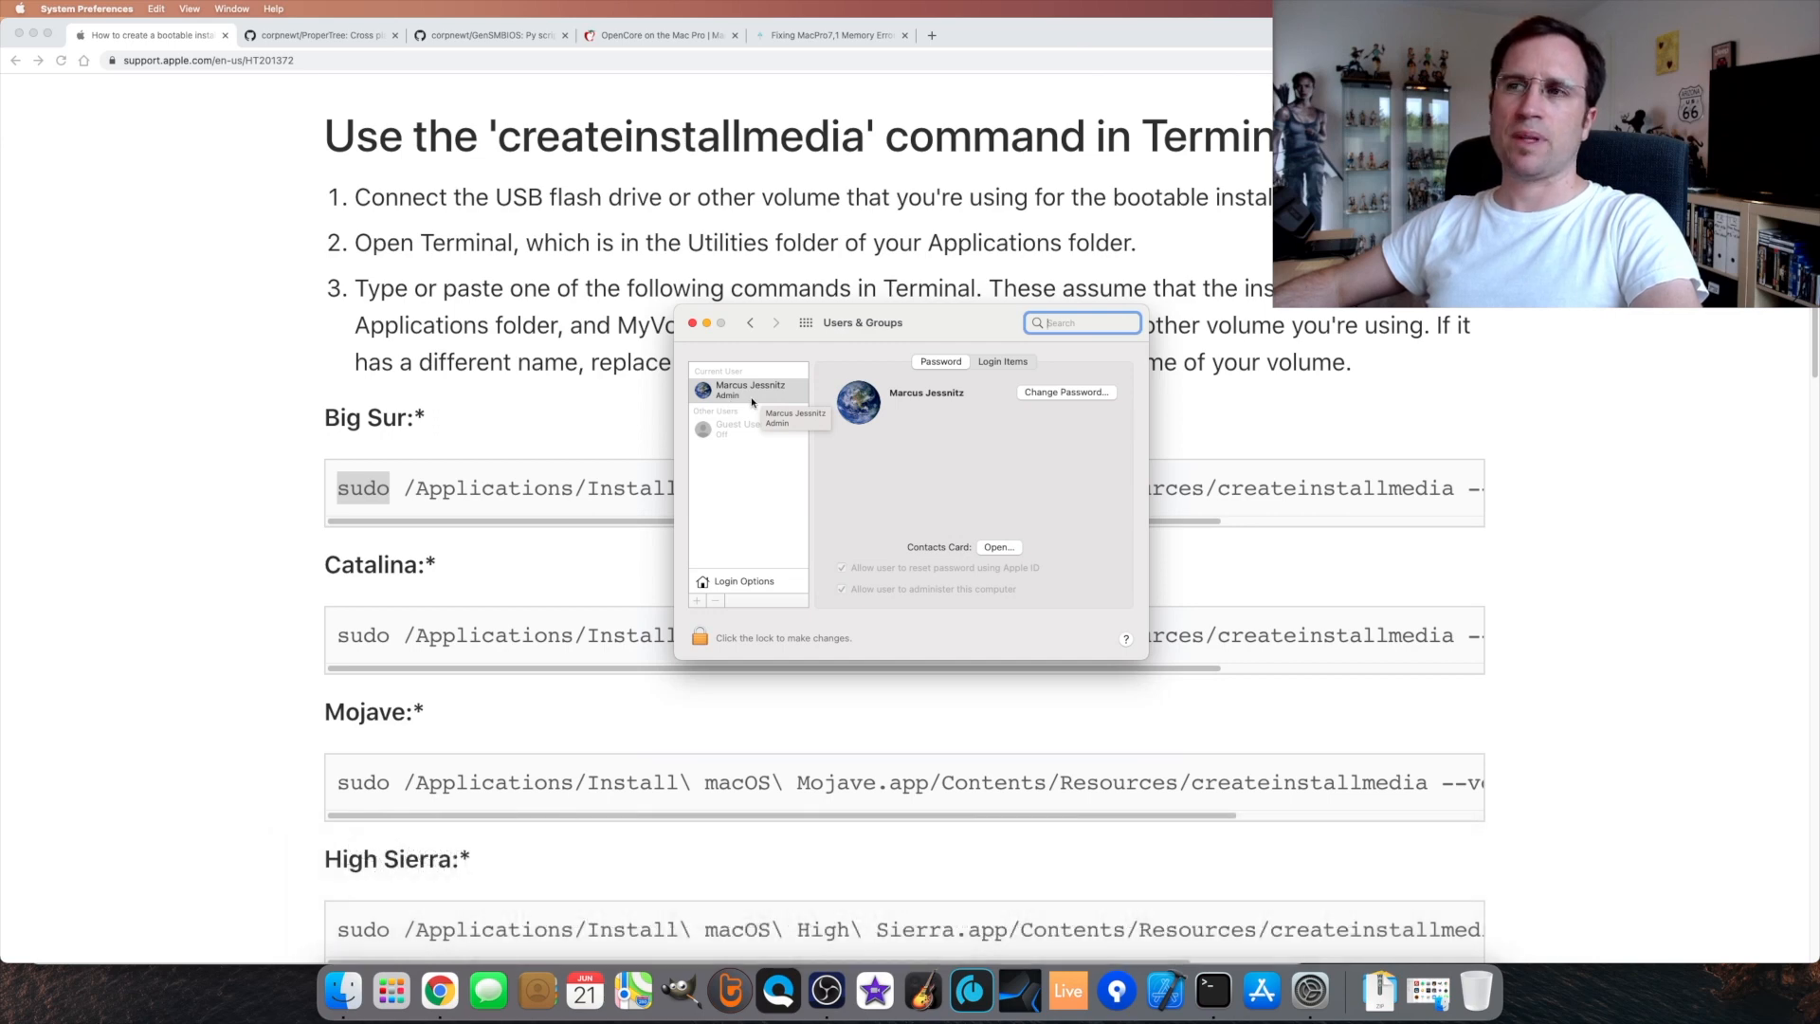
pyautogui.moveTo(752, 403)
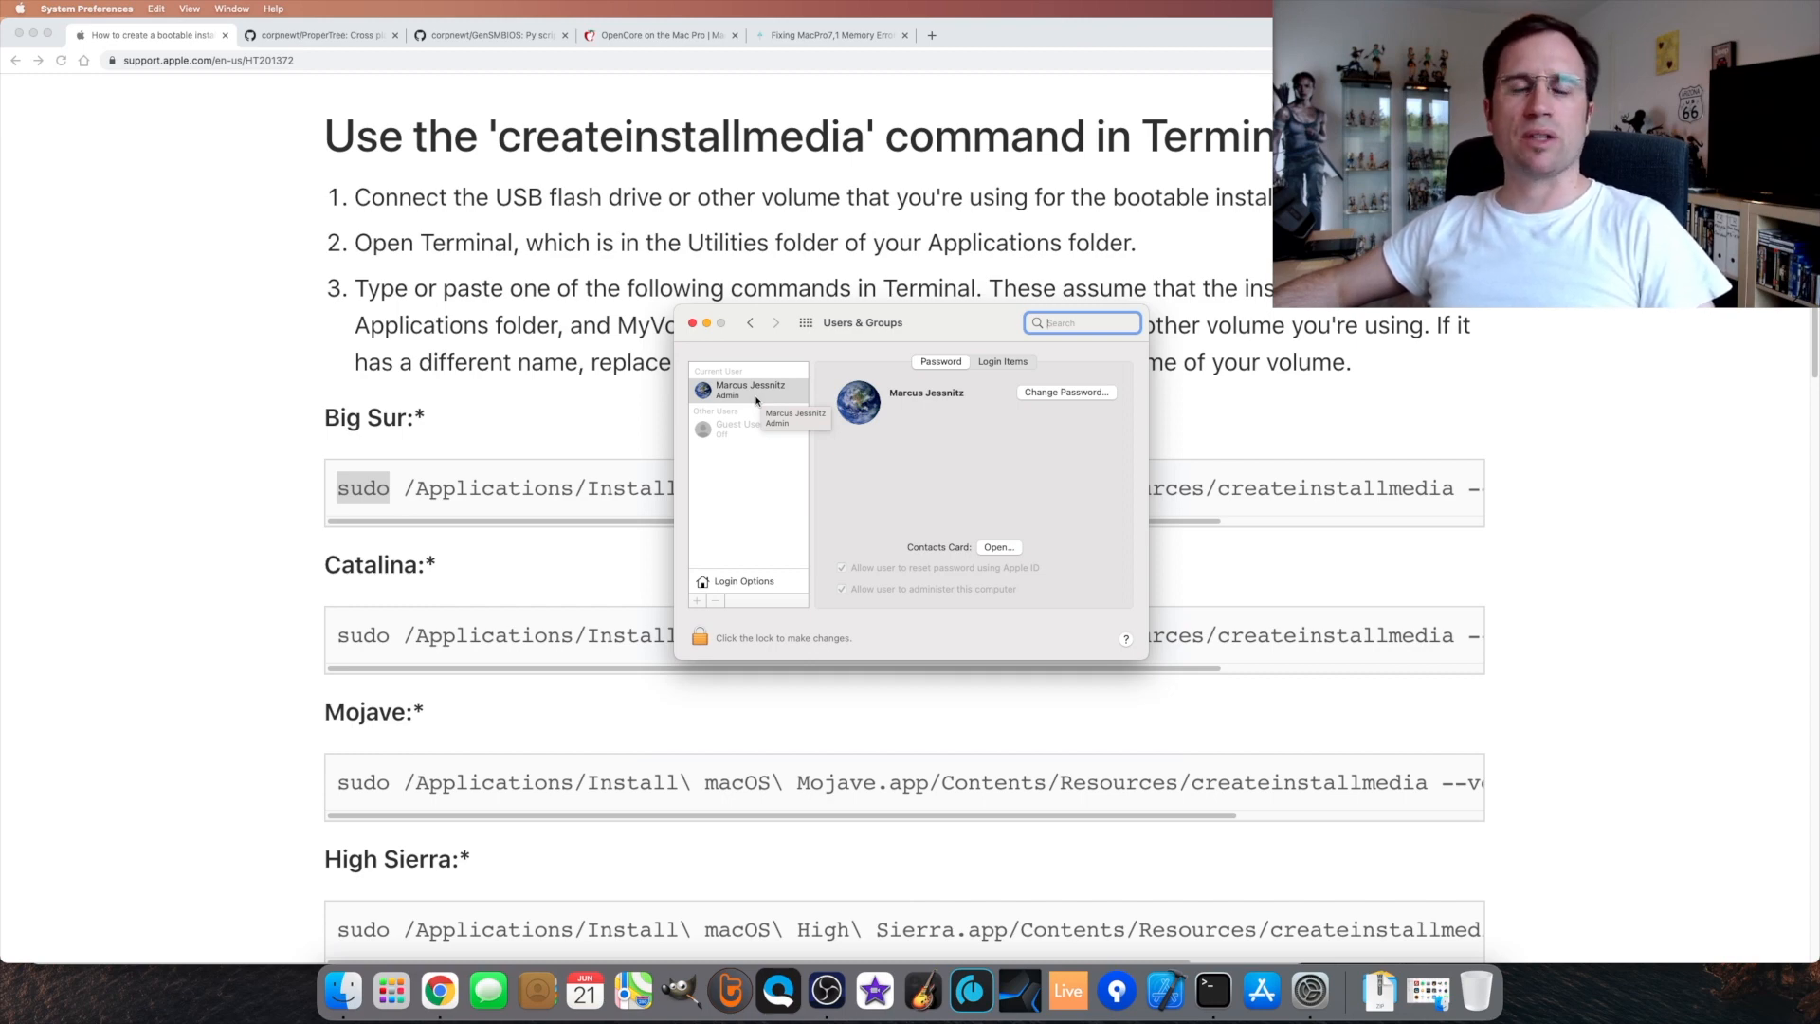
pyautogui.moveTo(578, 439)
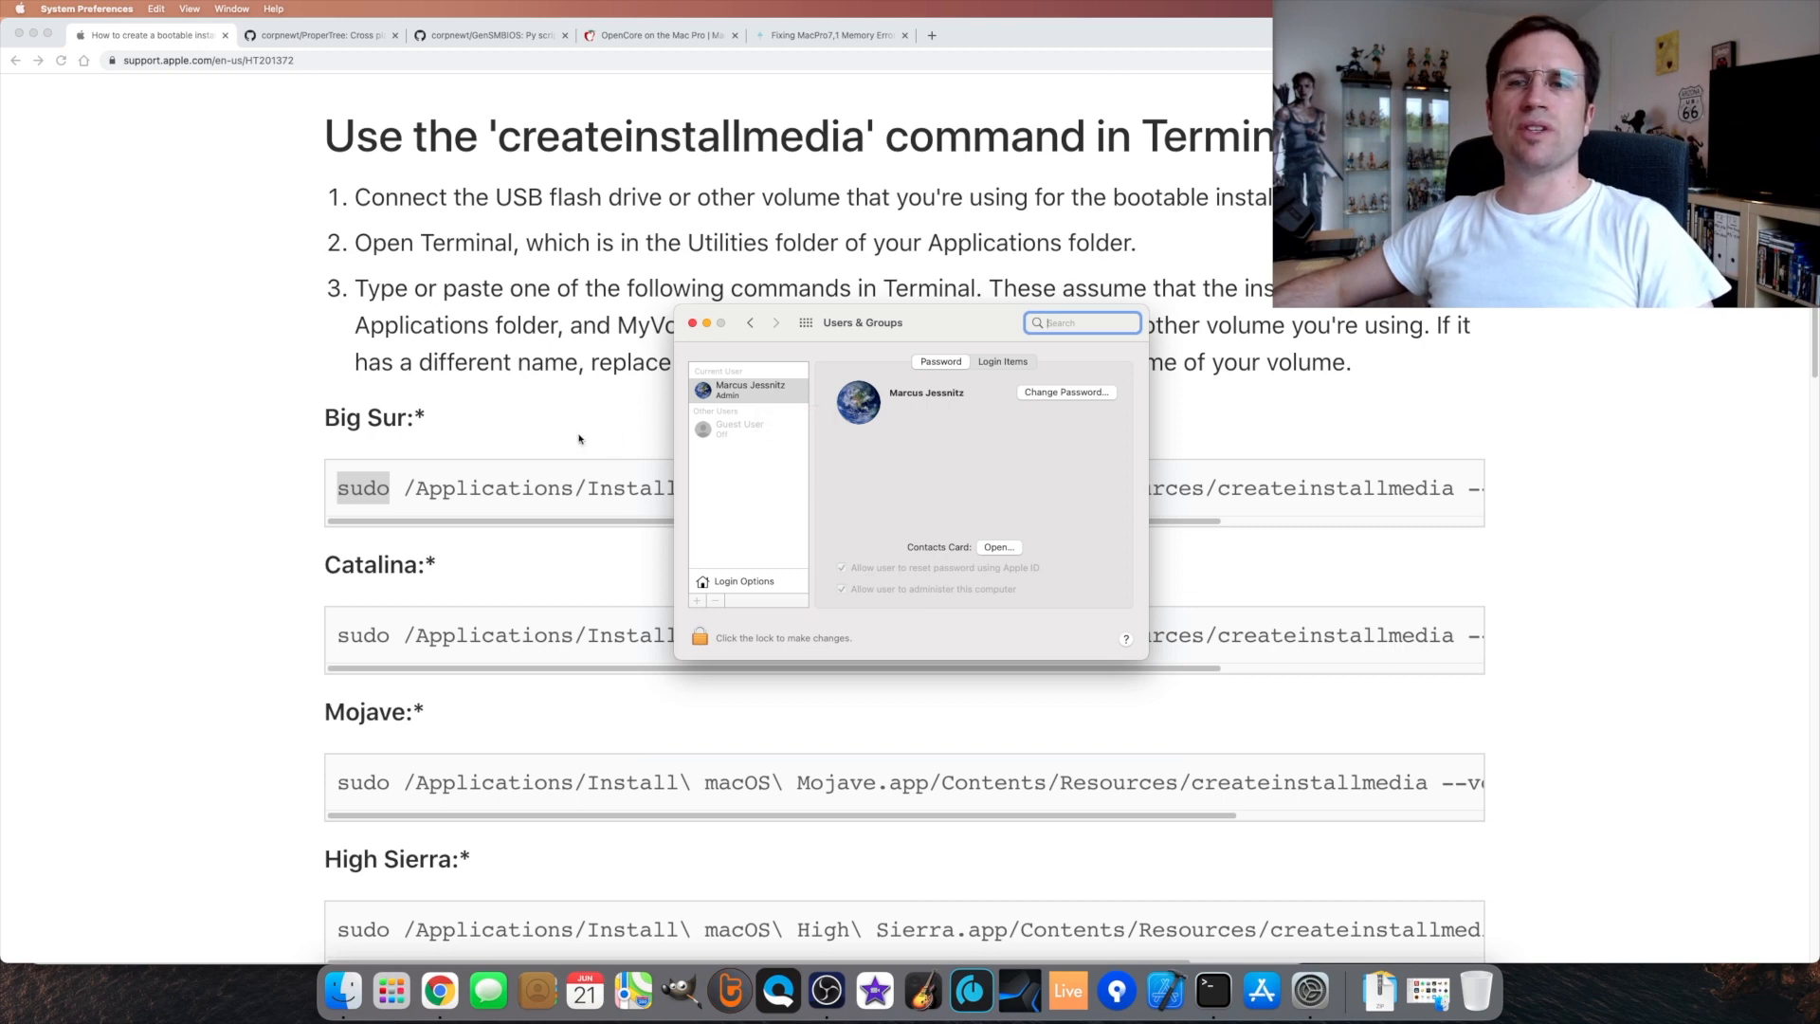
pyautogui.click(694, 323)
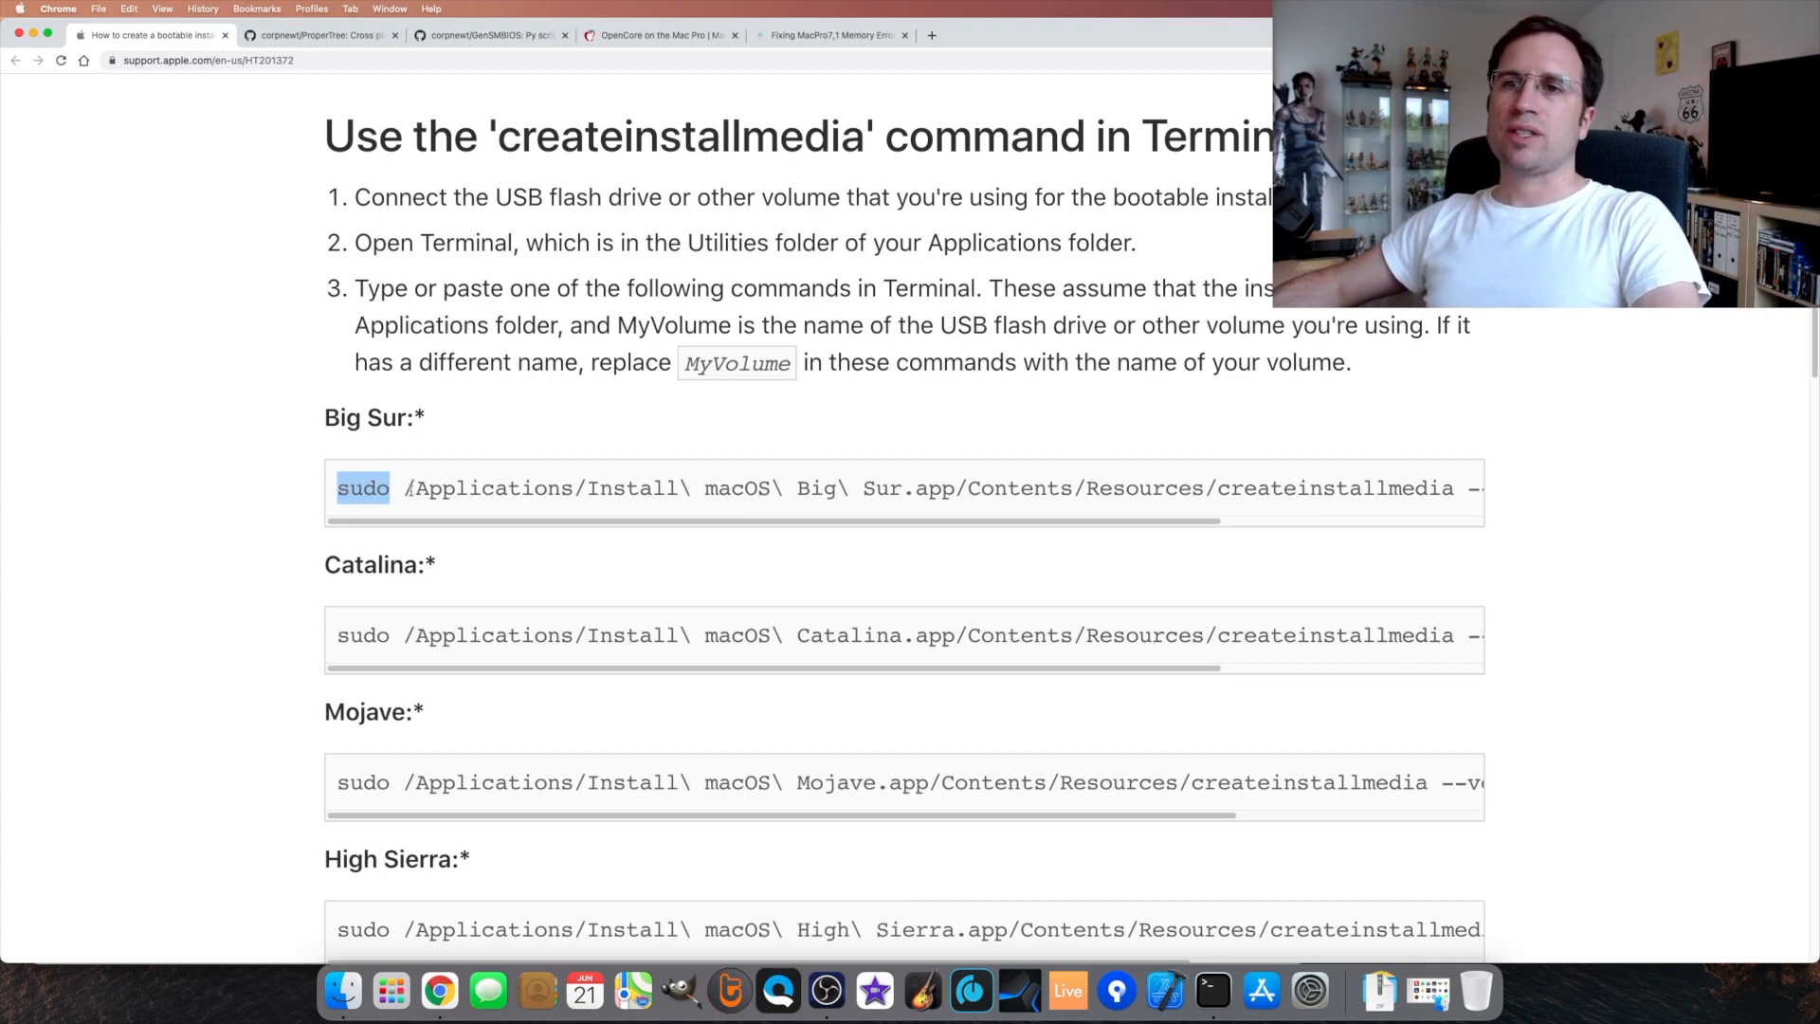
# Step: Highlight 'sudo' and the '/Applications/Install\ macOS\ Big\ Sur.app' path, then bring Finder forward
pyautogui.doubleClick(487, 487)
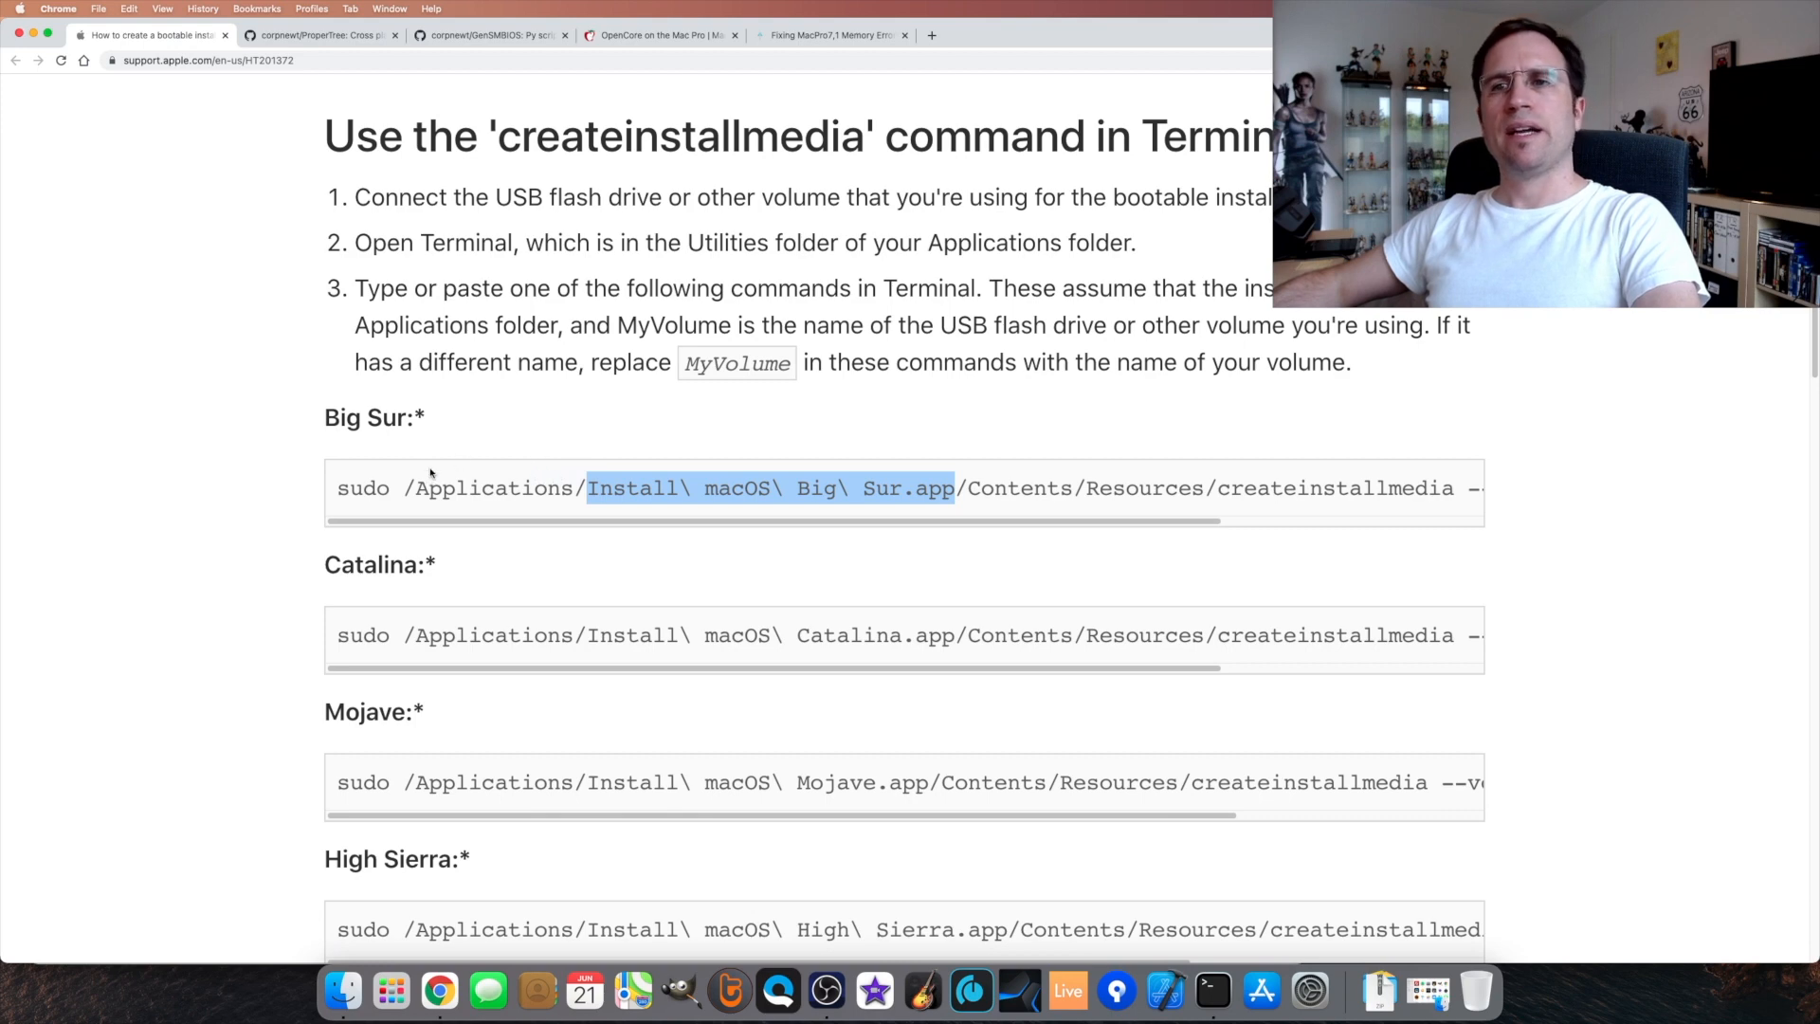
pyautogui.click(398, 487)
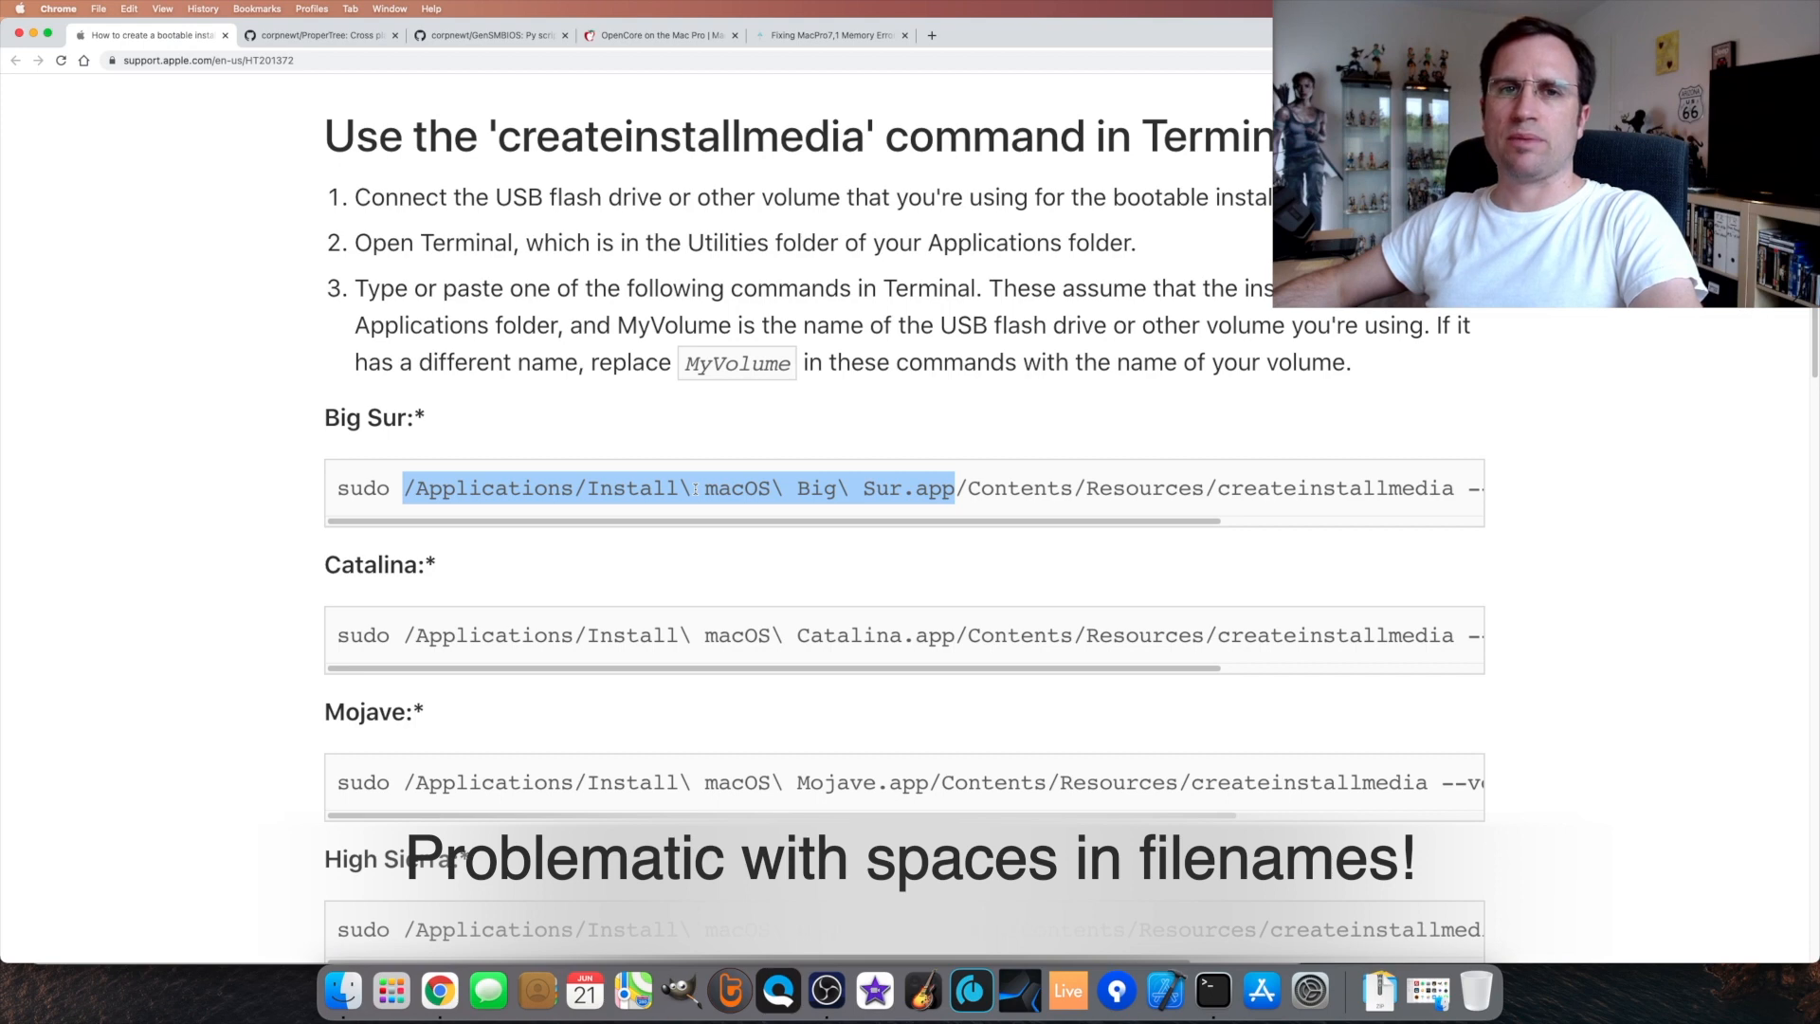
pyautogui.click(366, 990)
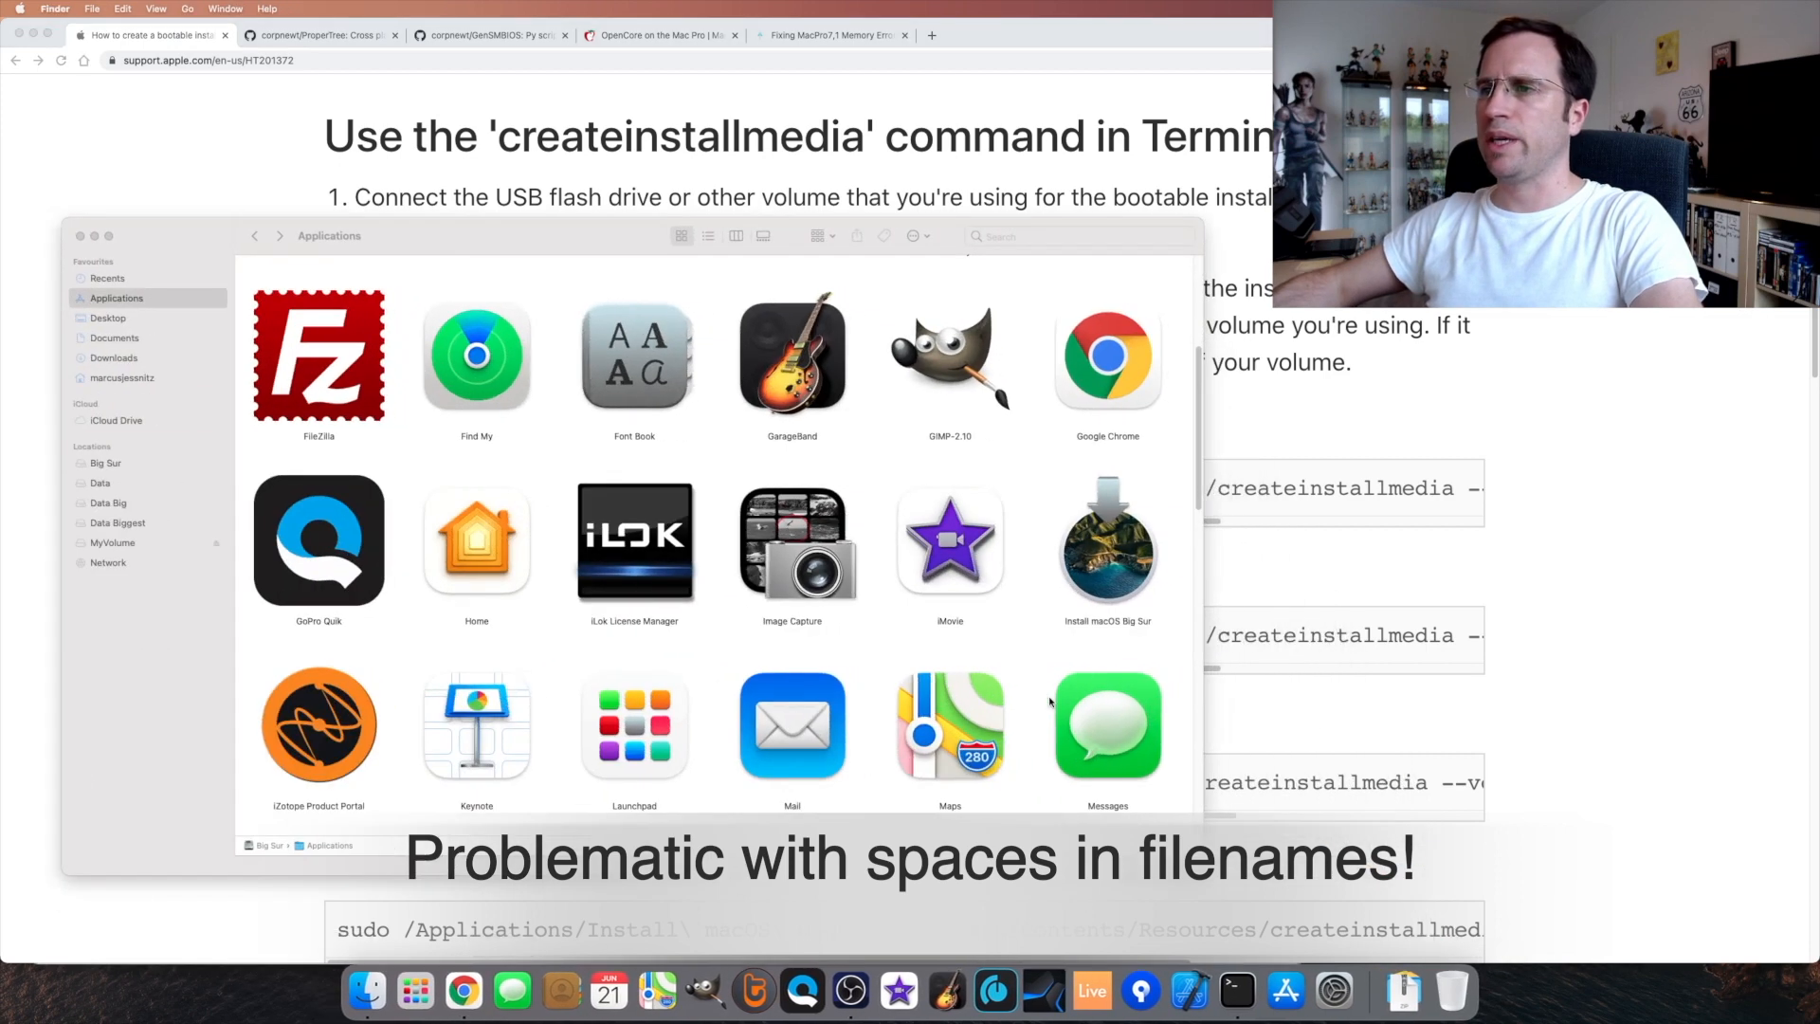
# Step: Open Get Info for Install macOS Big Sur to check its full file name
pyautogui.rightClick(1107, 539)
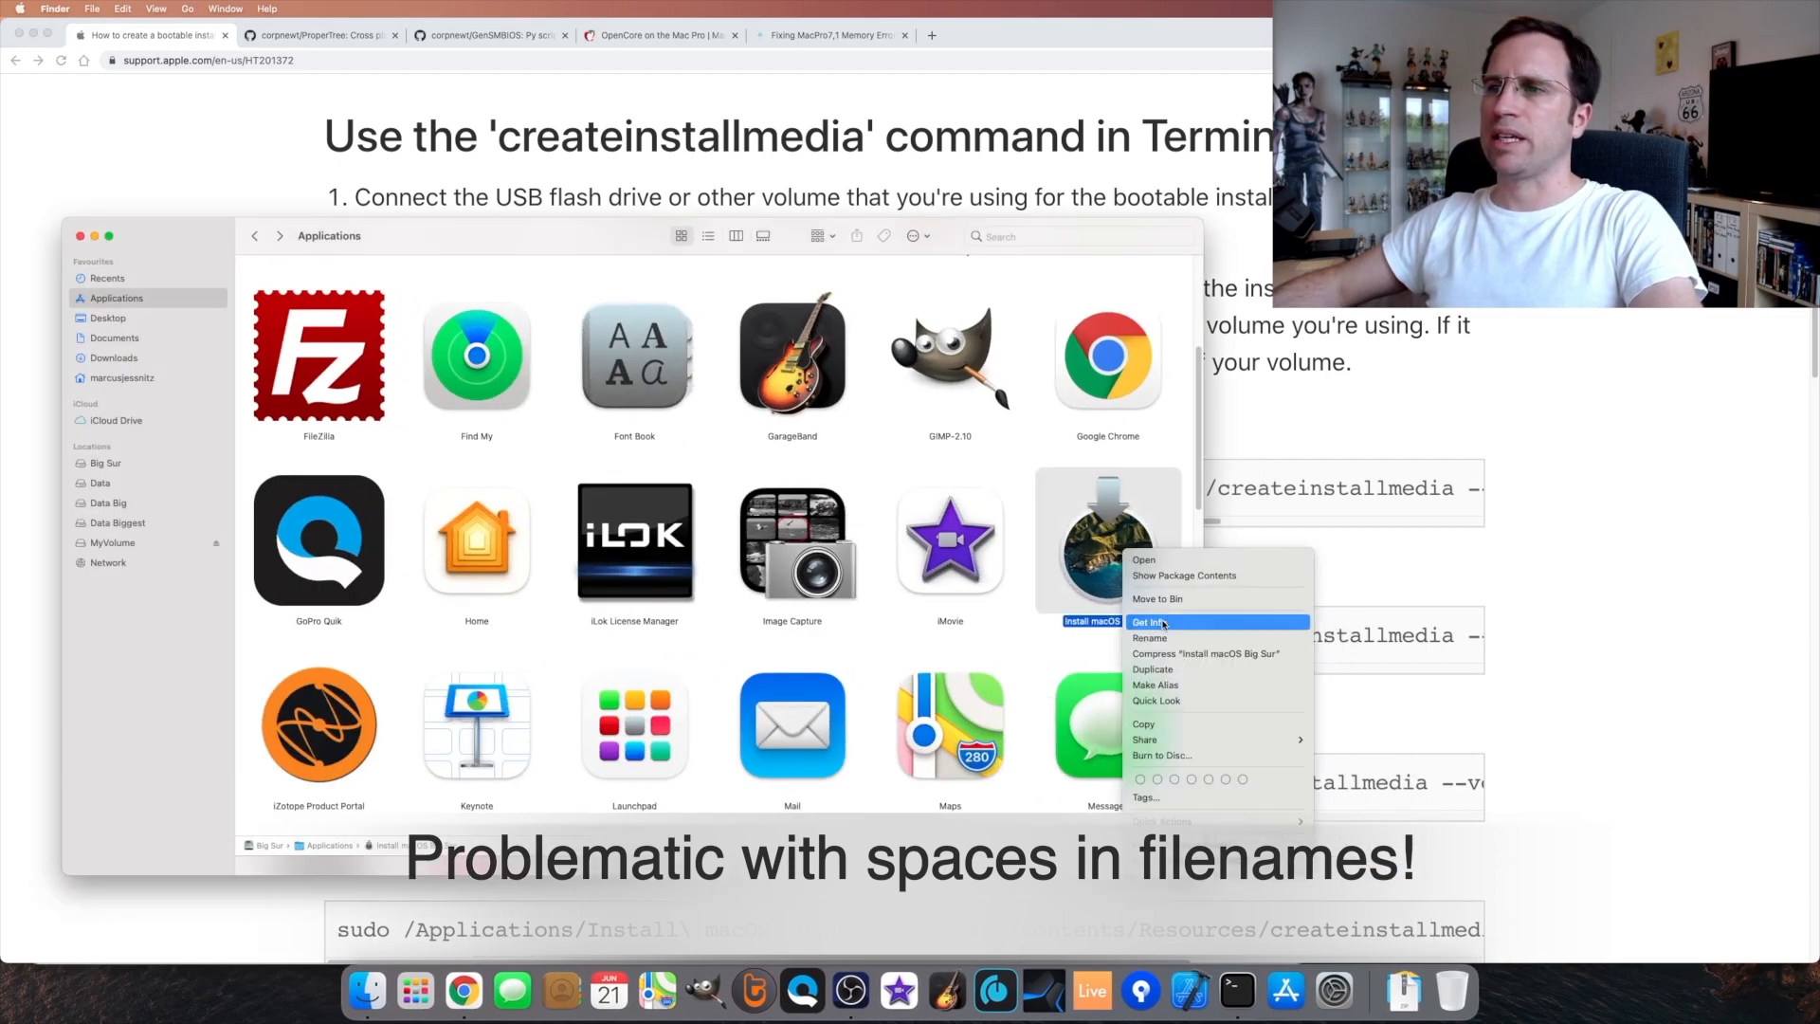
pyautogui.click(1149, 622)
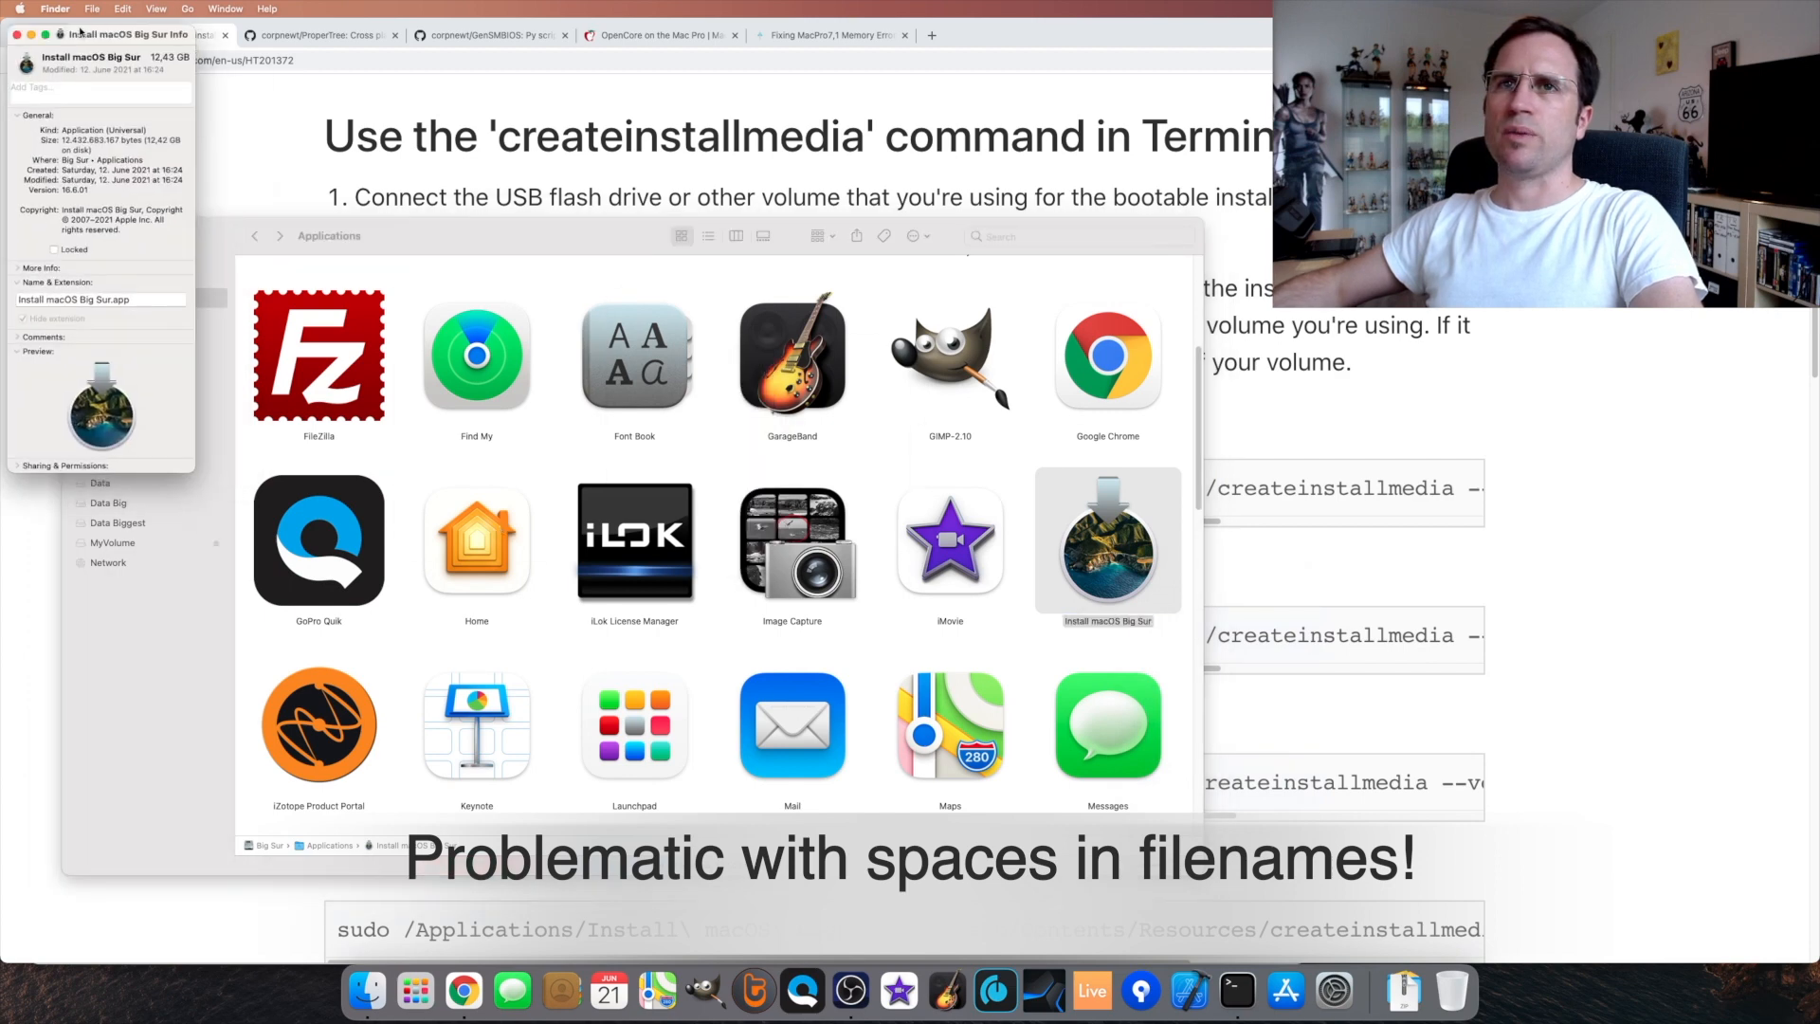
pyautogui.moveTo(99, 33); pyautogui.dragTo(279, 119)
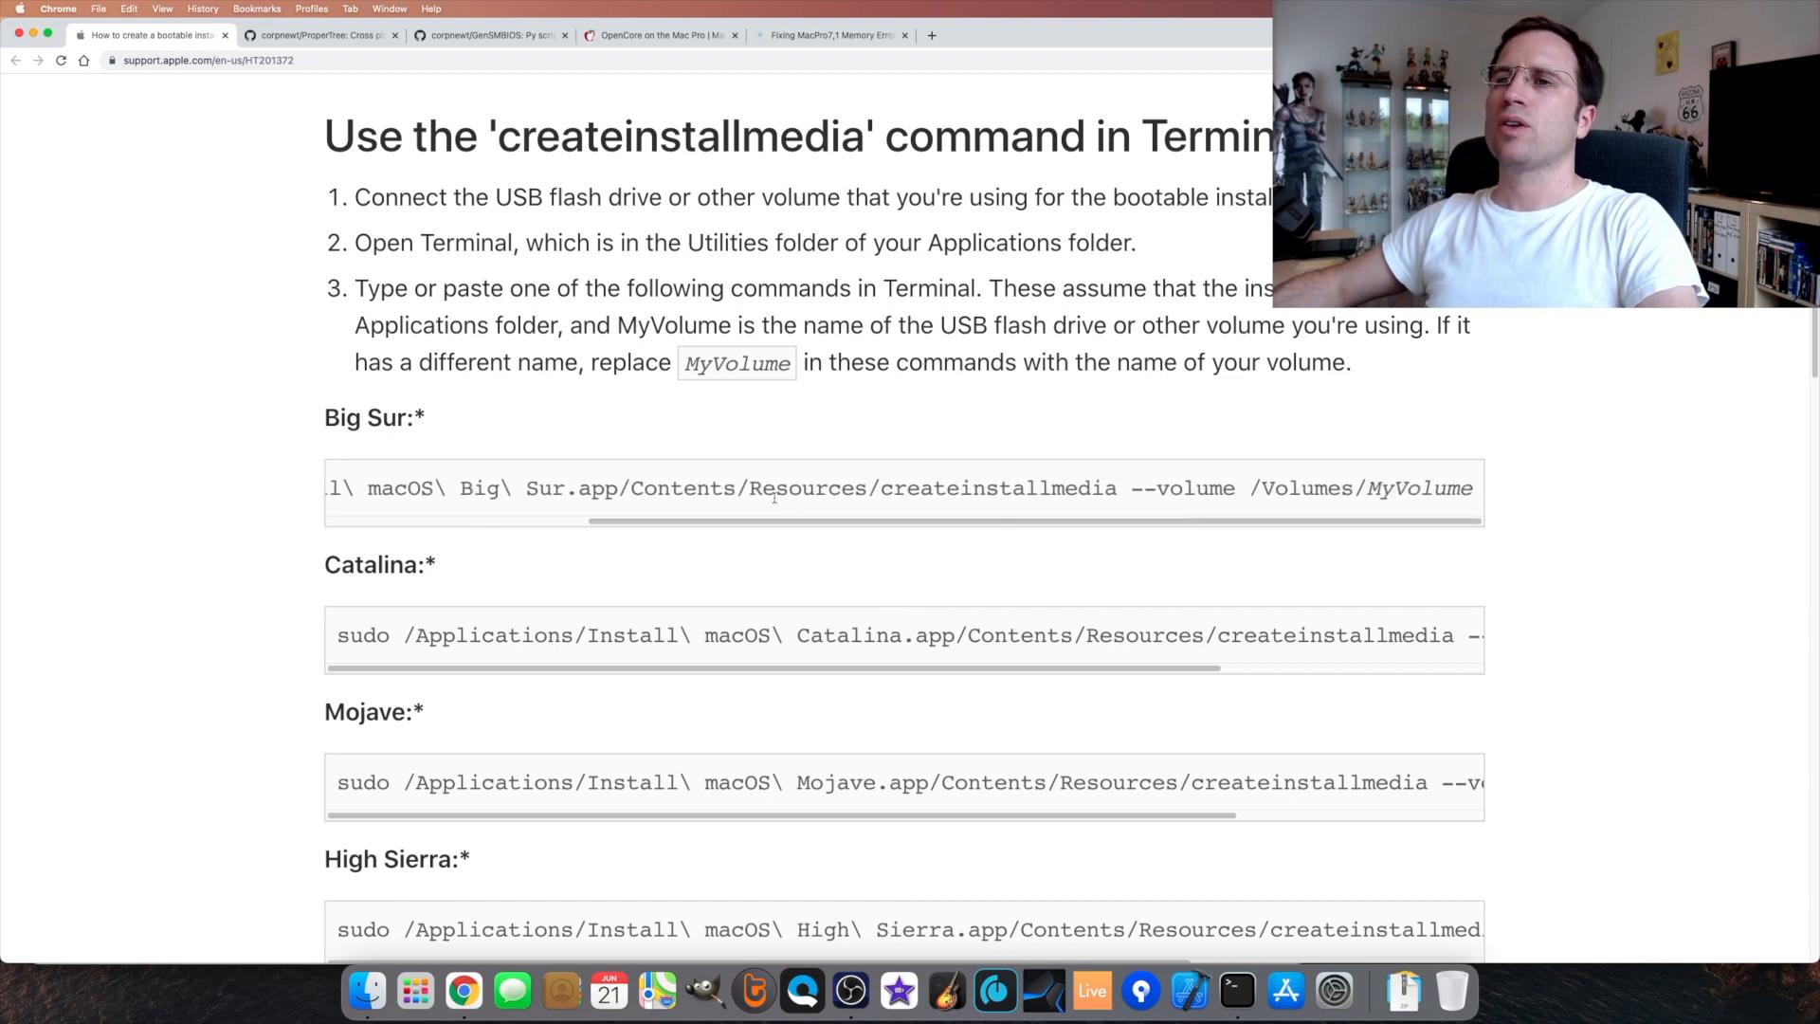
# Step: Highlight createinstallmedia, the --volume option and /Volumes/MyVolume in the Big Sur command
pyautogui.doubleClick(749, 487)
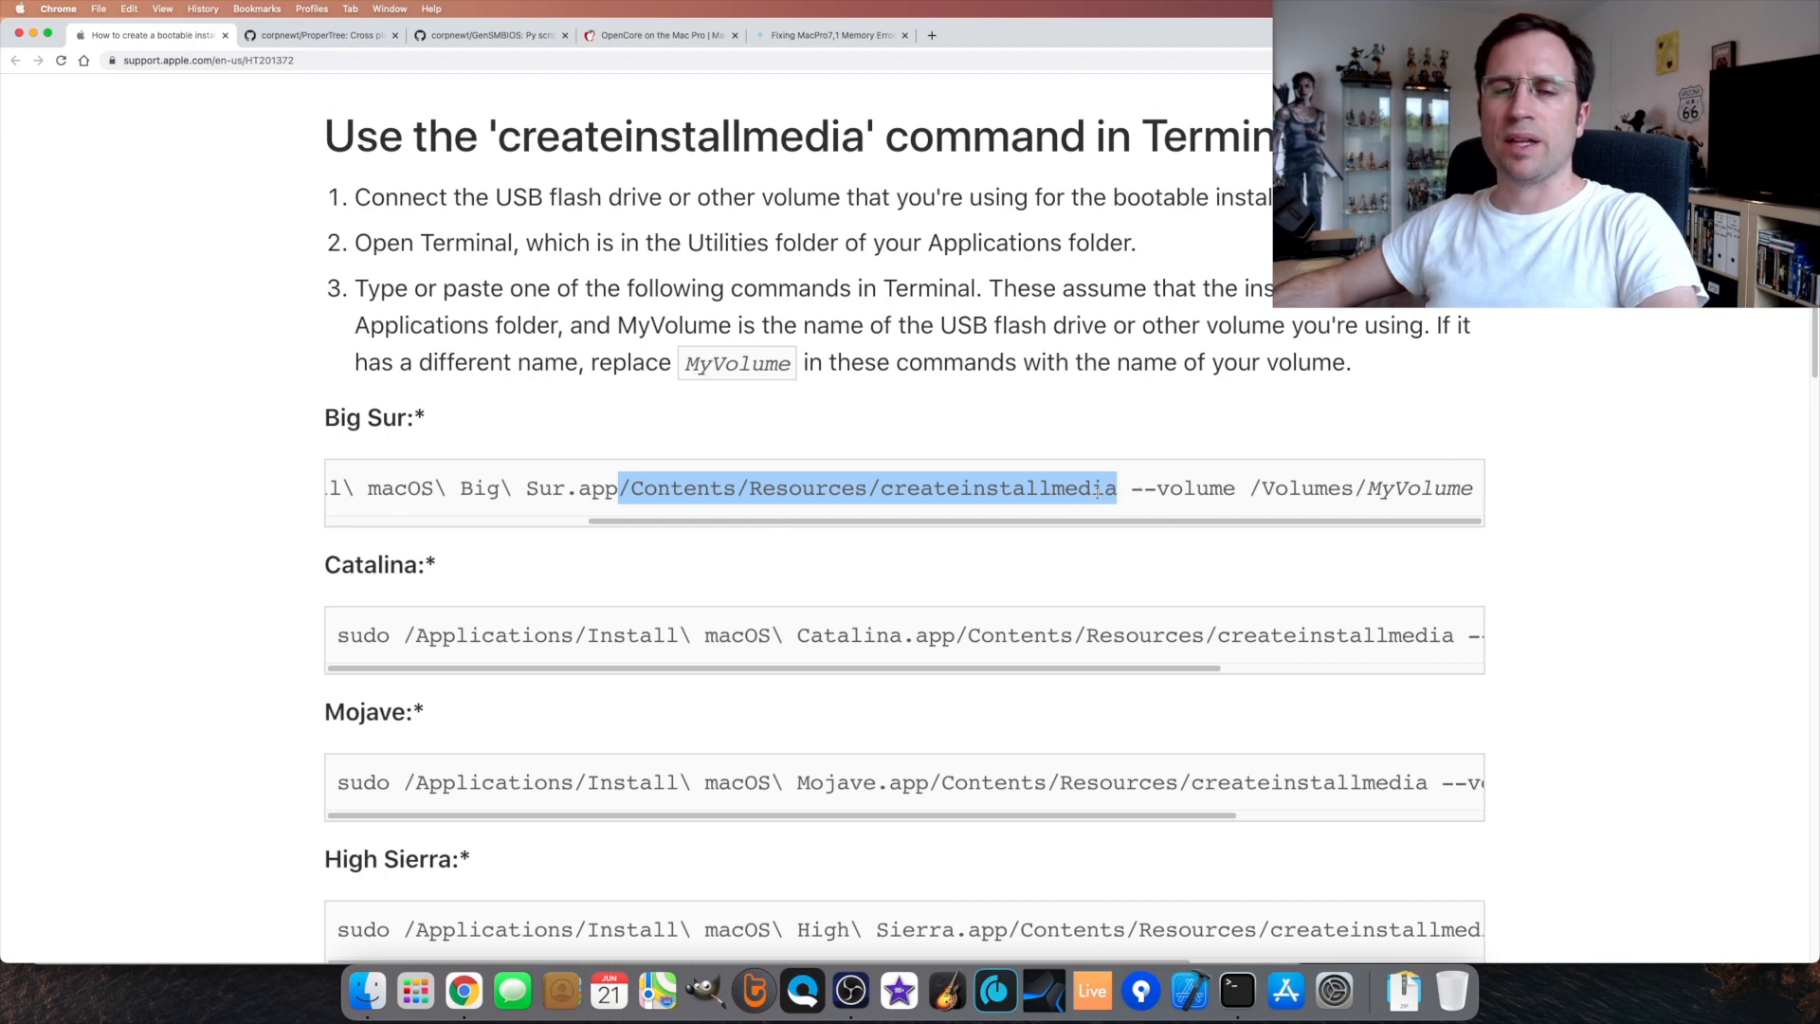
pyautogui.moveTo(1091, 507)
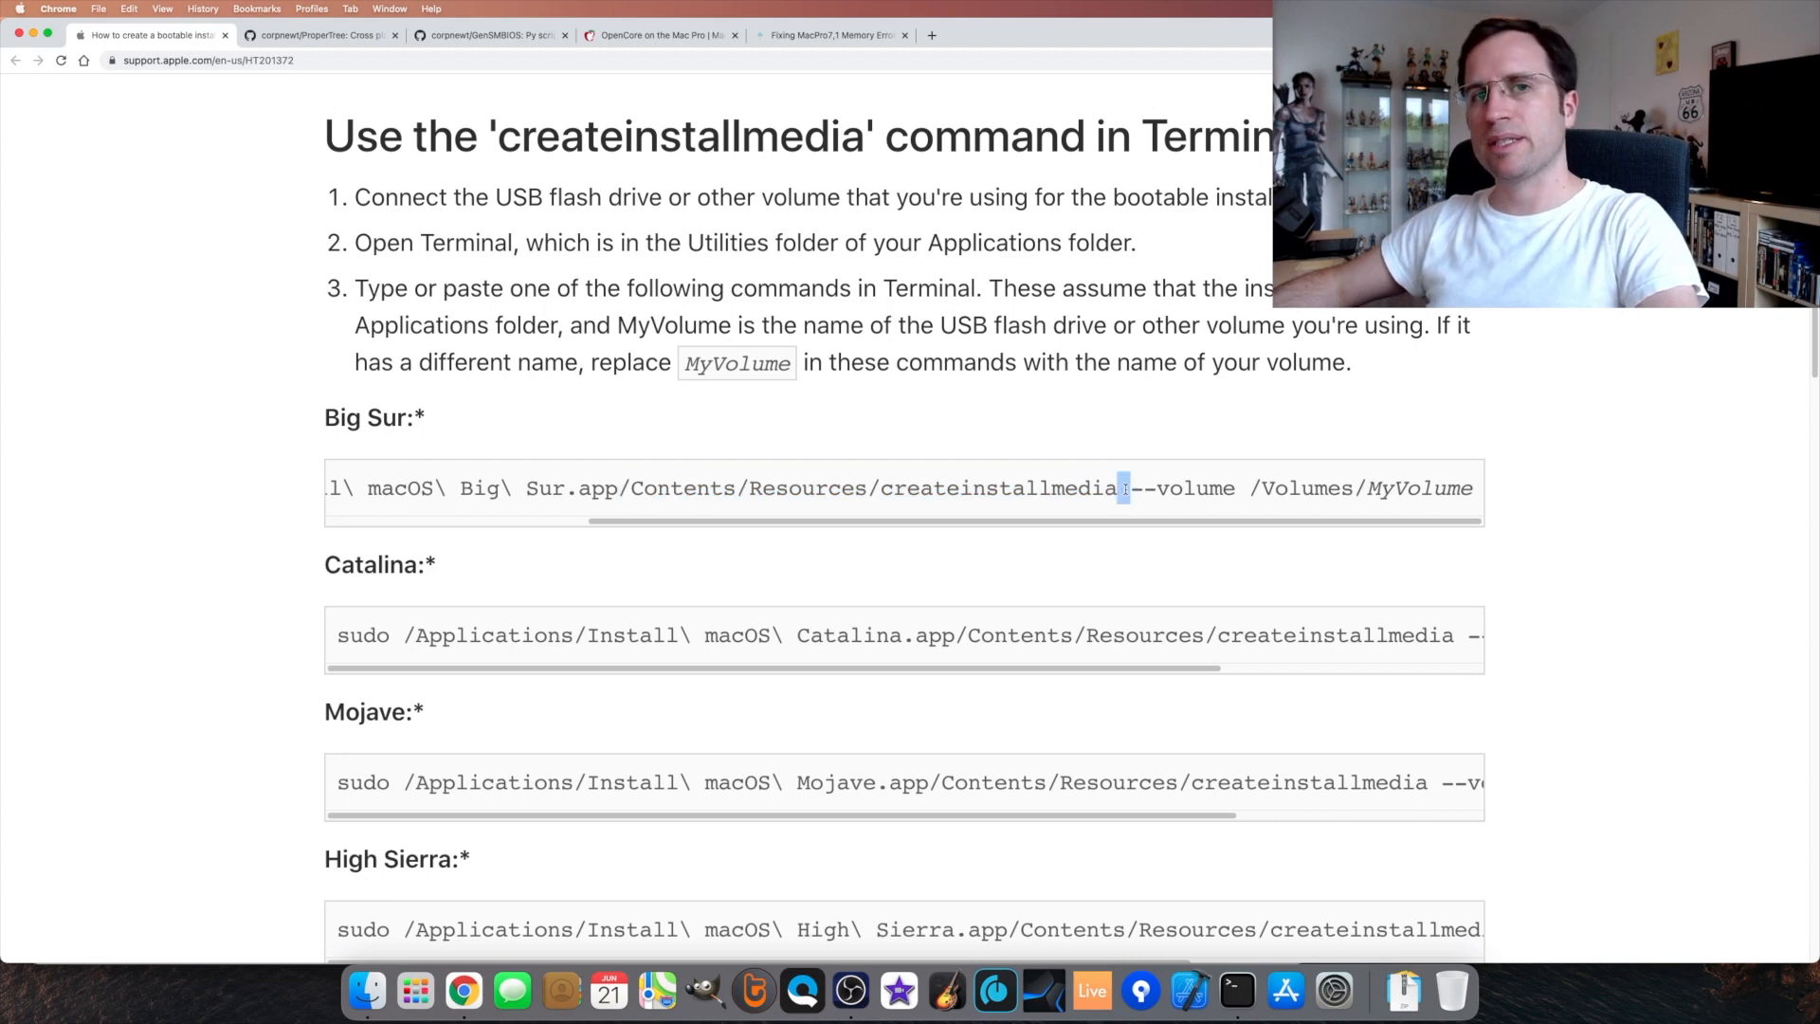
pyautogui.moveTo(1038, 453)
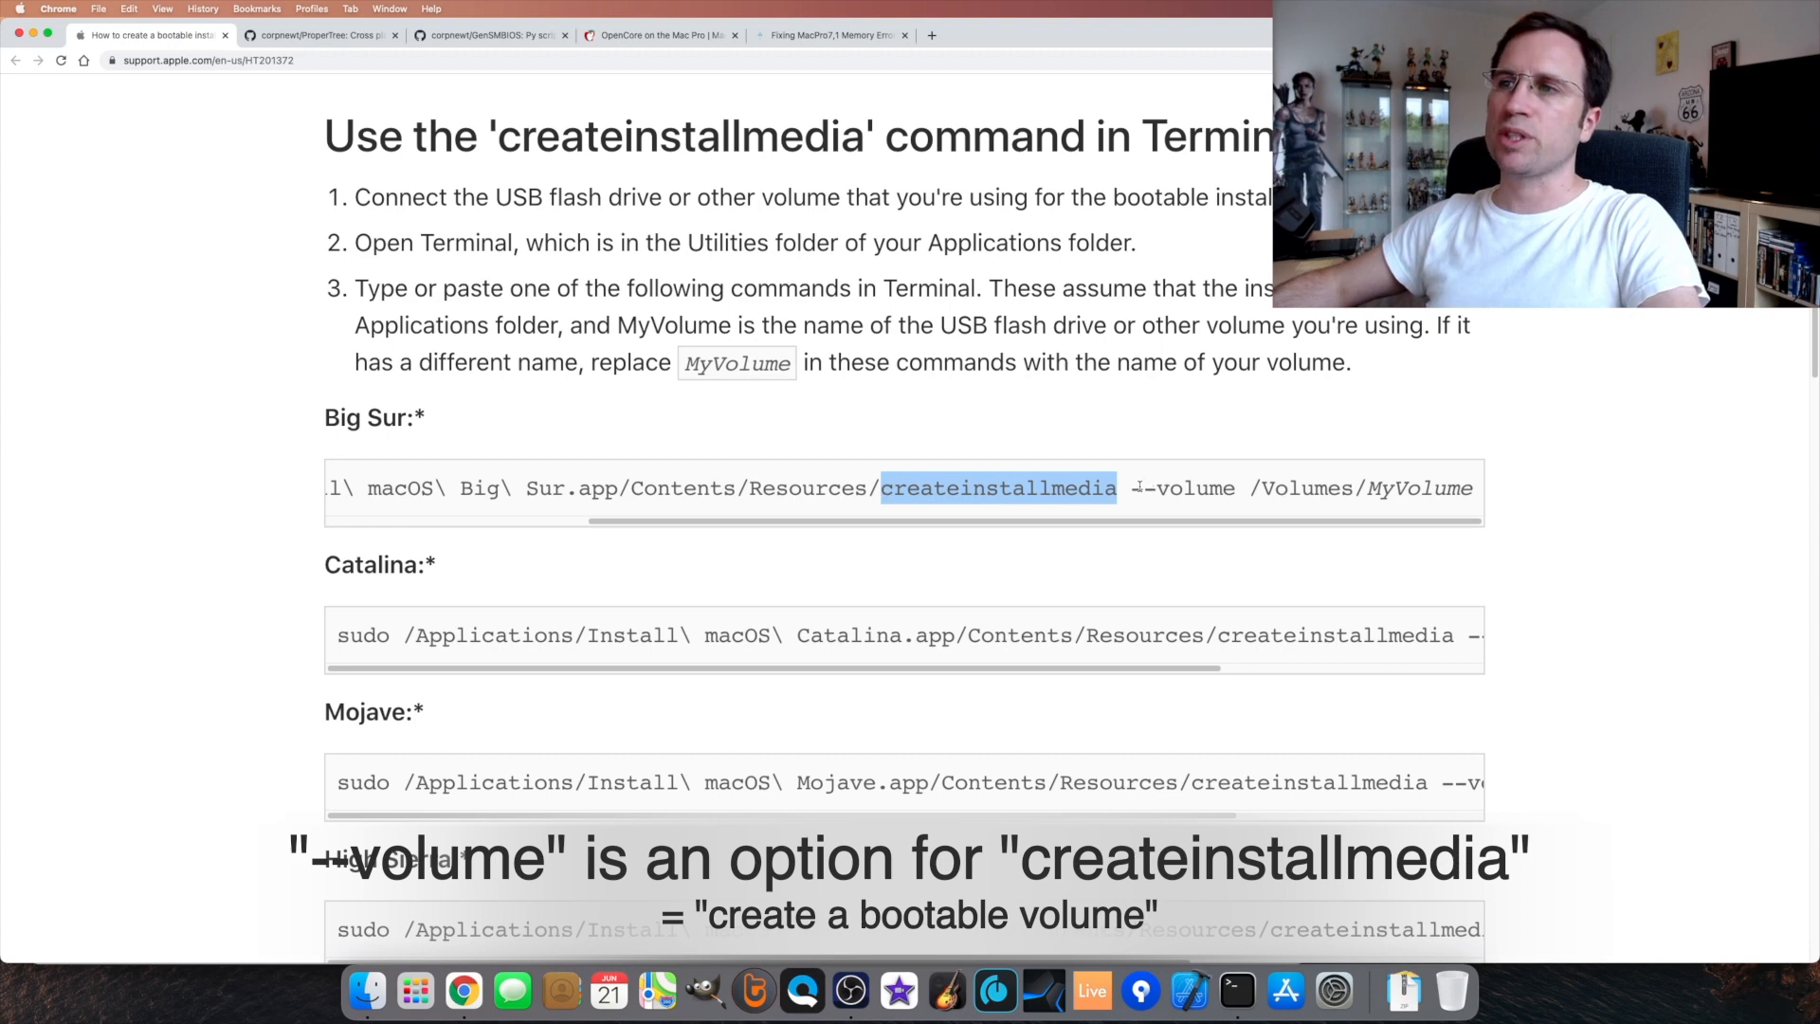
pyautogui.doubleClick(1182, 487)
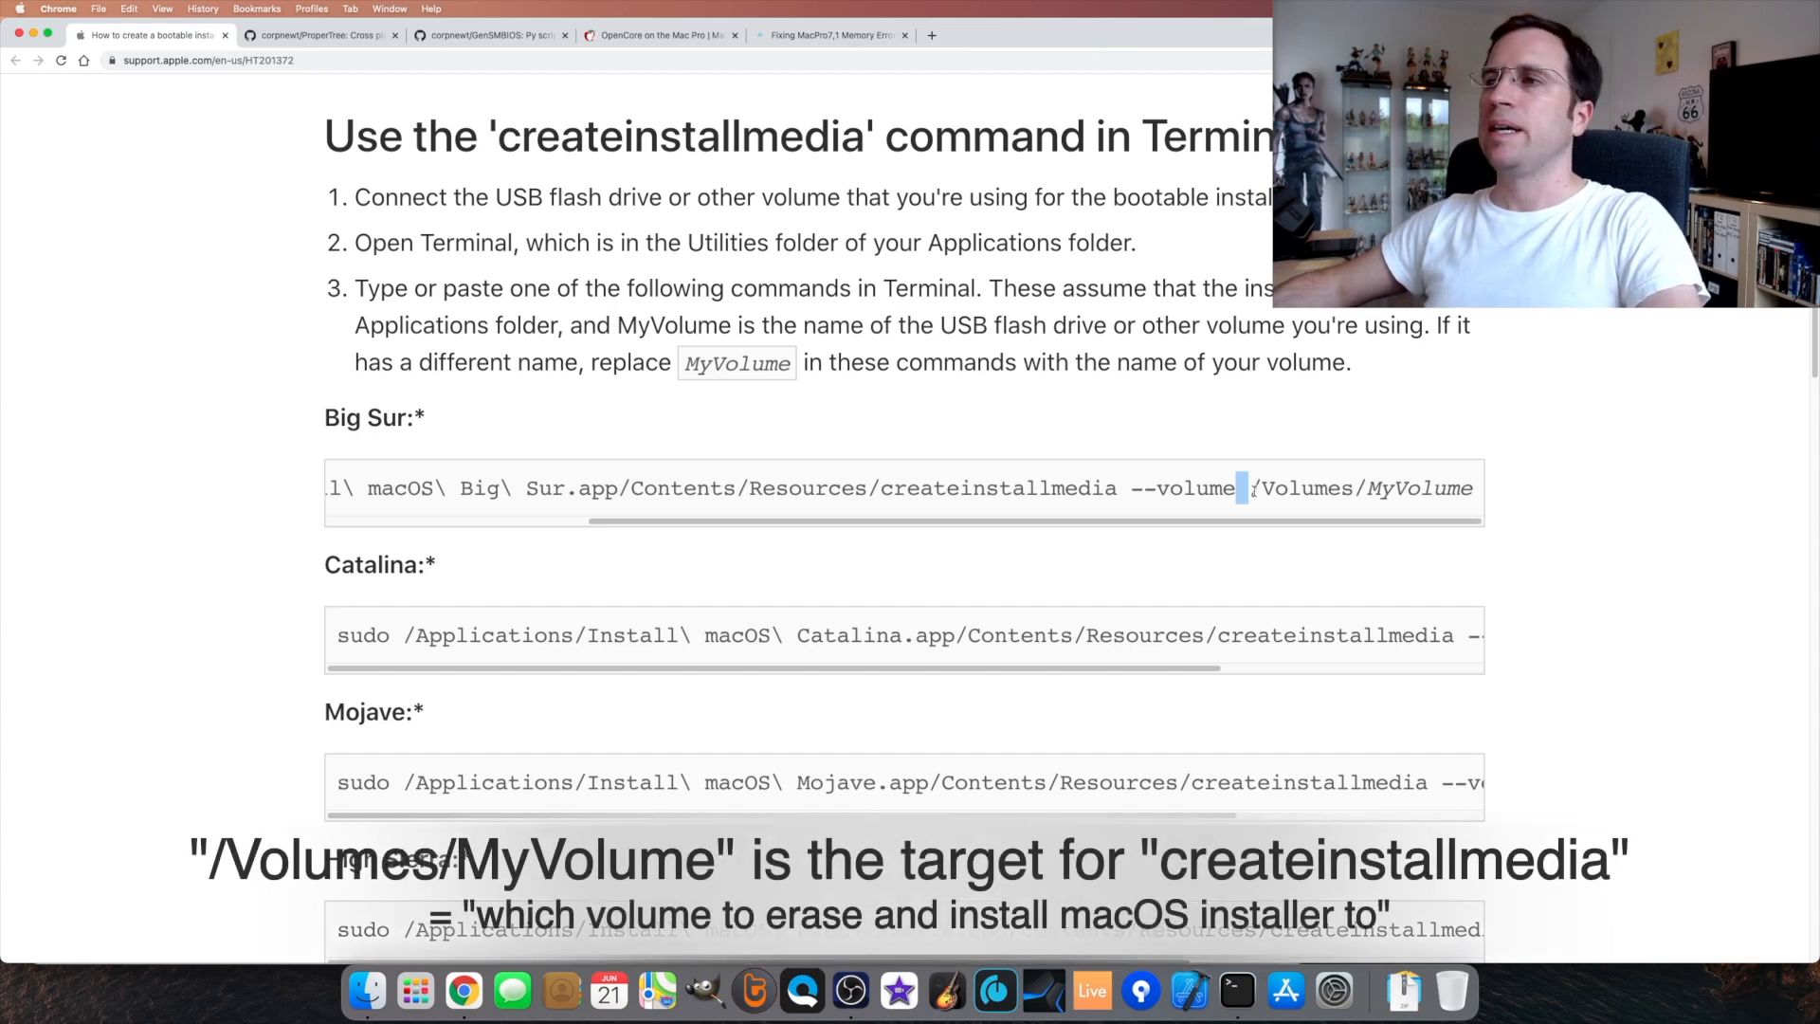
pyautogui.doubleClick(1300, 488)
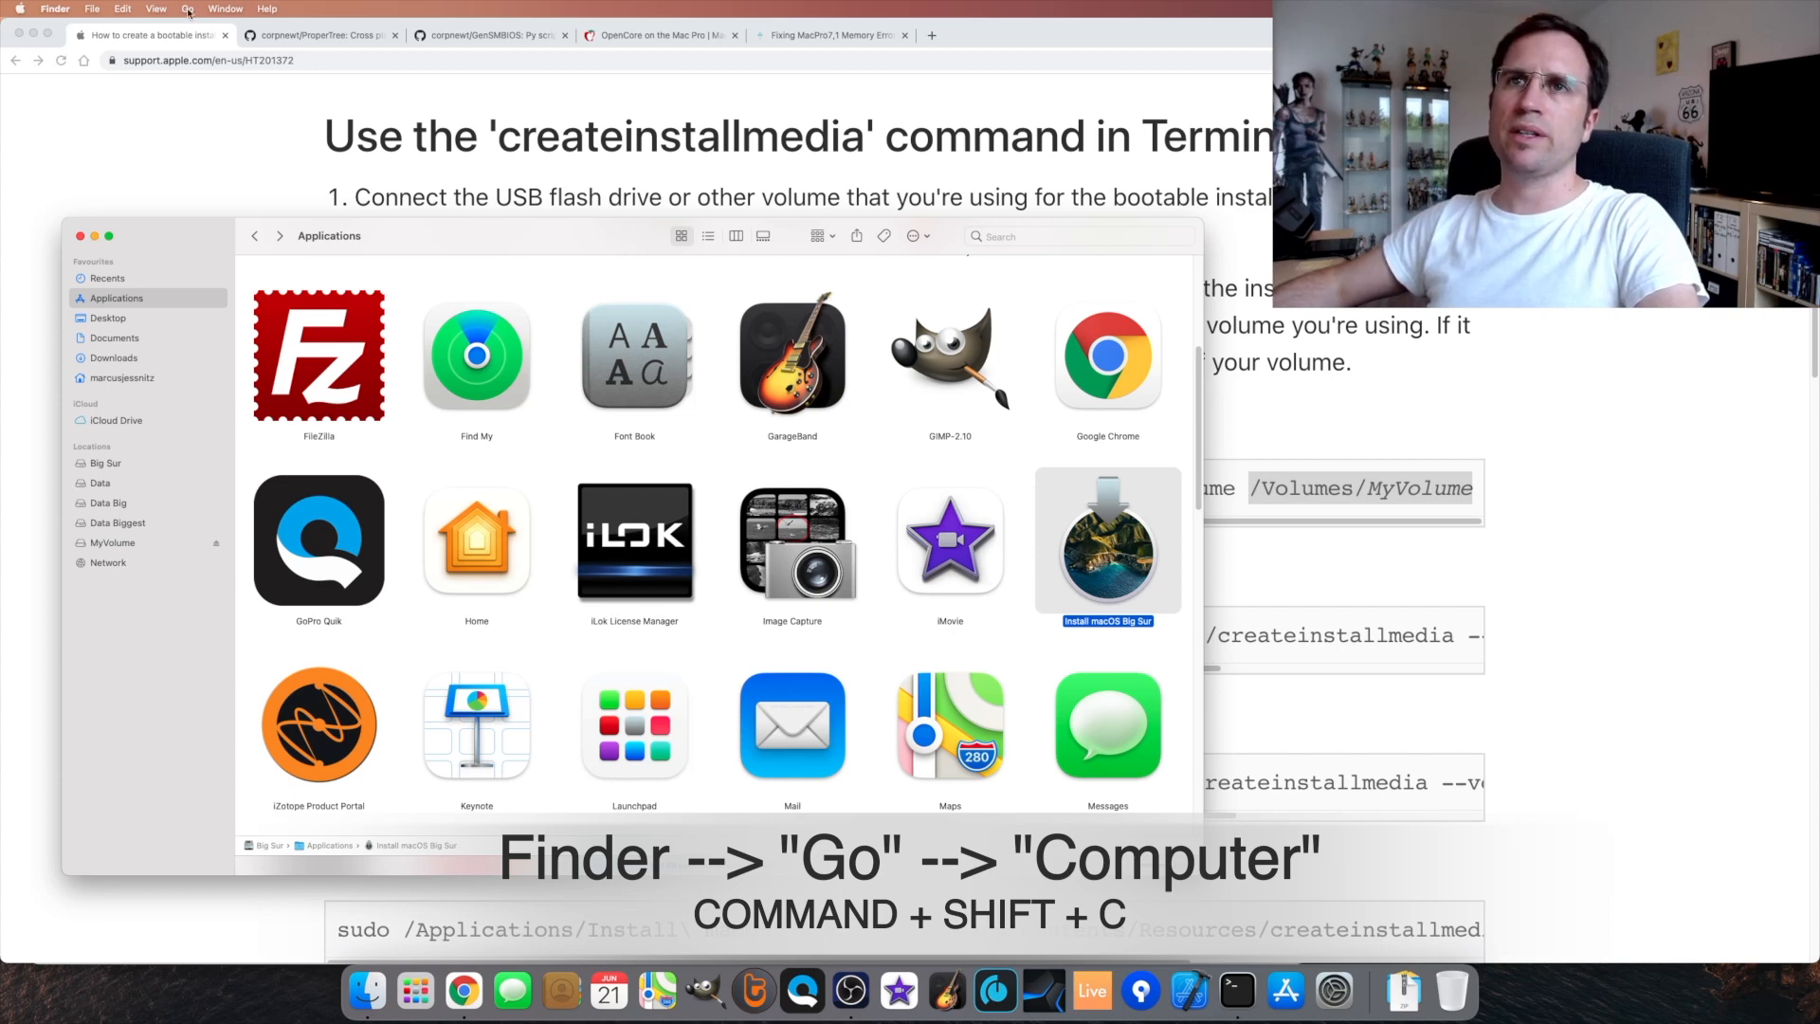
# Step: Use Go > Computer to list the drives, including the MyVolume USB drive
pyautogui.click(187, 8)
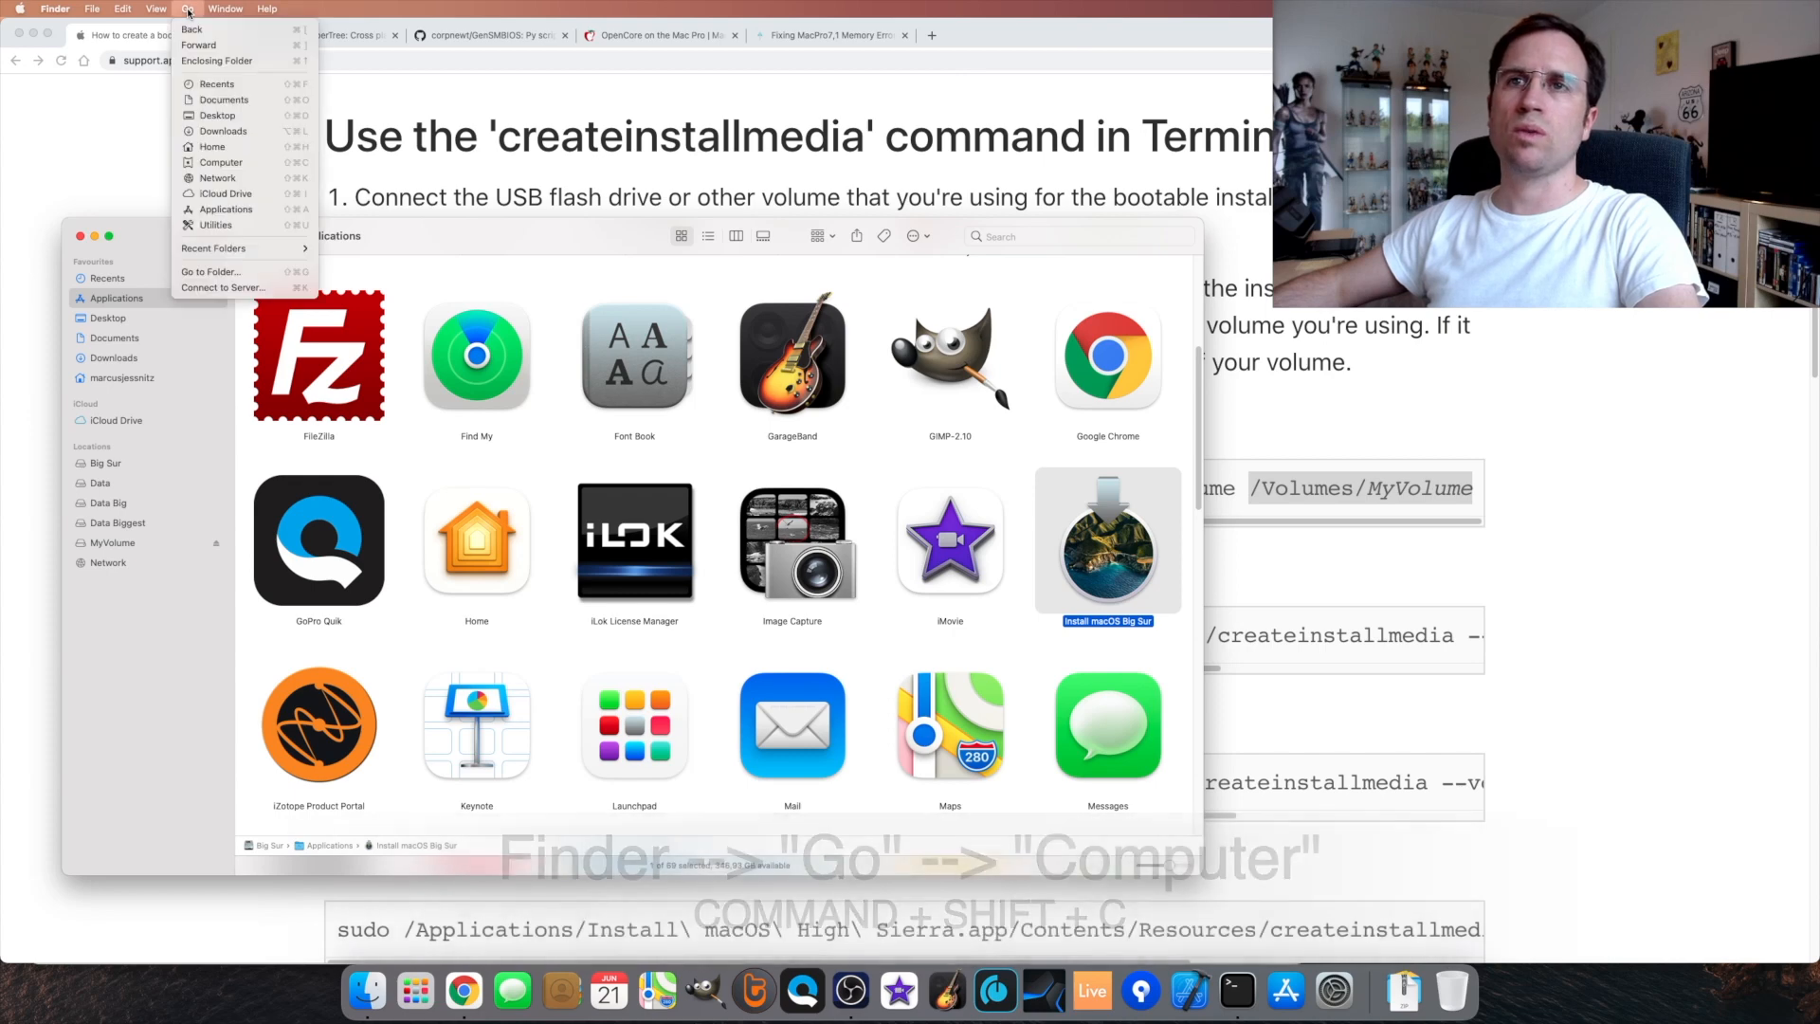
pyautogui.moveTo(221, 162)
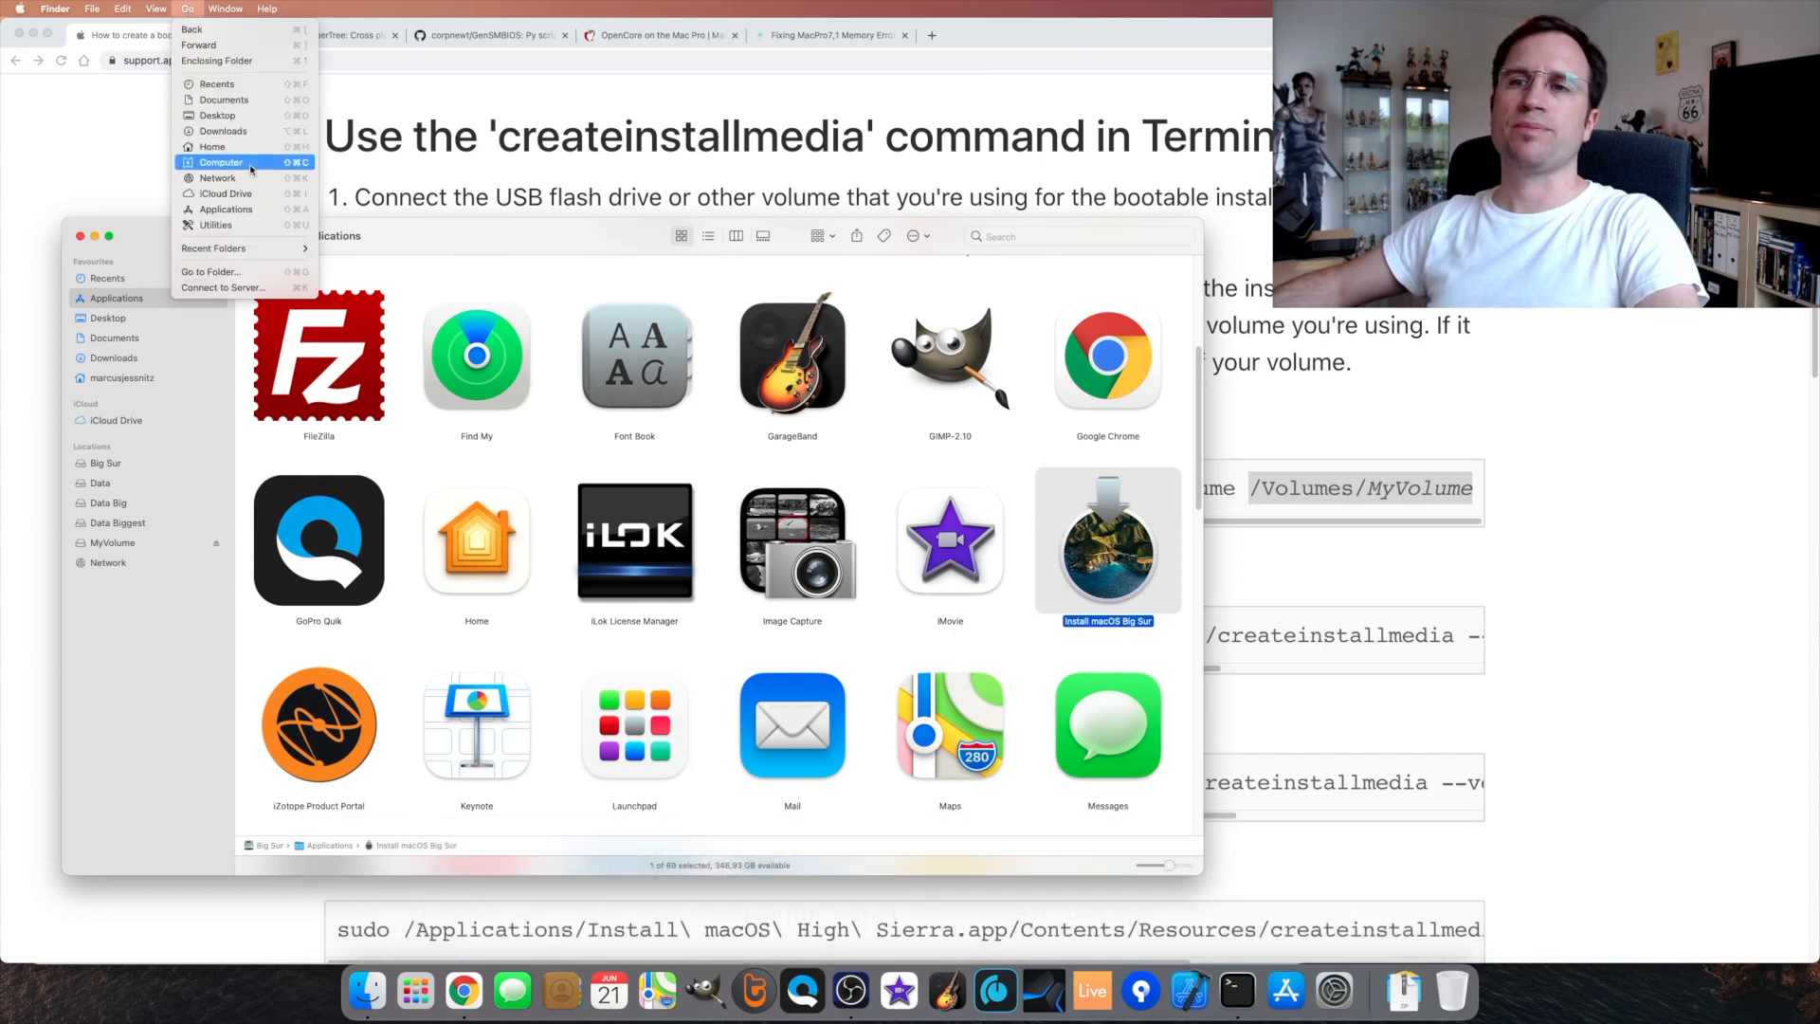
pyautogui.click(221, 161)
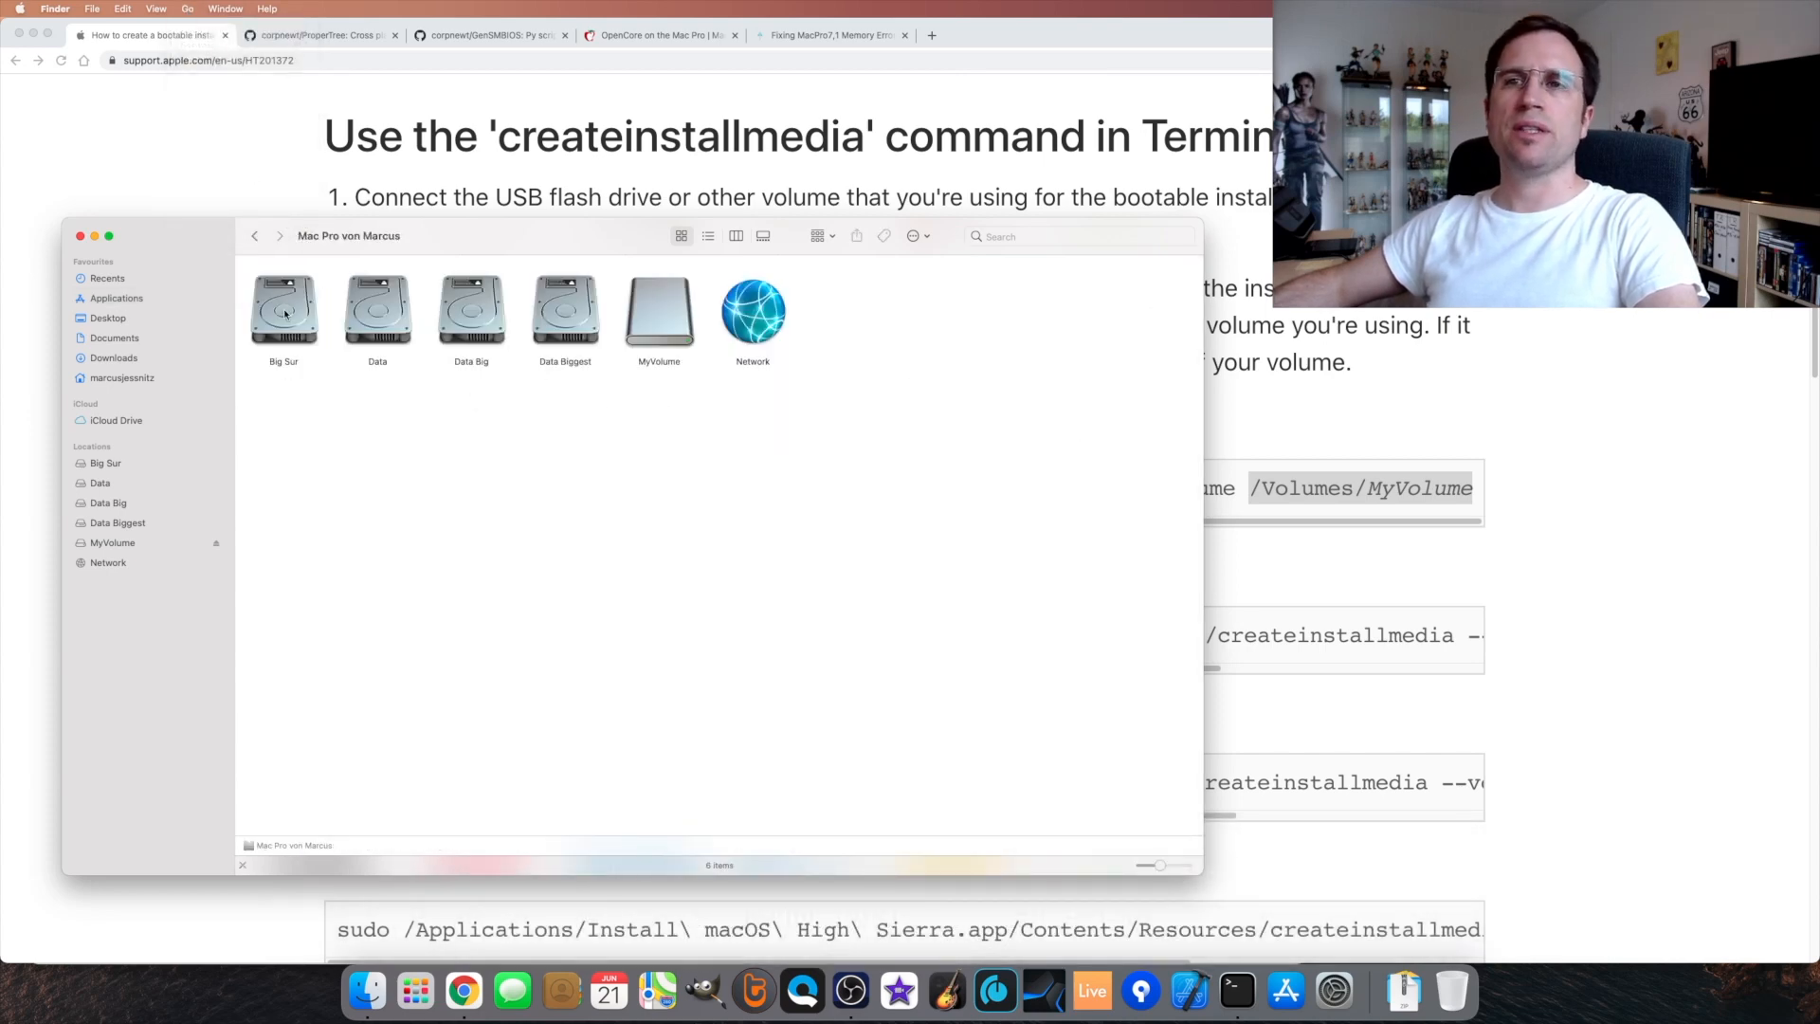
pyautogui.click(283, 310)
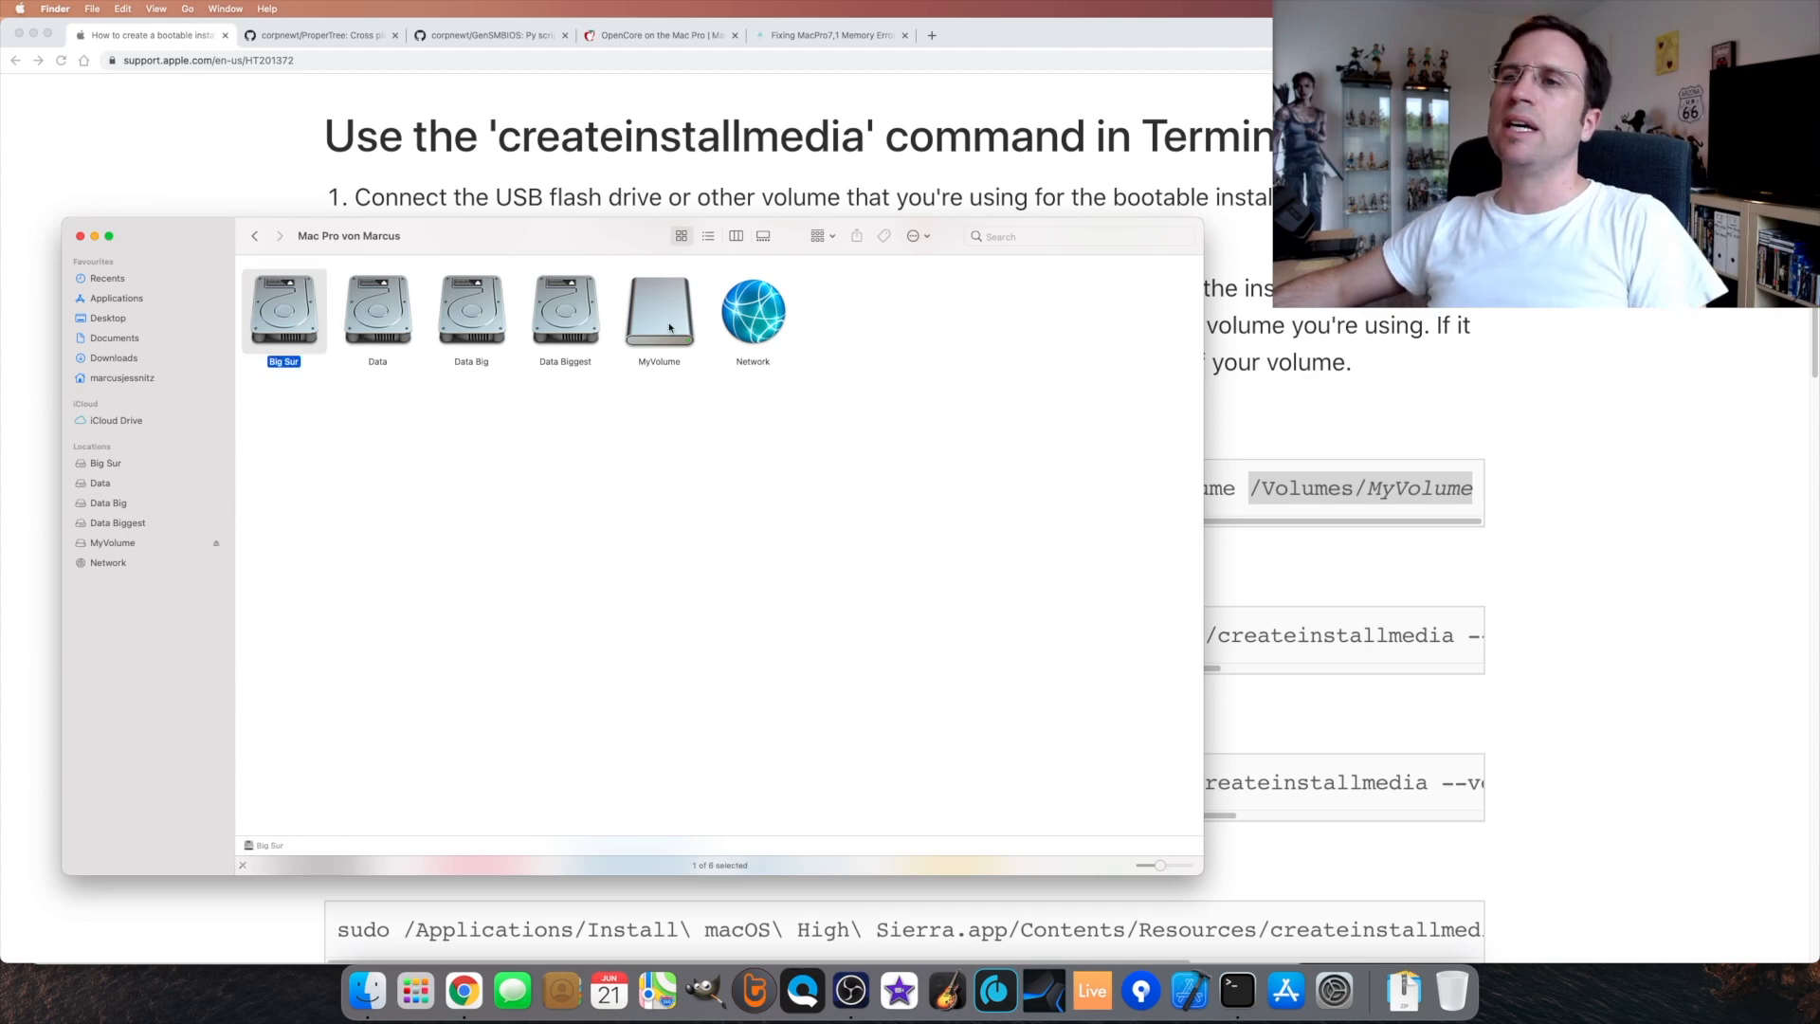
pyautogui.click(658, 313)
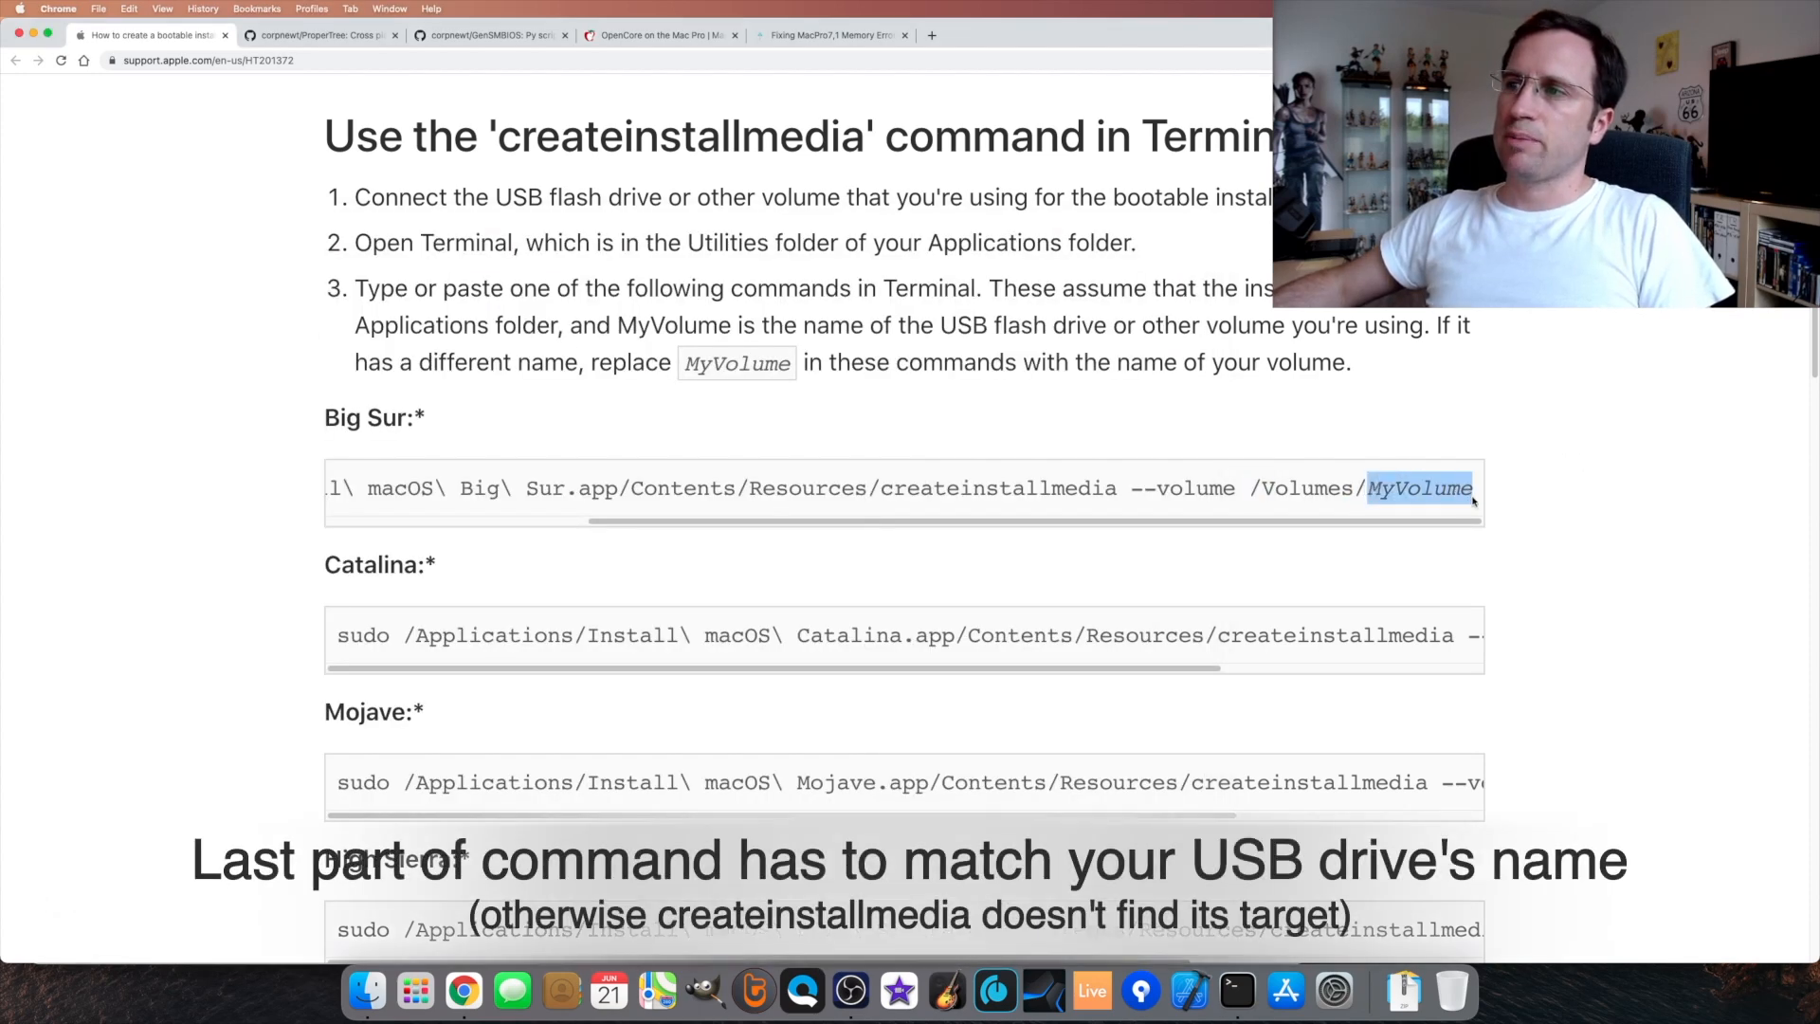
pyautogui.moveTo(1457, 474)
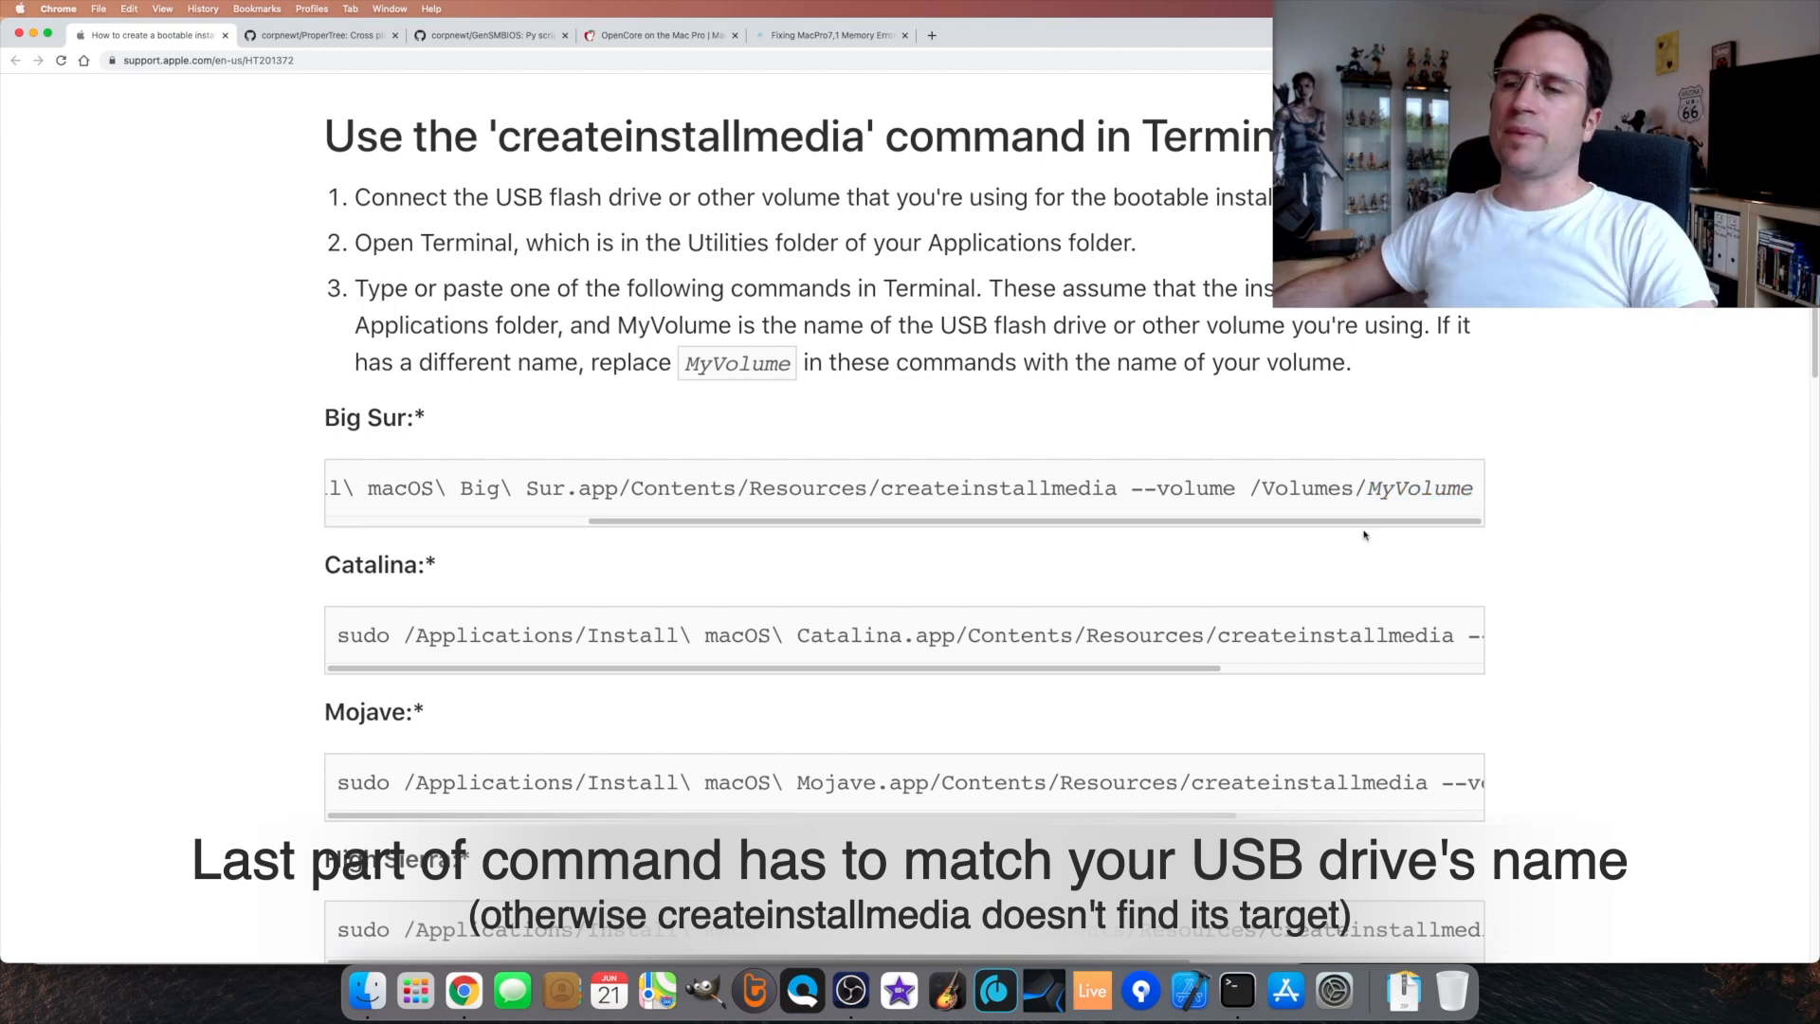
# Step: Scroll the Big Sur code box back to its leading sudo to select the command
pyautogui.hscroll(-3)
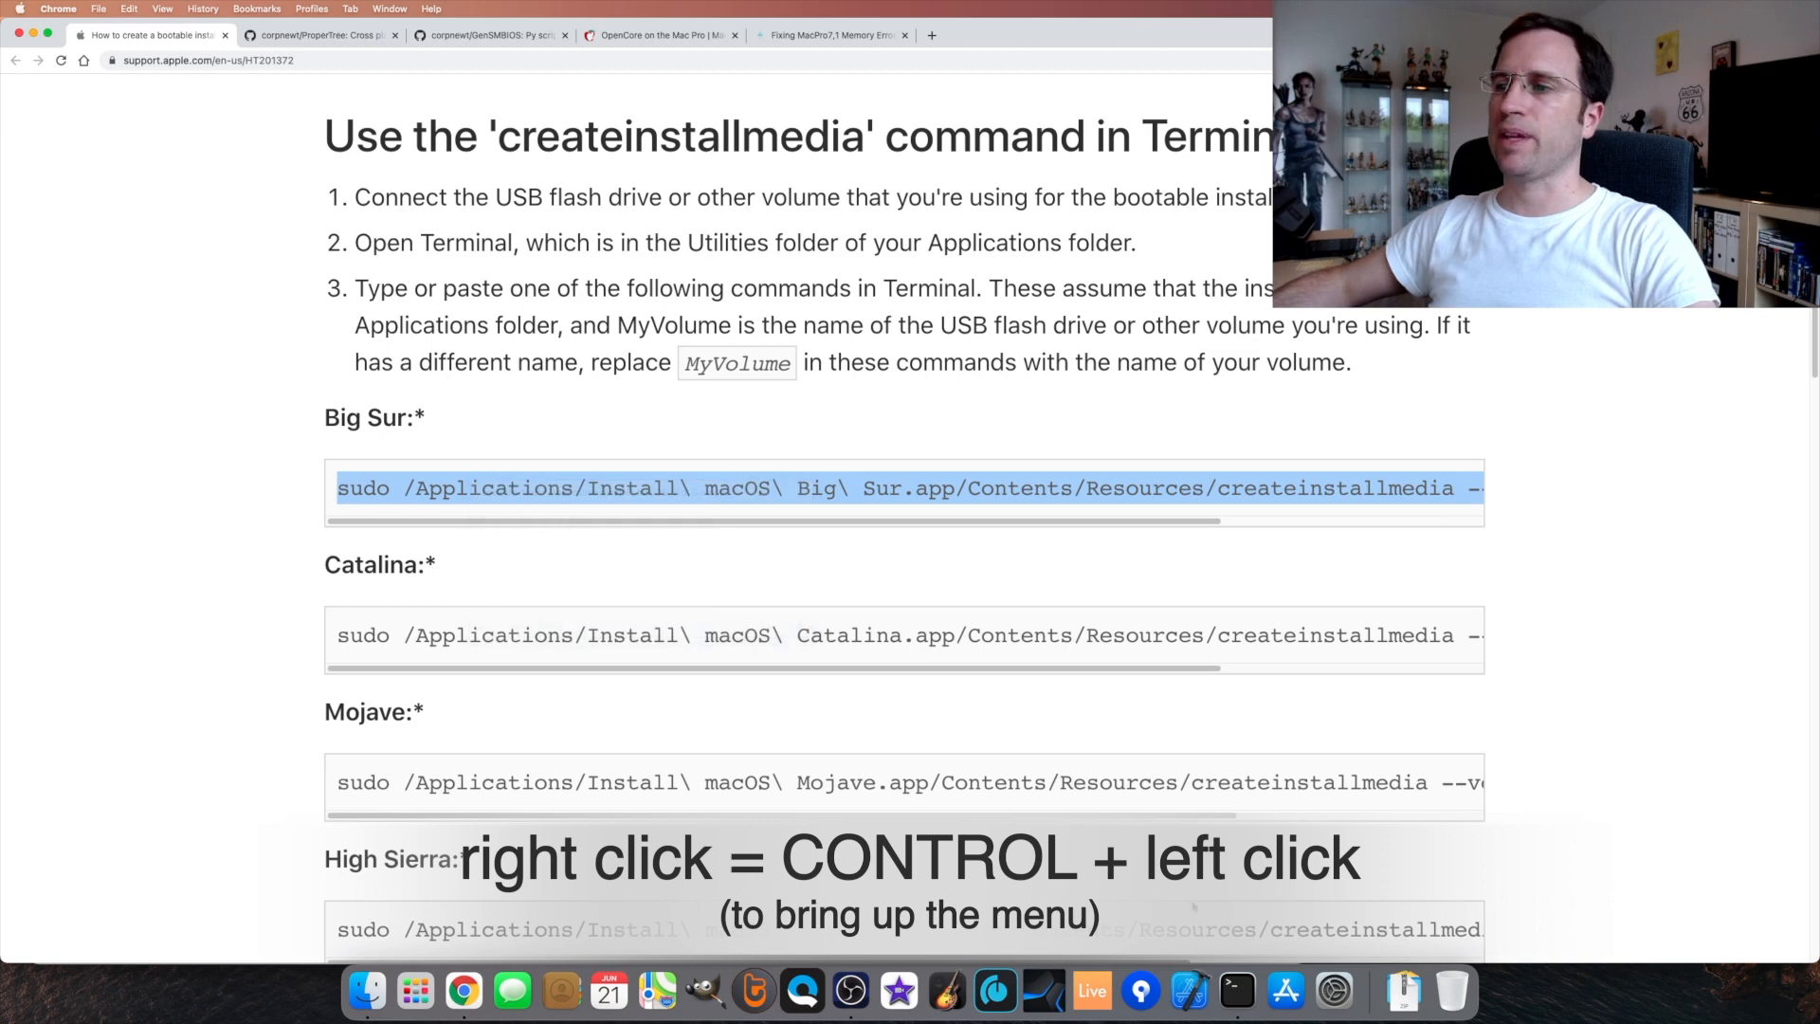
# Step: Paste the Big Sur createinstallmedia command into Terminal and submit the administrator password
pyautogui.click(1236, 993)
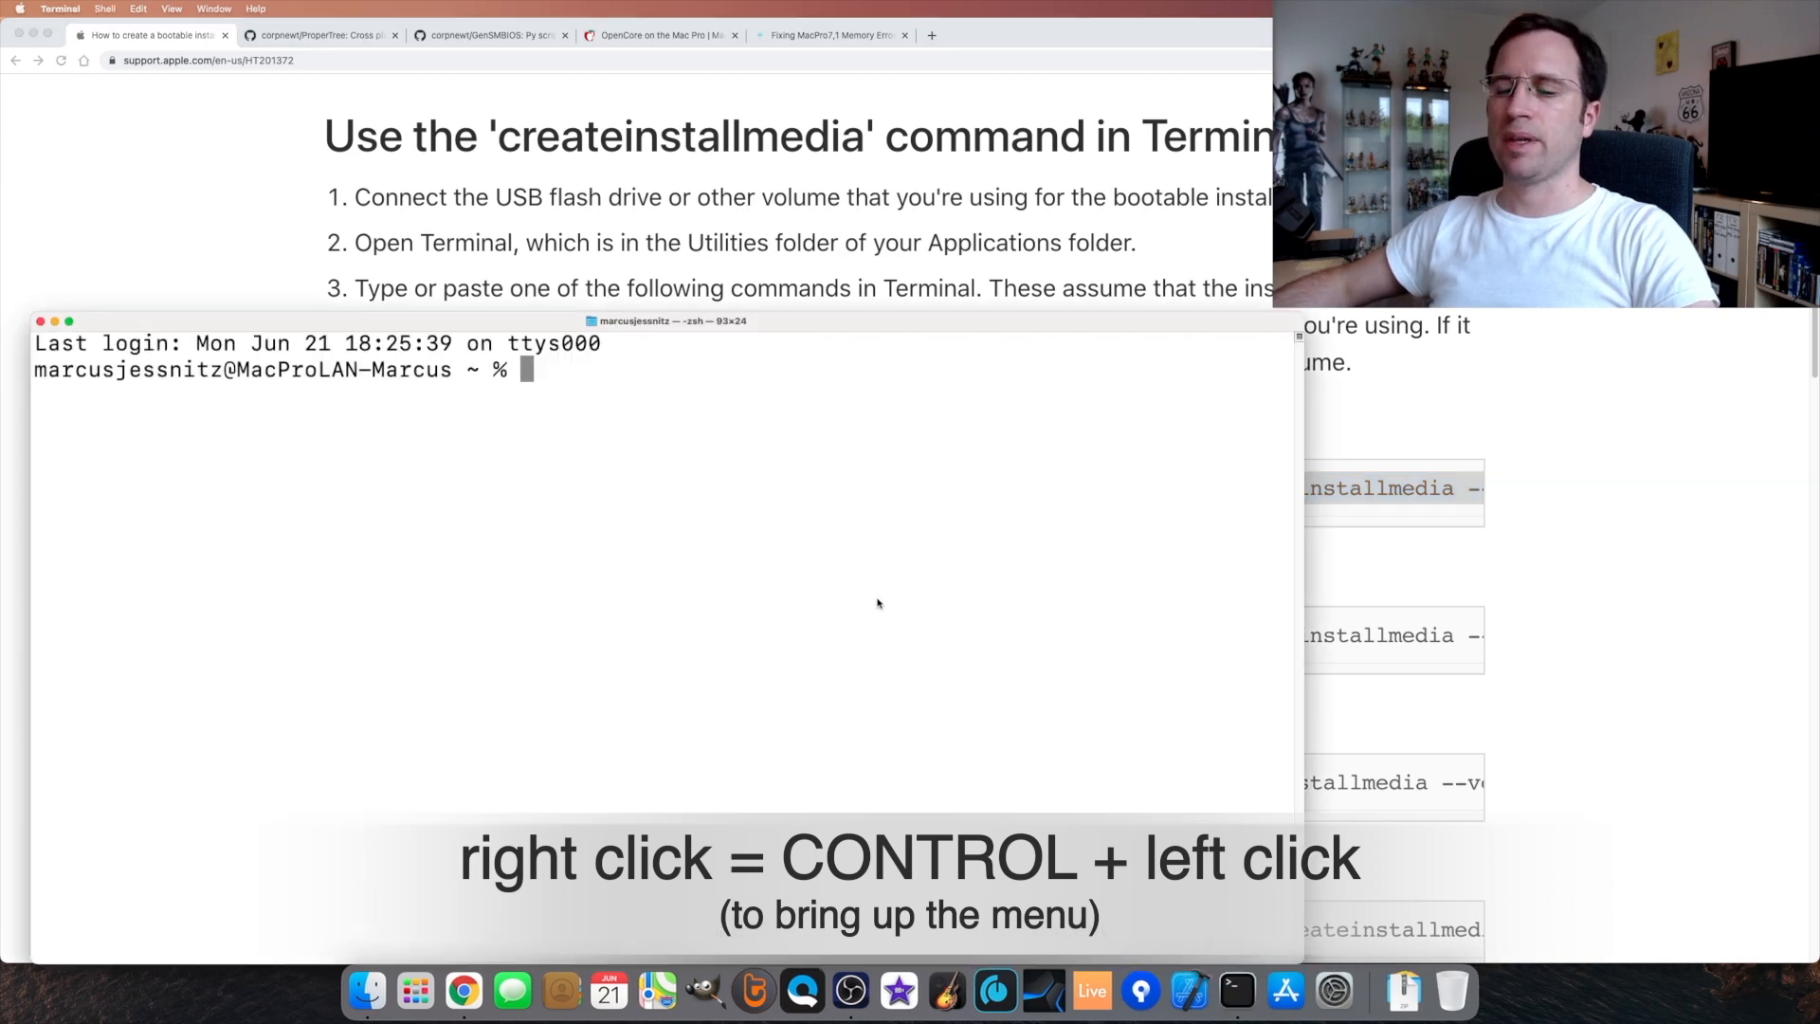
pyautogui.rightClick(526, 369)
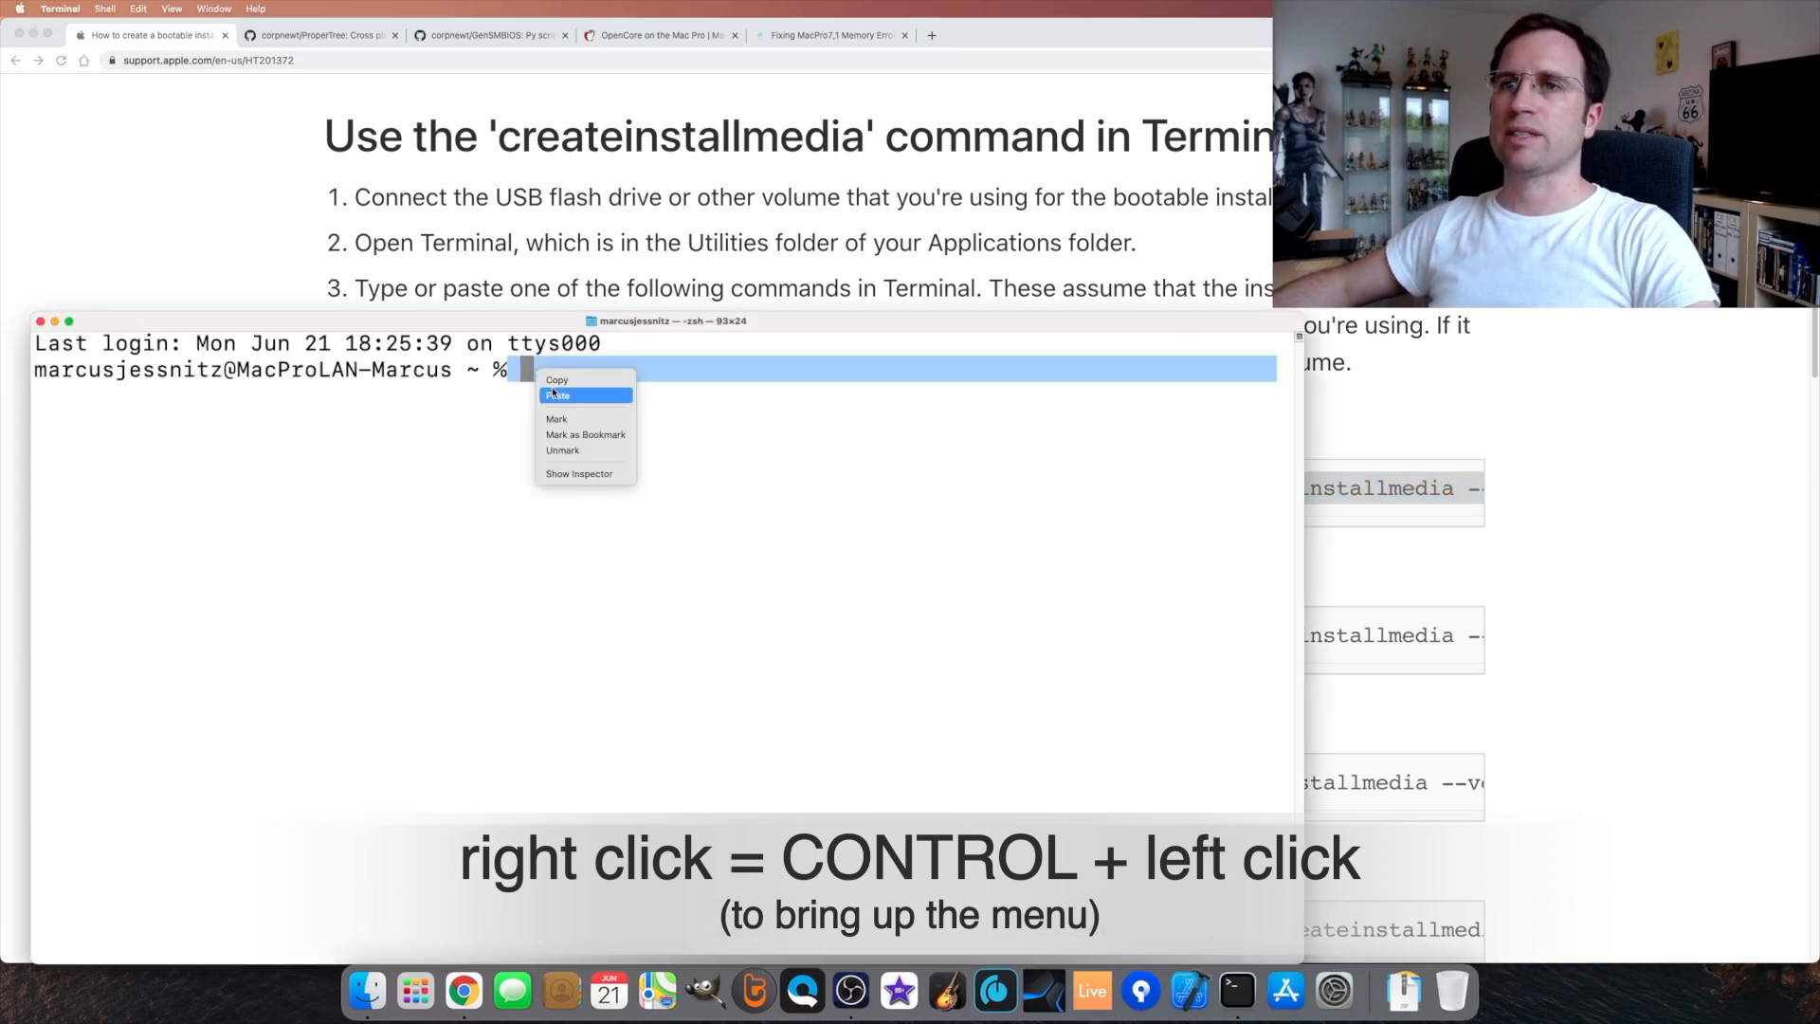
pyautogui.click(557, 395)
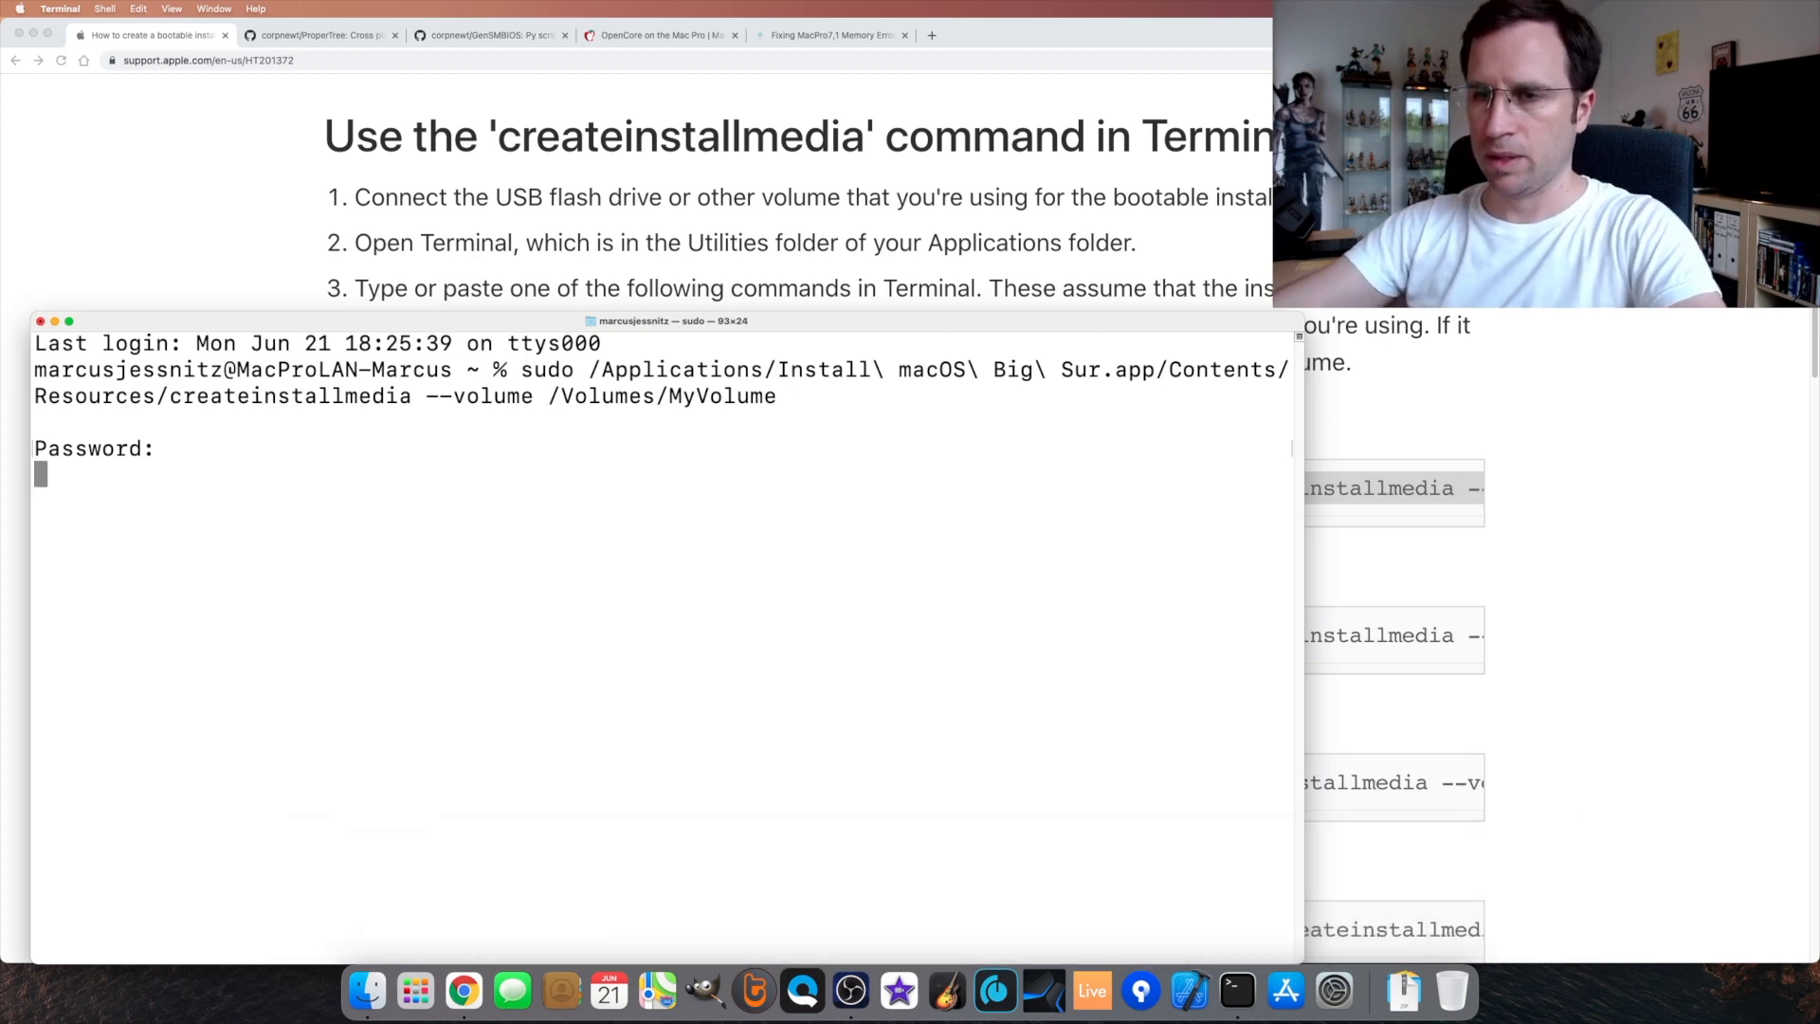
pyautogui.press('Return')
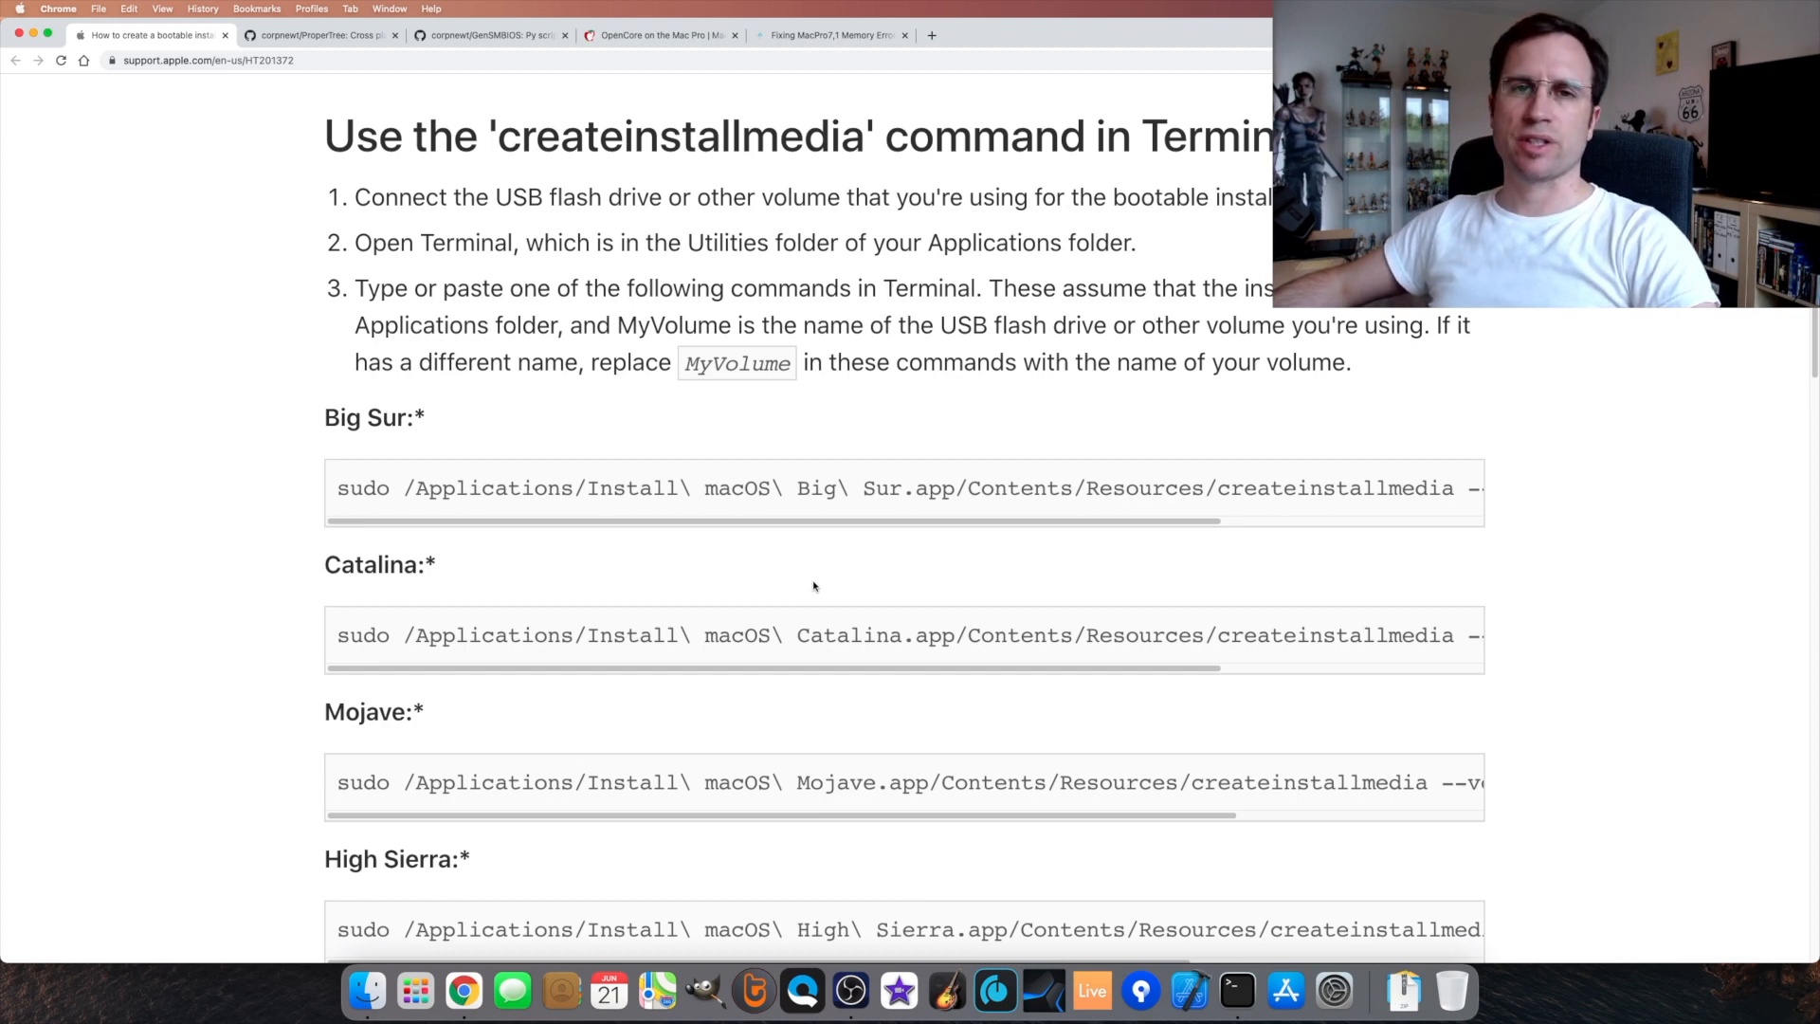
# Step: Rename 'Install macOS Big Sur' in Applications to 'Install' via Get Info
pyautogui.click(364, 990)
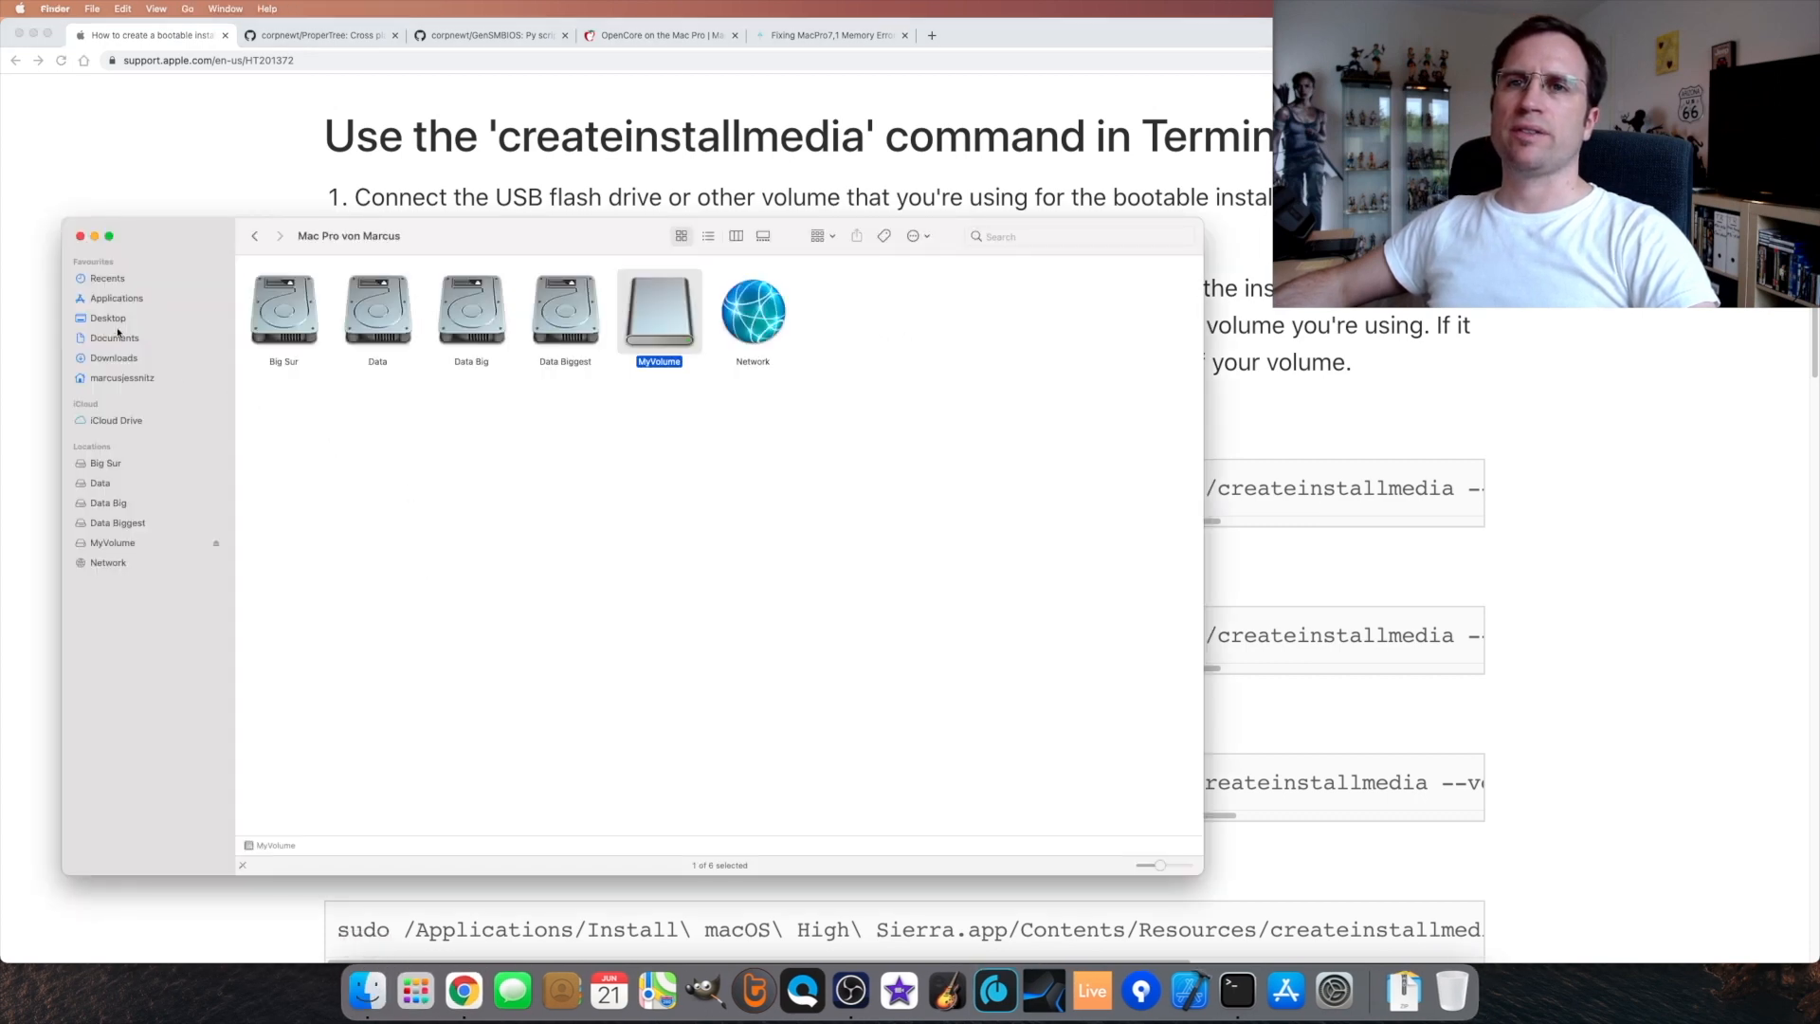
pyautogui.click(114, 298)
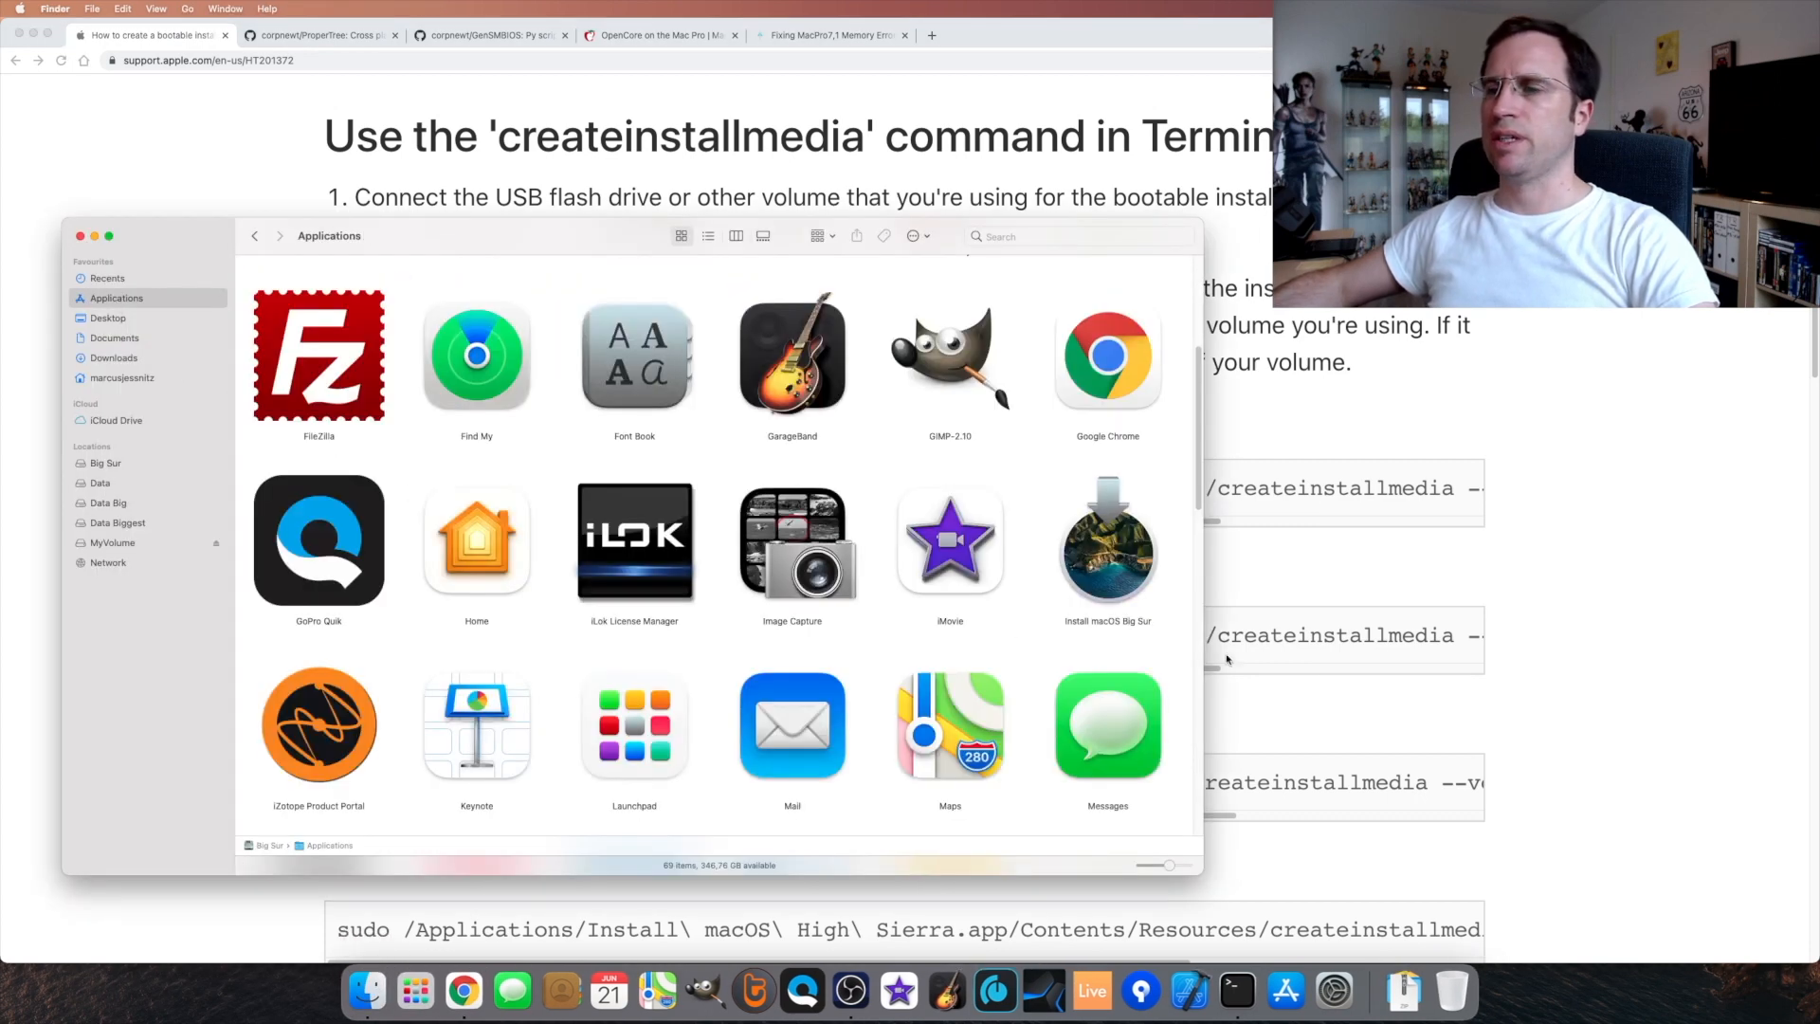
pyautogui.rightClick(1107, 537)
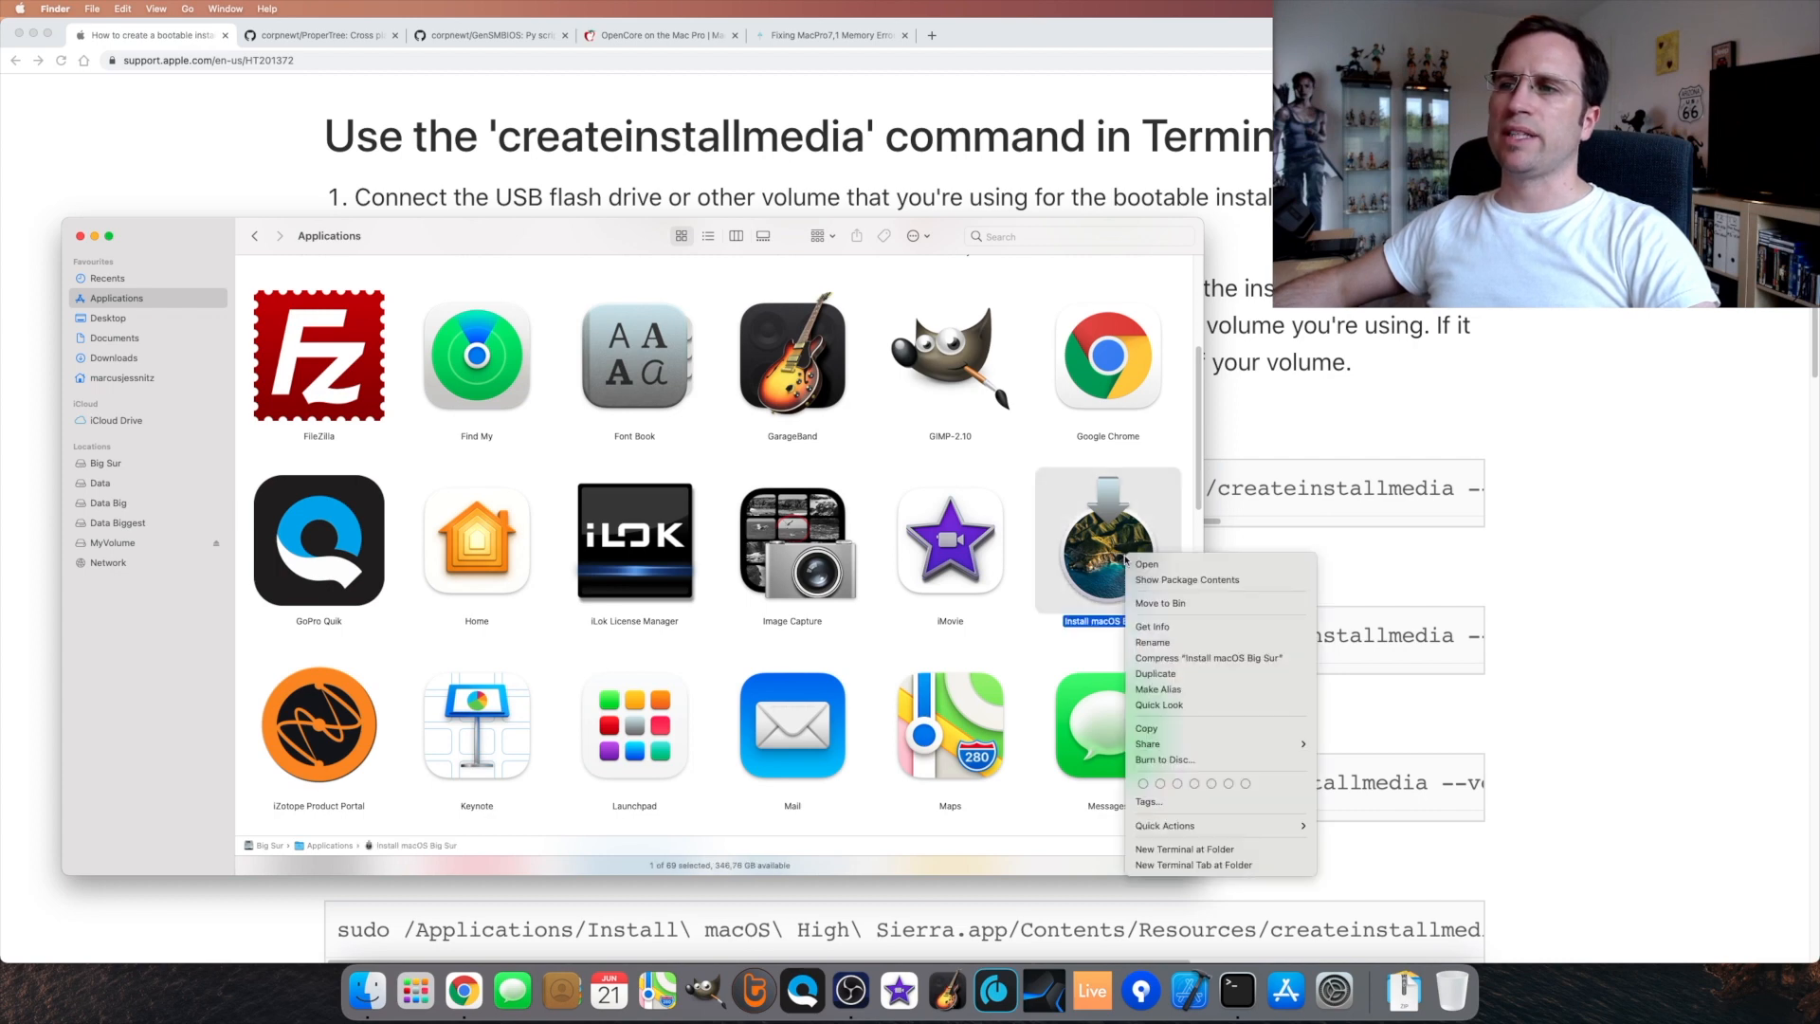
pyautogui.moveTo(1152, 627)
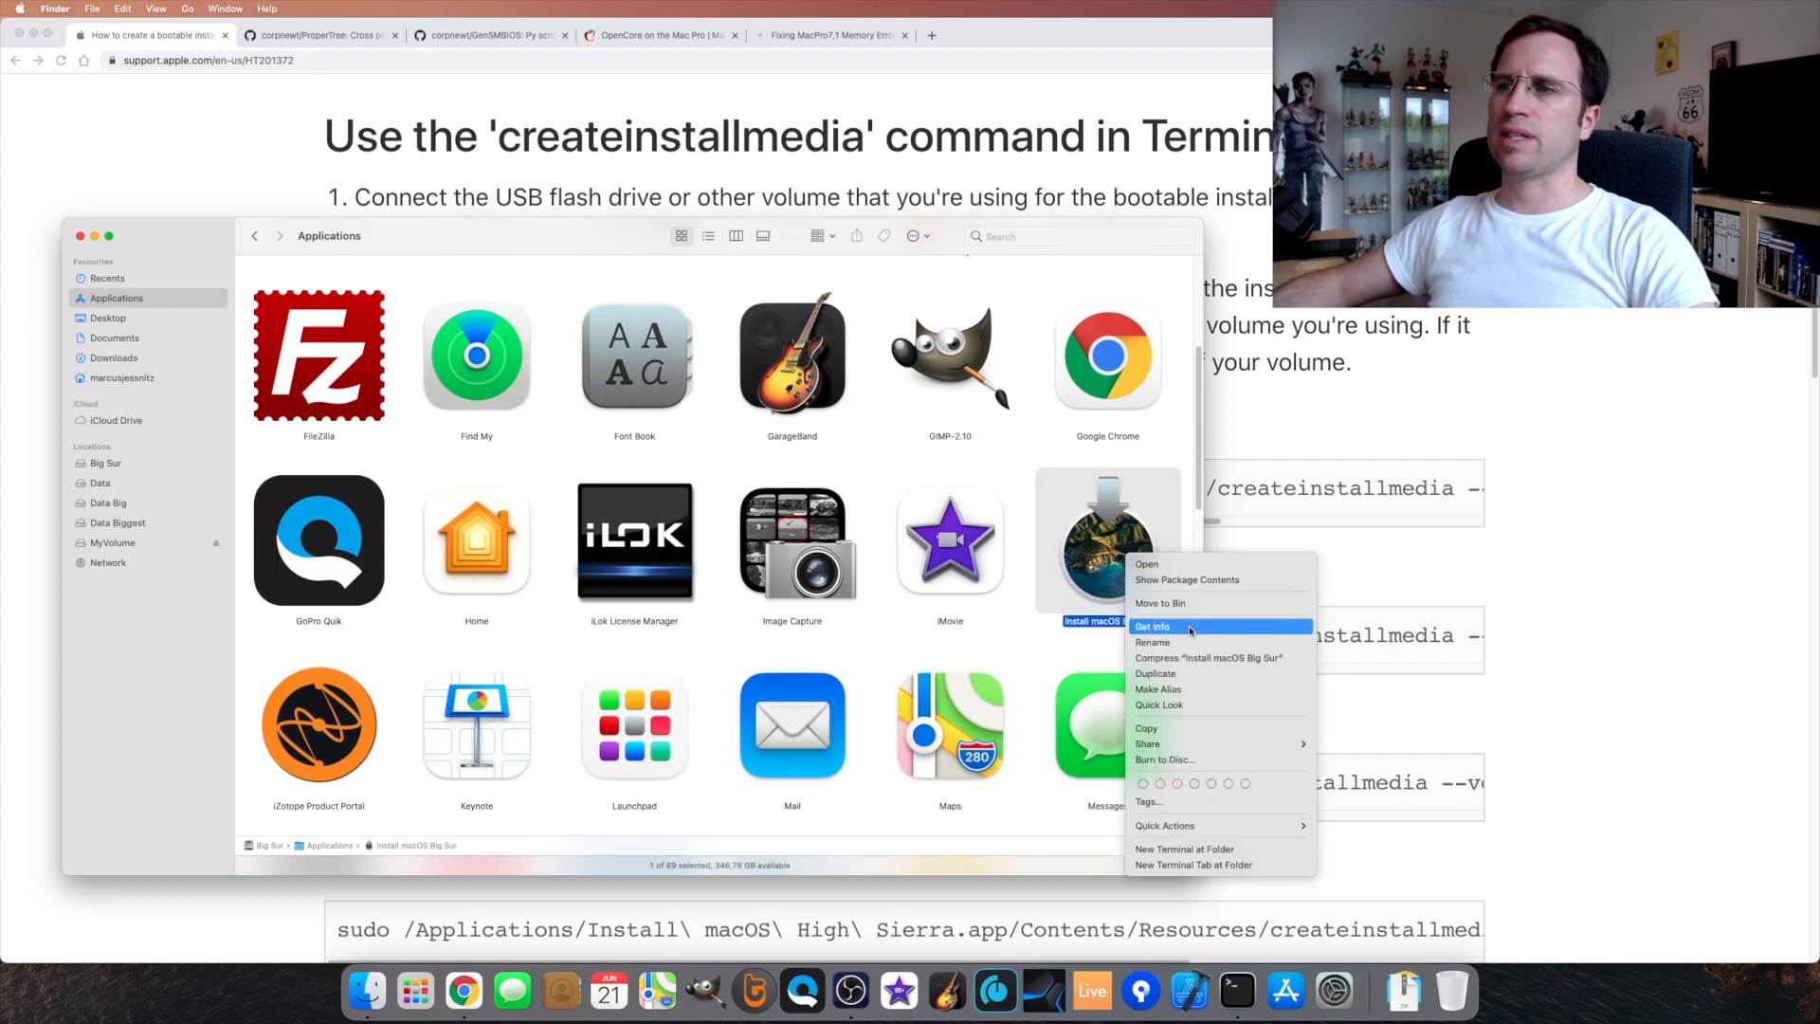
pyautogui.click(1152, 626)
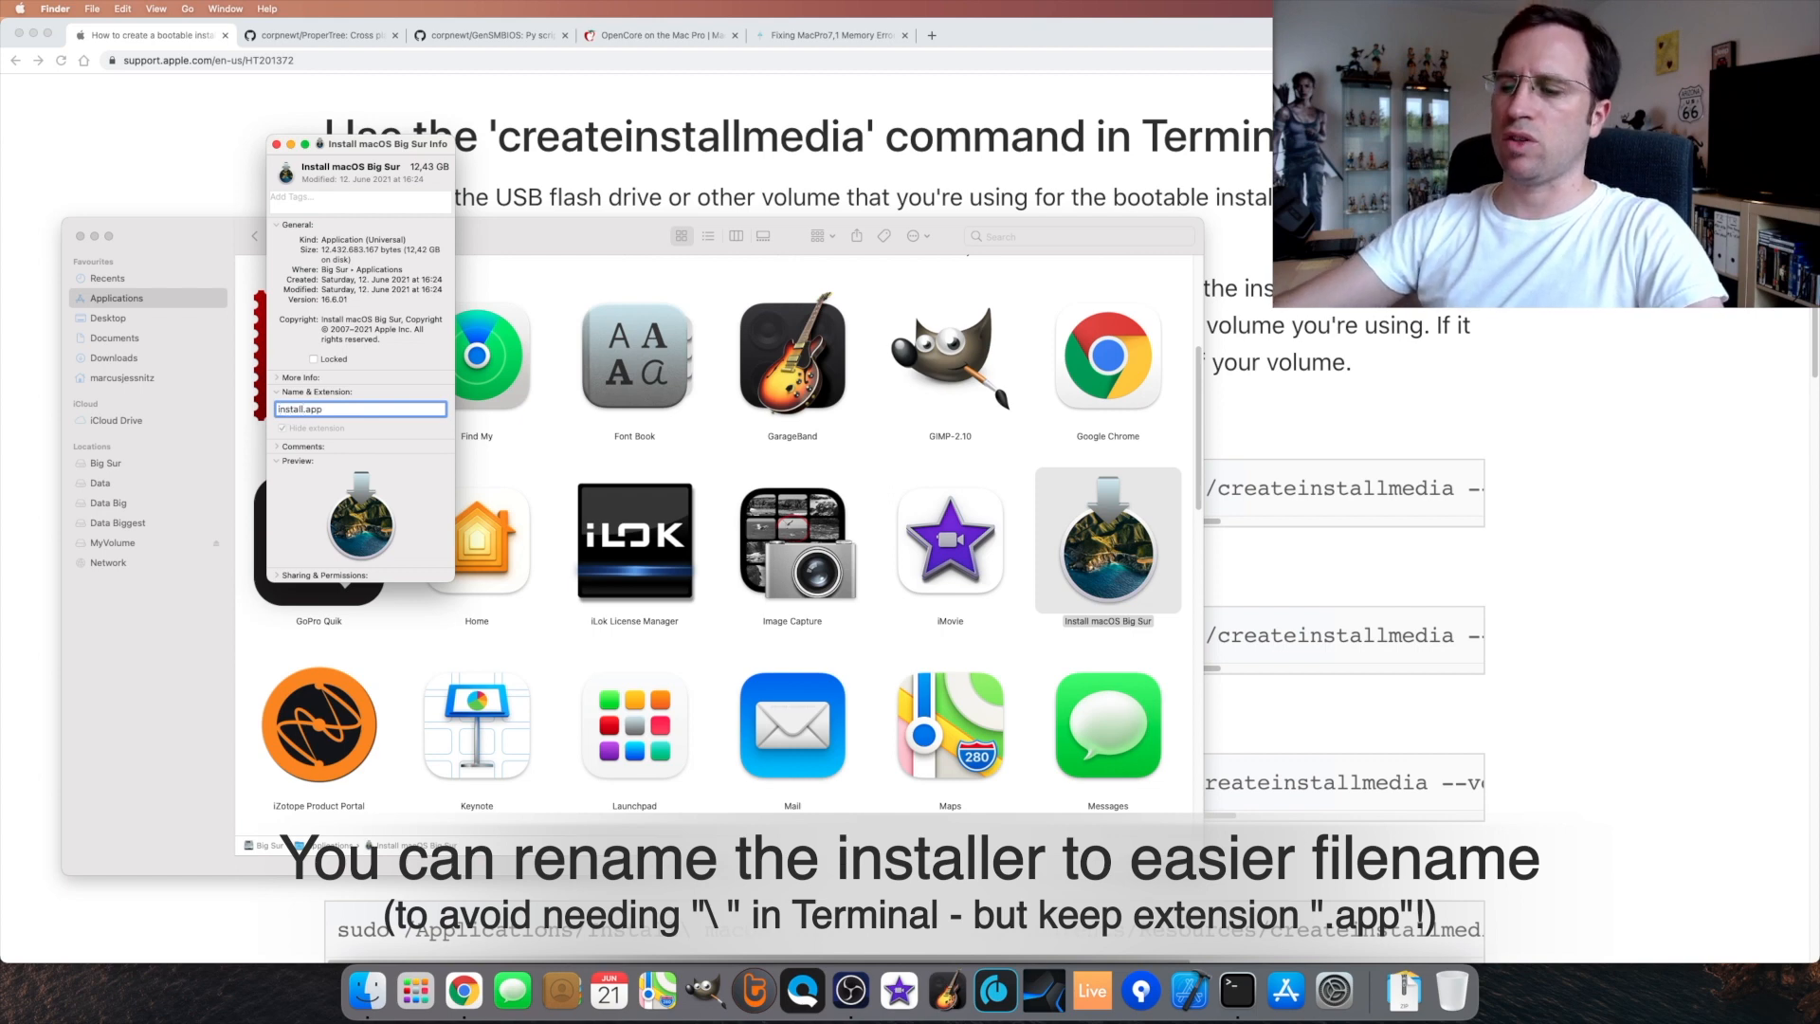
pyautogui.write('install')
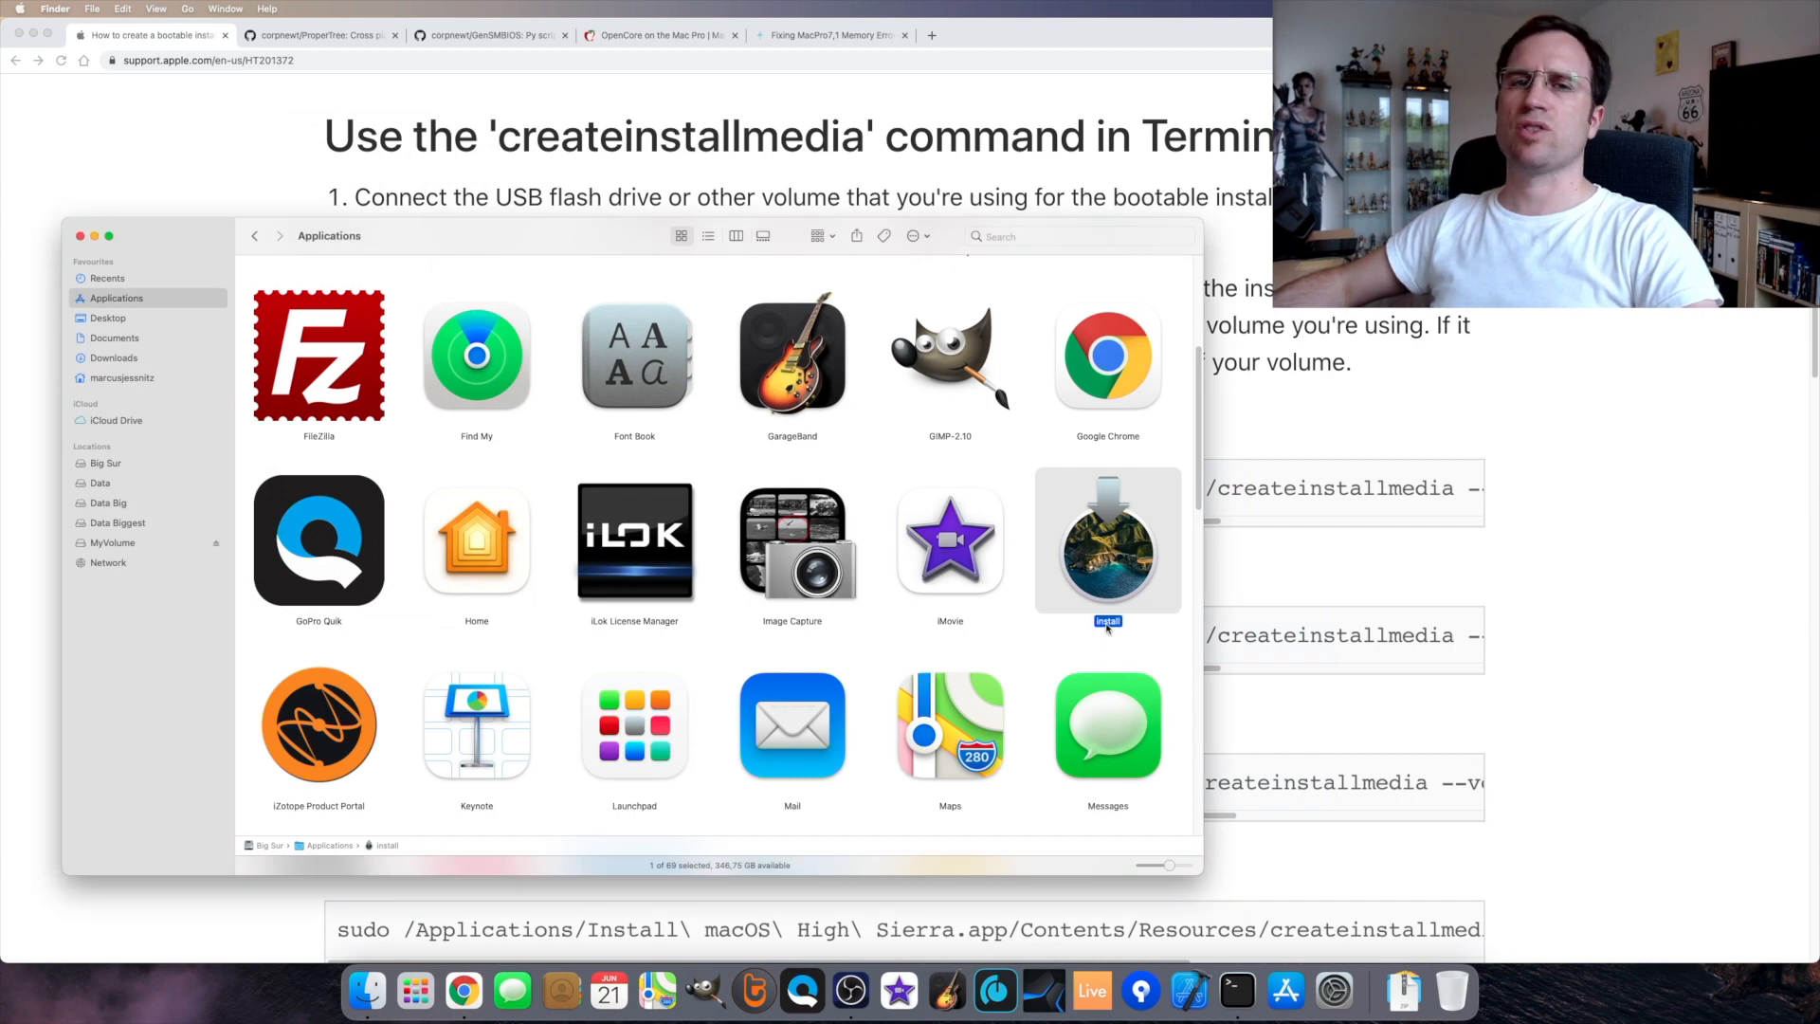
pyautogui.moveTo(1236, 988)
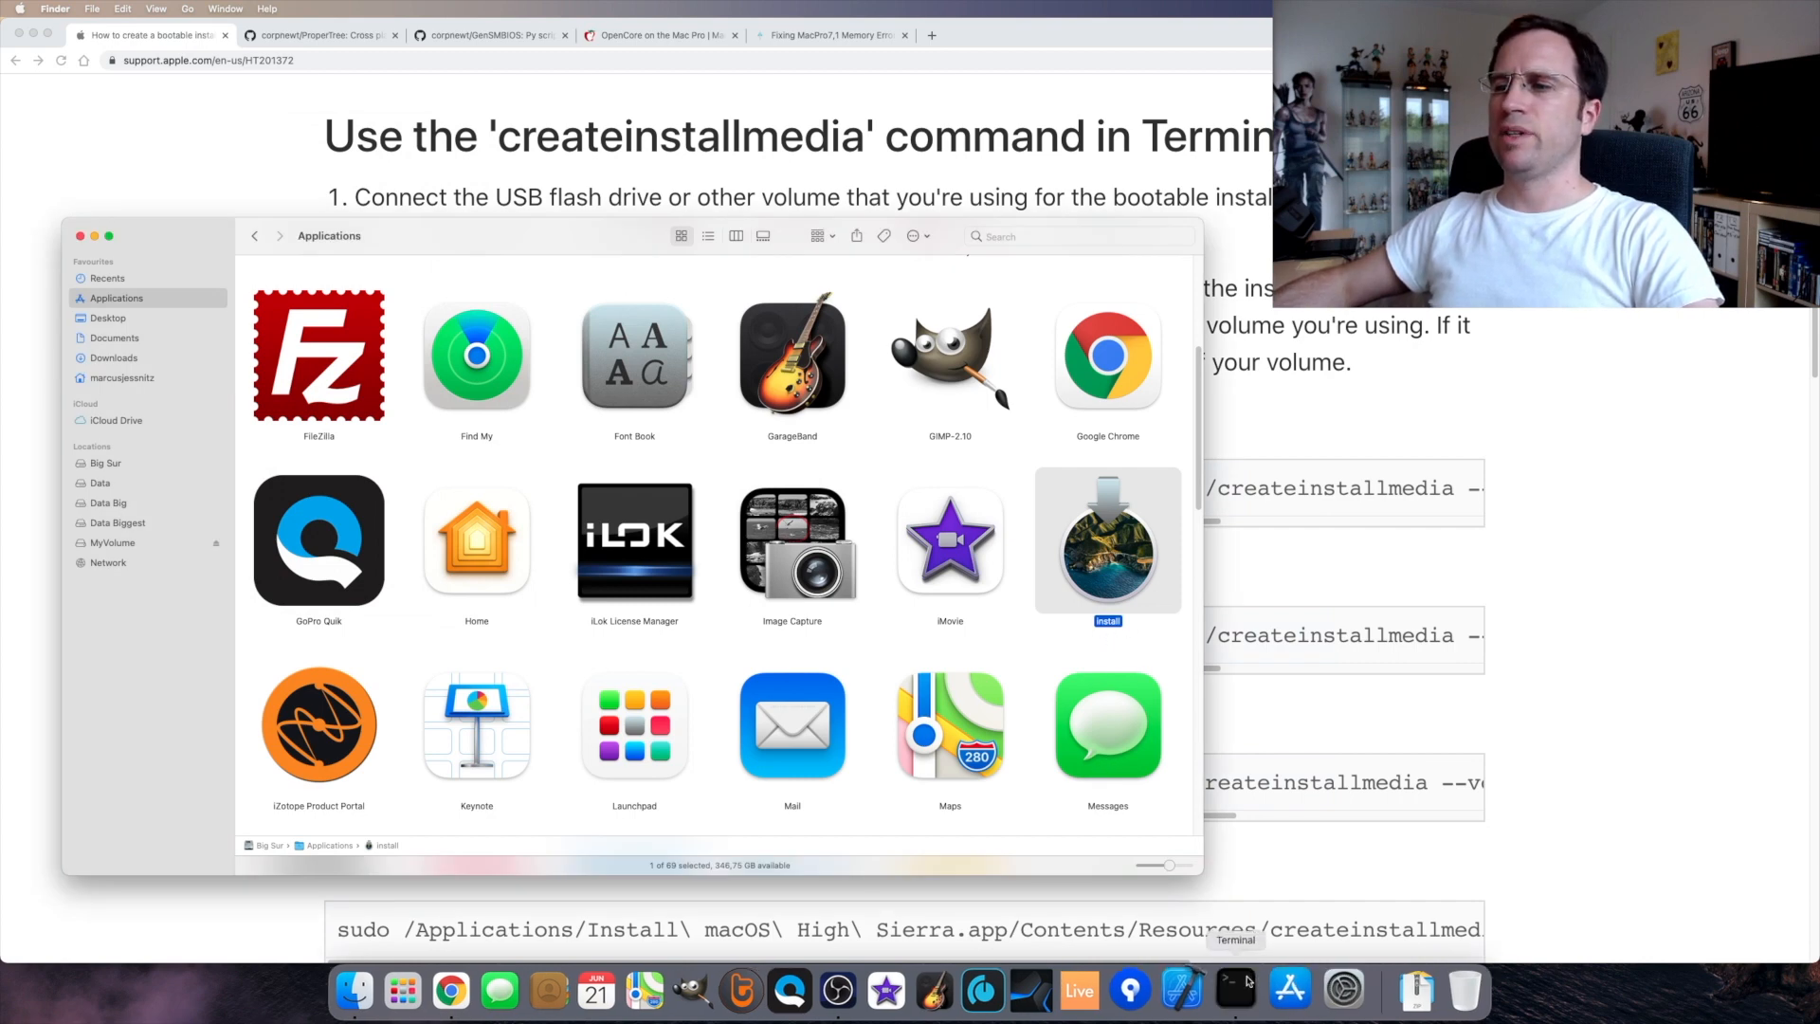
# Step: Open a new Terminal window from the Dock
pyautogui.click(1235, 991)
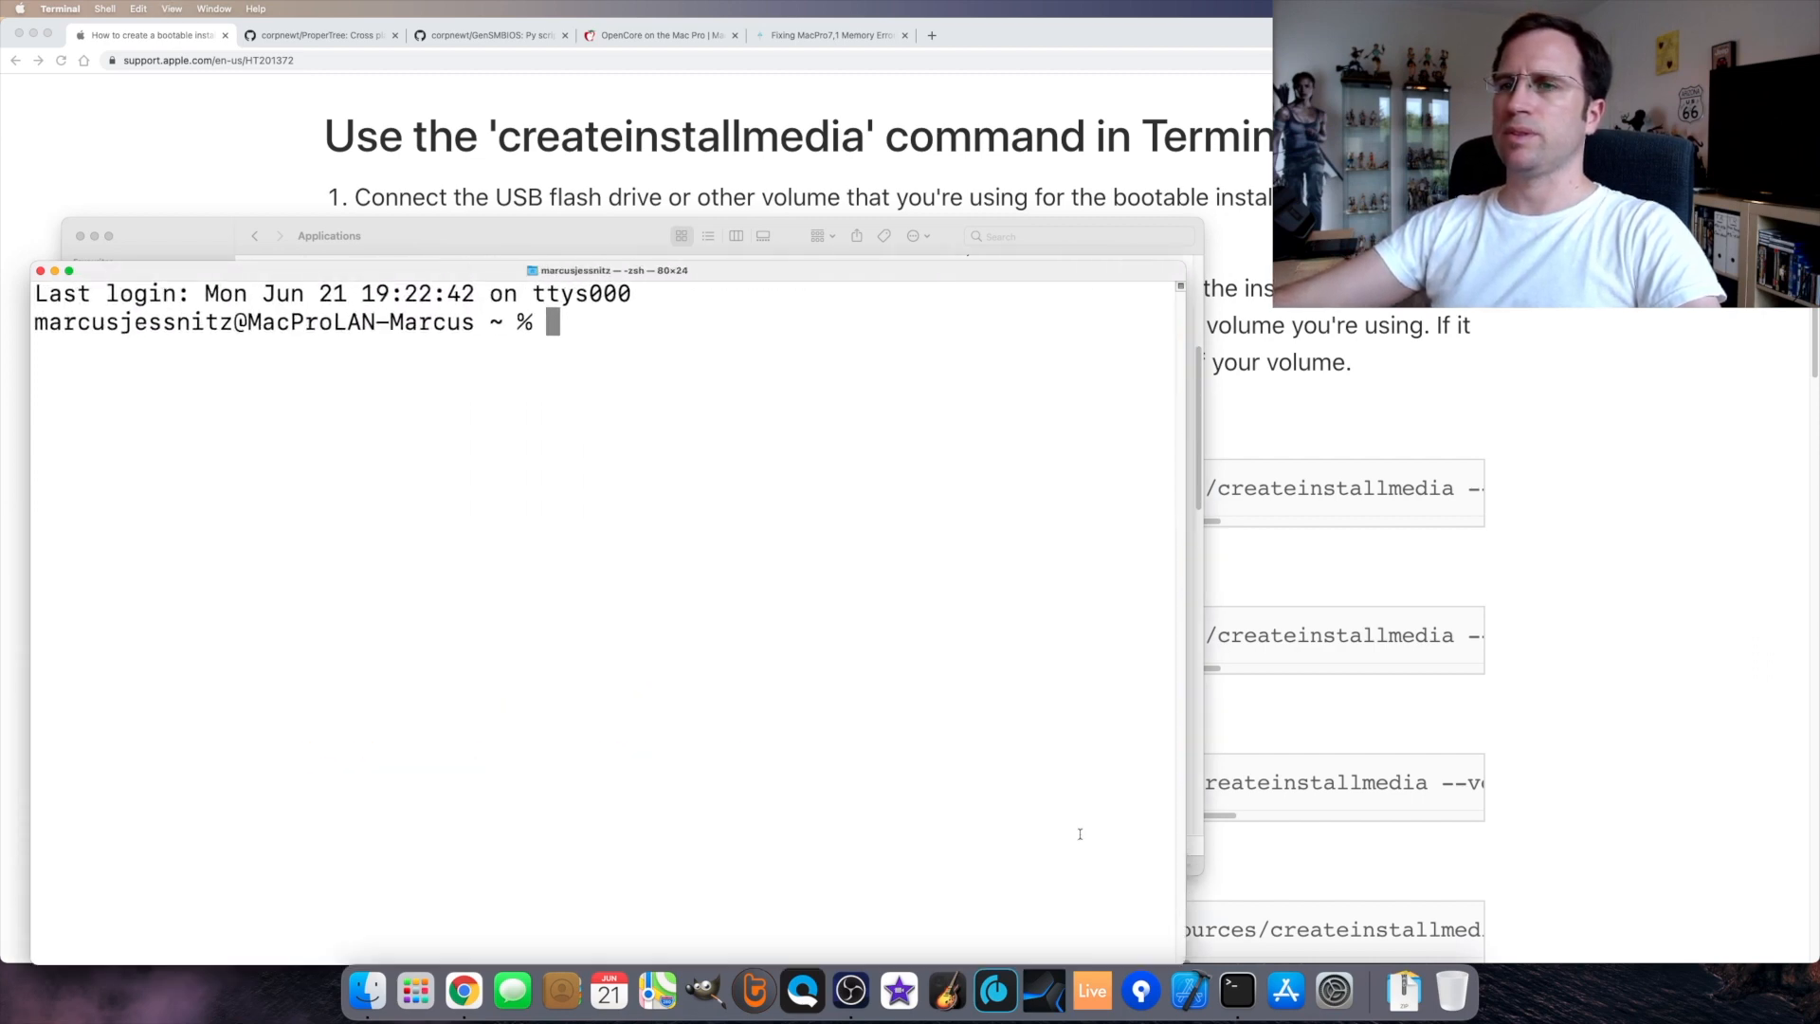
pyautogui.moveTo(888, 679)
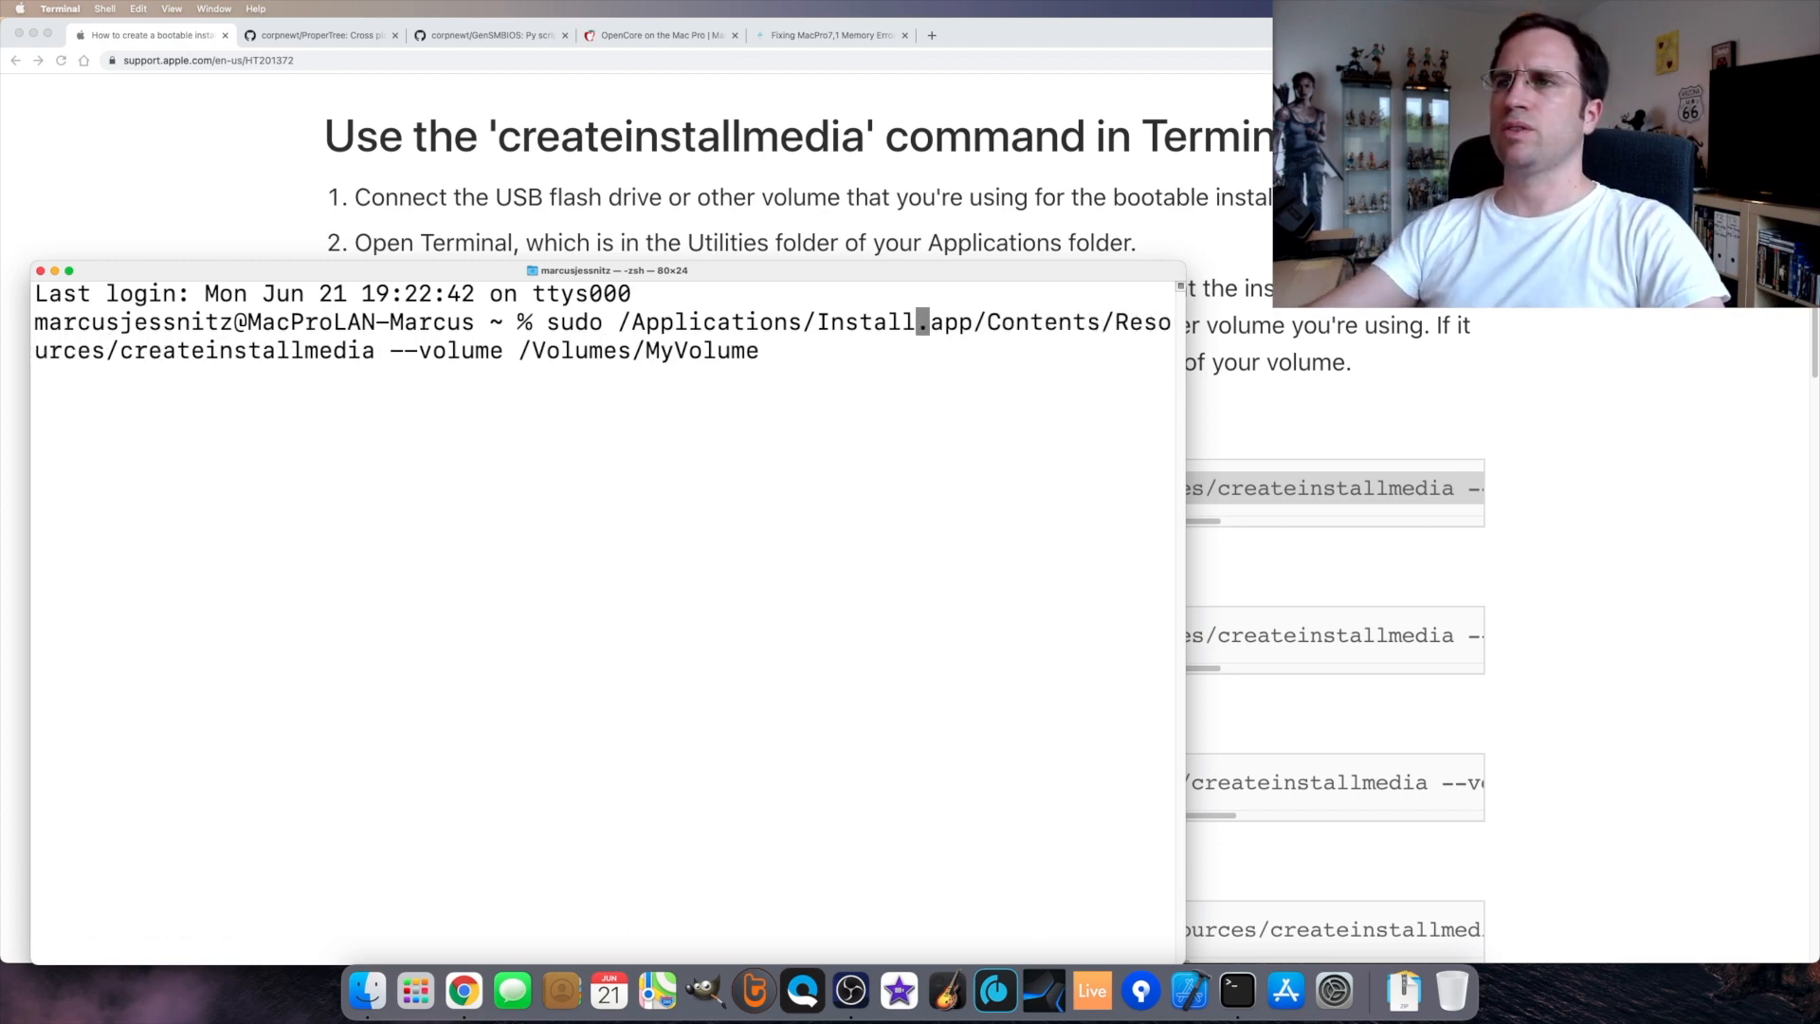
# Step: Run createinstallmedia and submit the administrator password to reach the erase confirmation
pyautogui.press('Return')
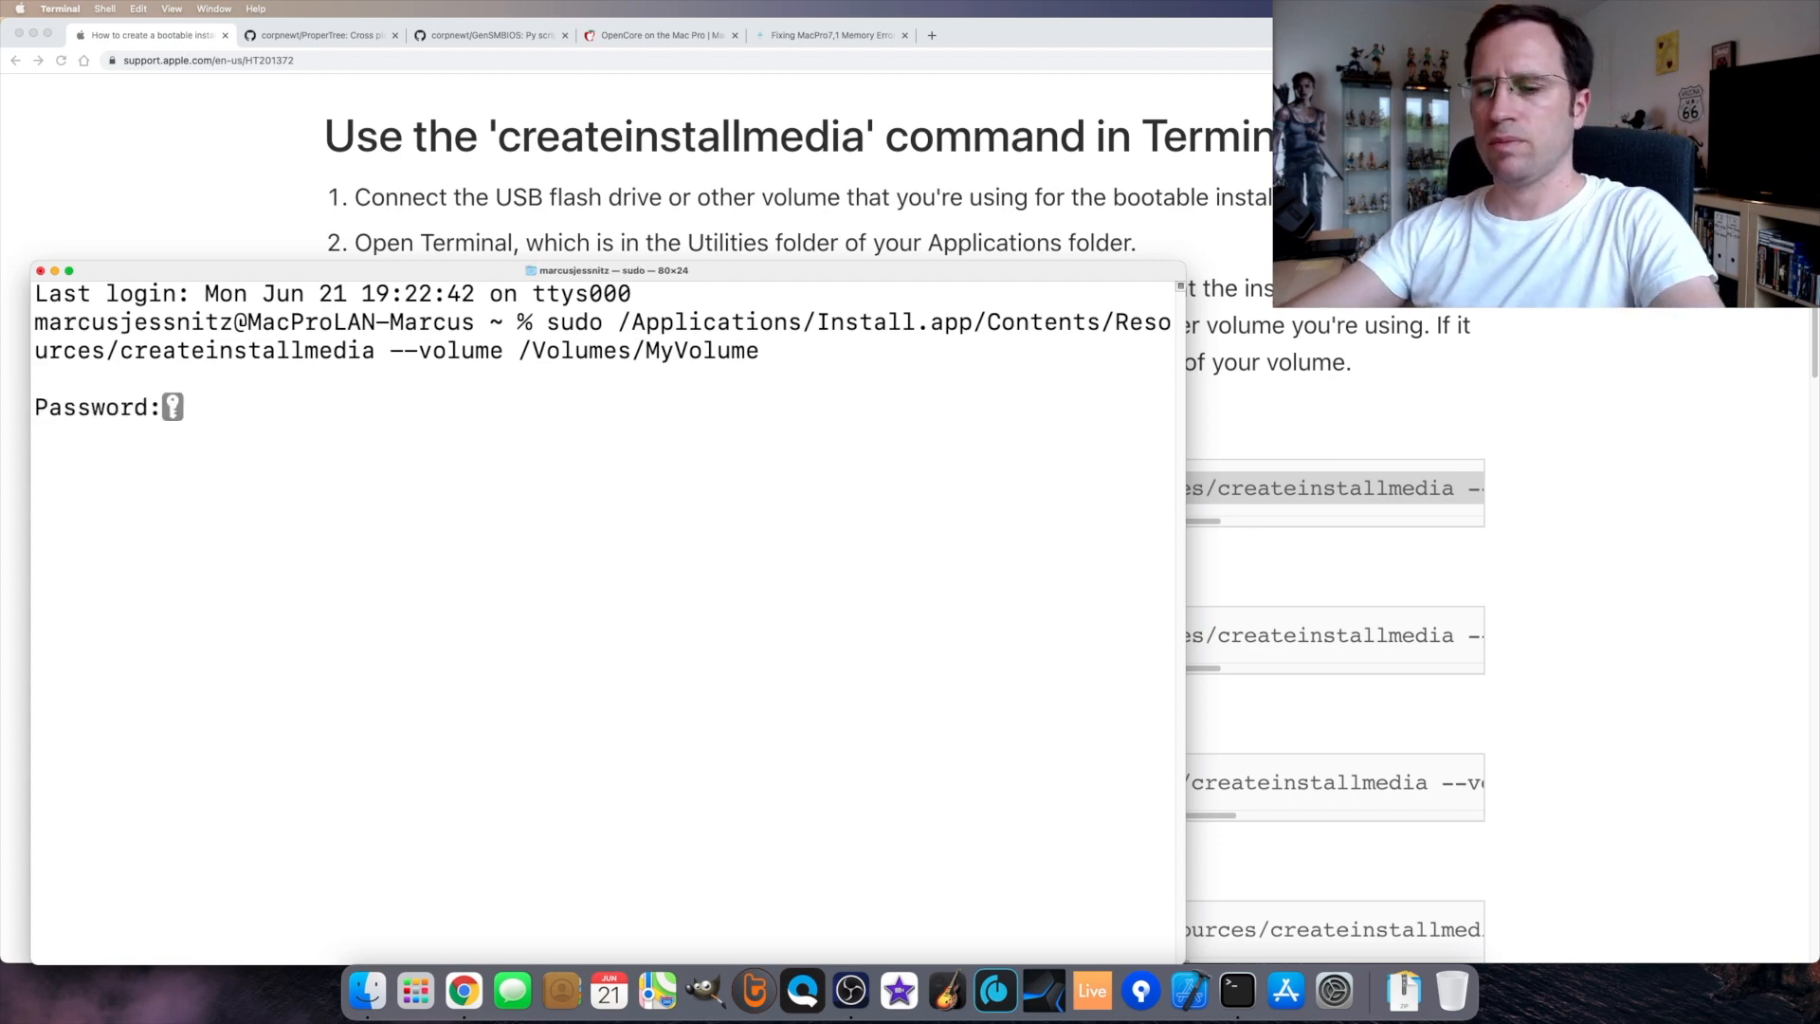
pyautogui.press('Return')
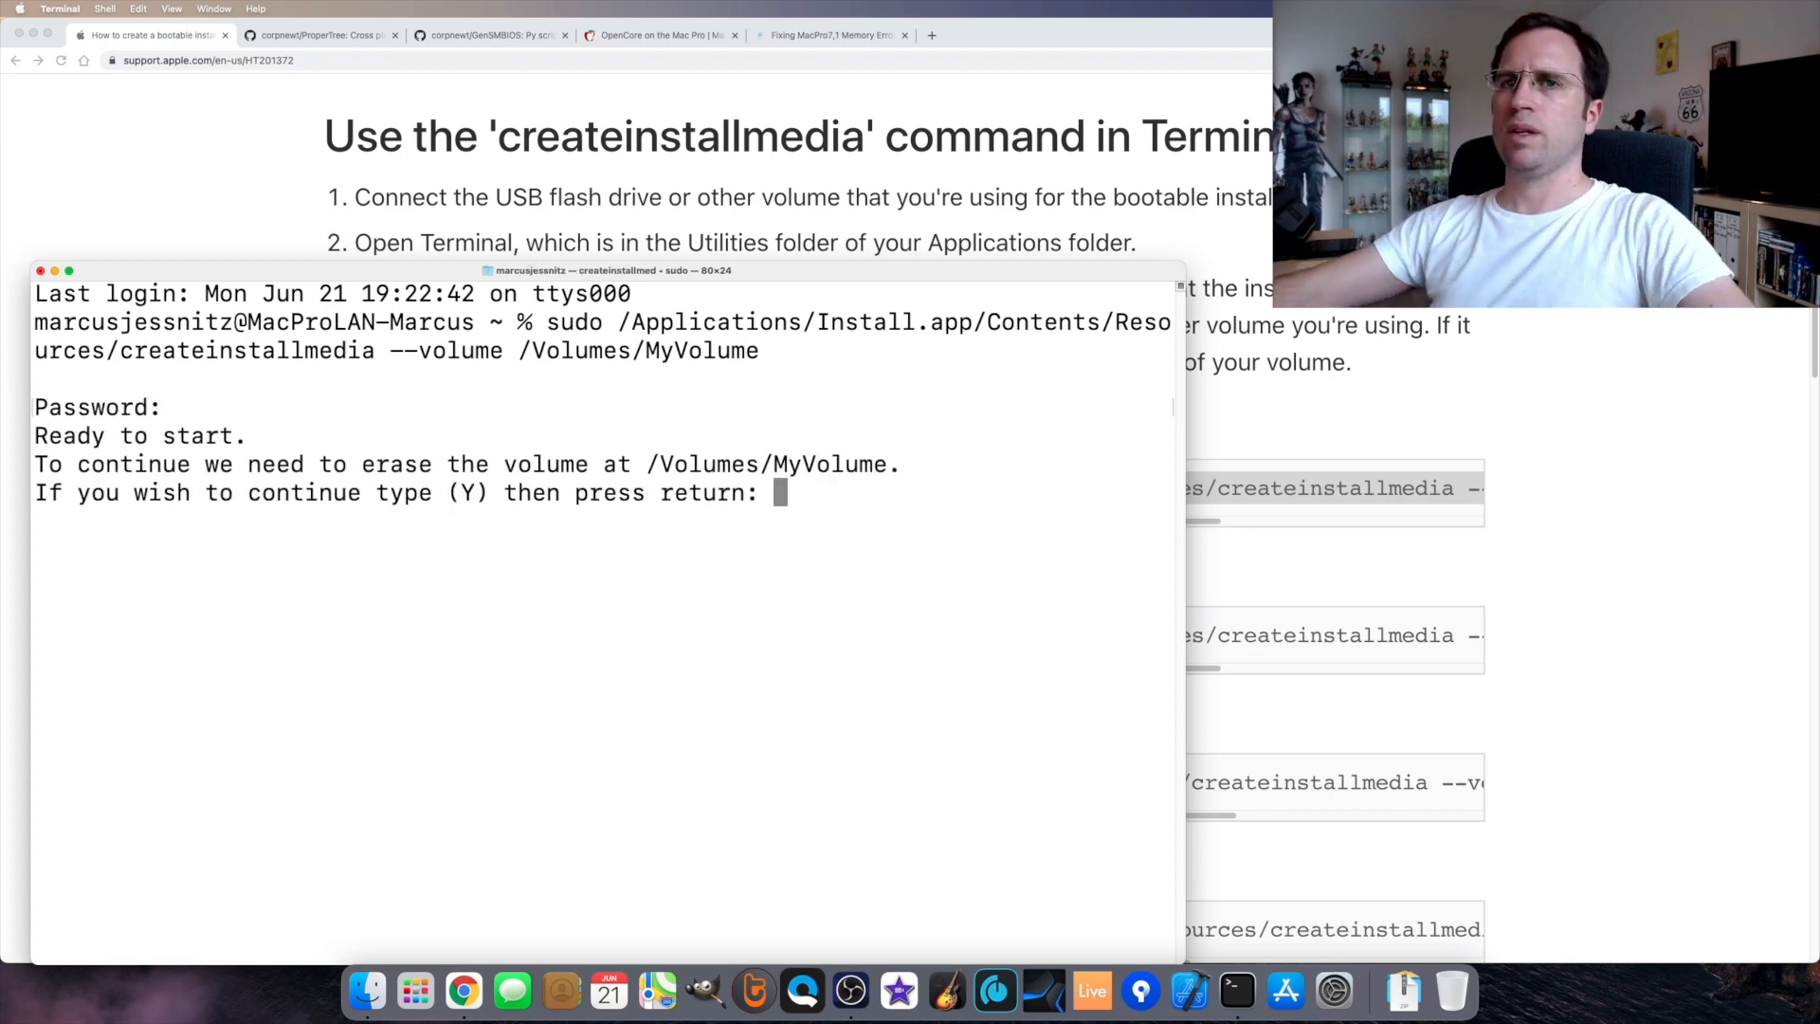